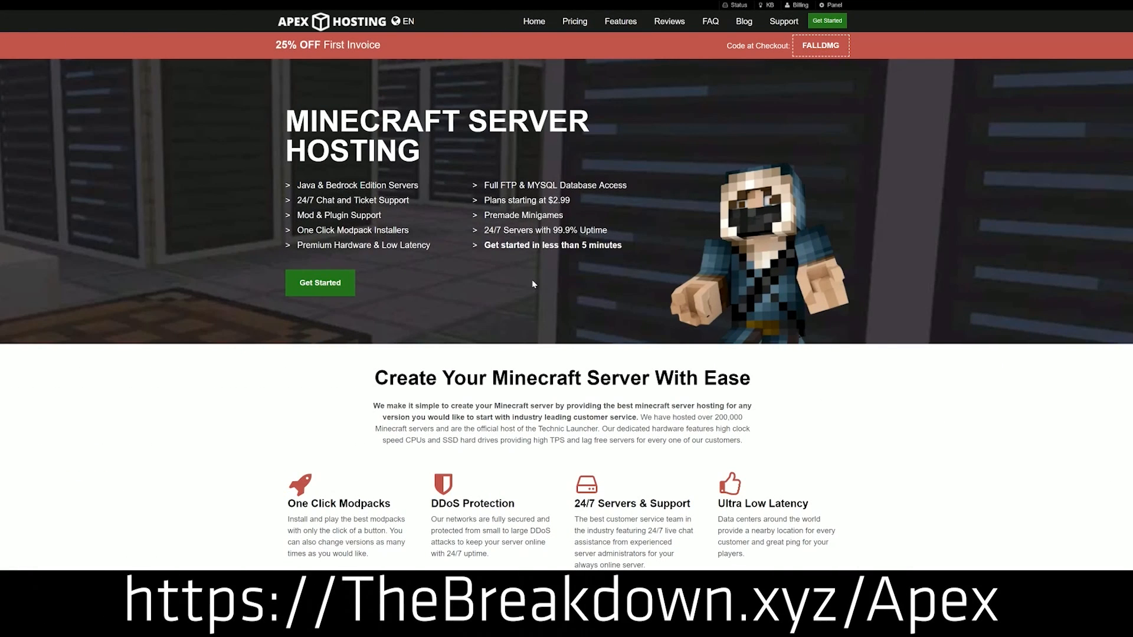
mouse_move(392, 81)
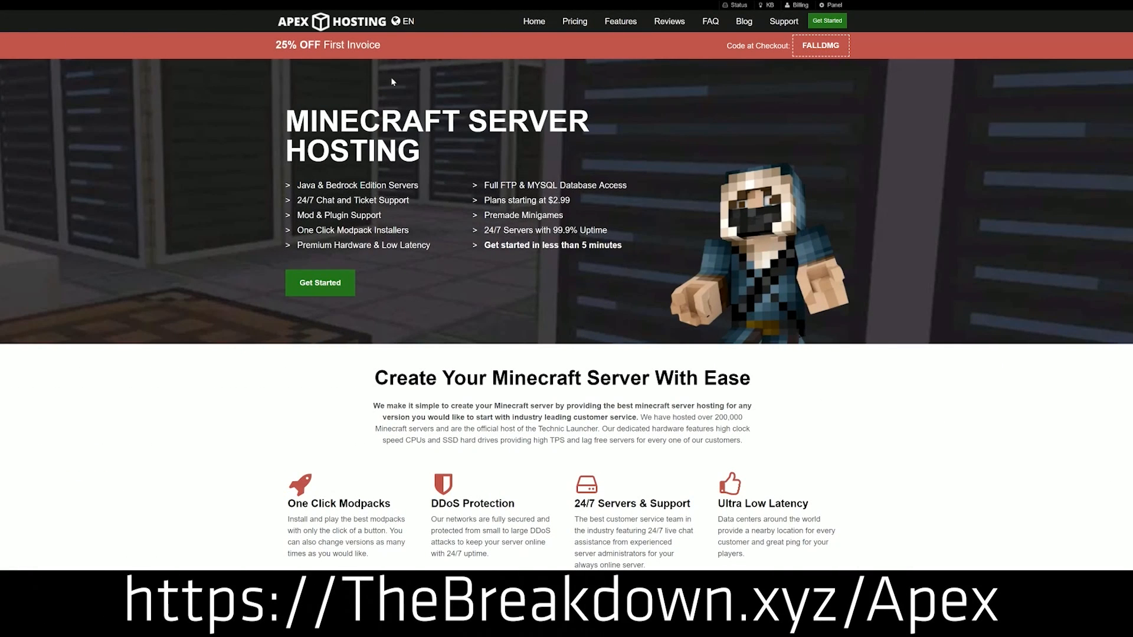
mouse_move(320, 283)
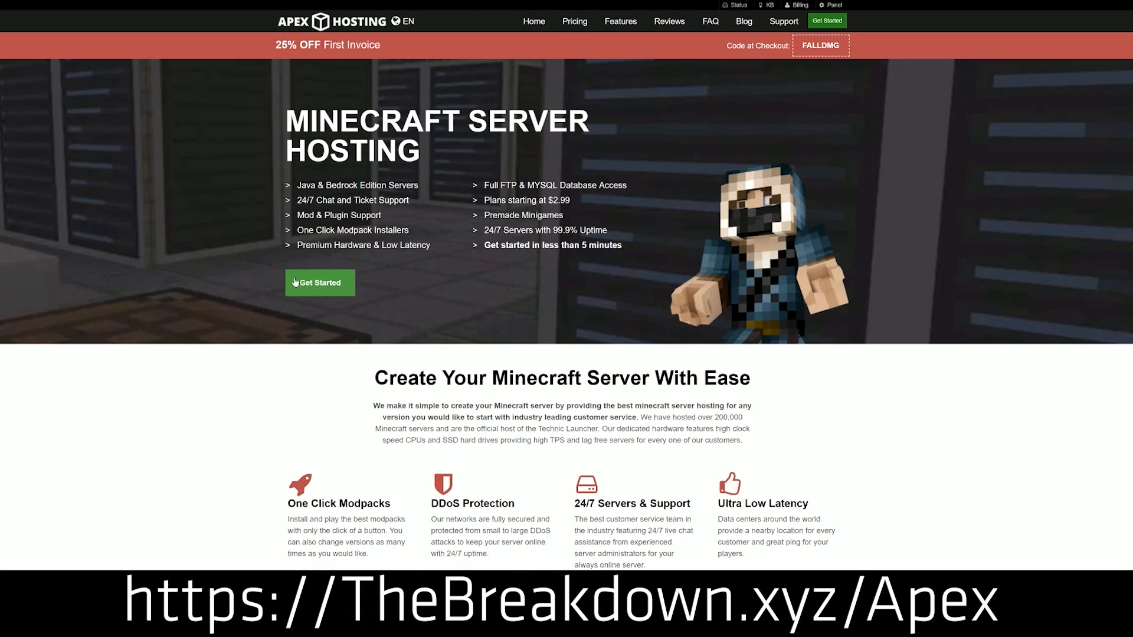
Change Server 2's JAR to Minecraft 1.15 and acknowledge the version-loaded confirmation
scroll("down", 3)
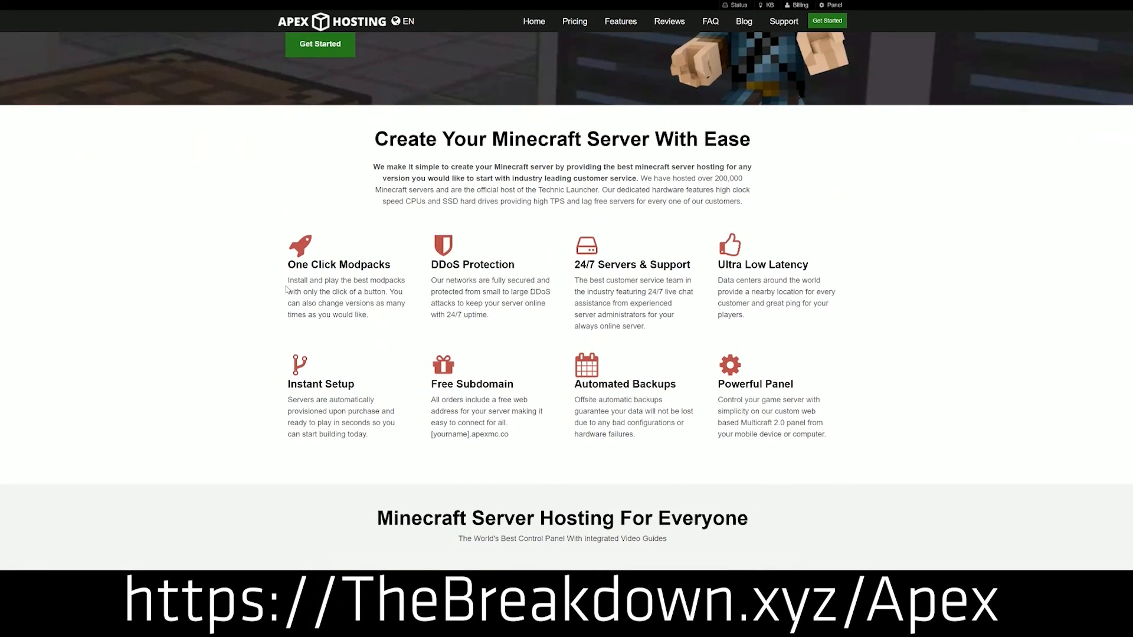
double_click(473, 264)
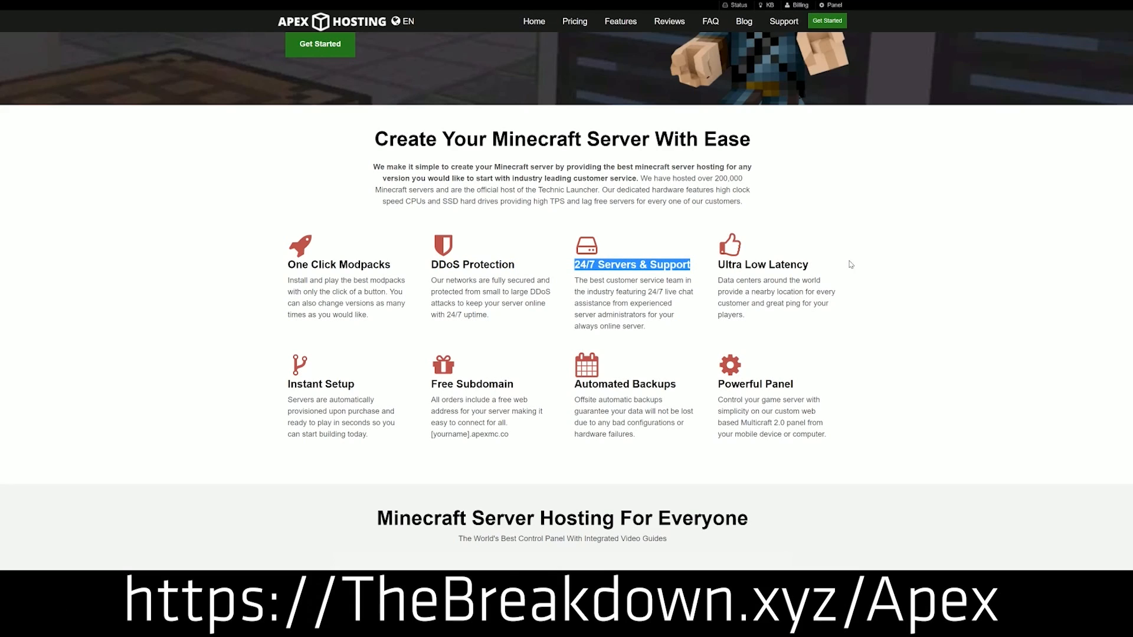
mouse_move(565, 383)
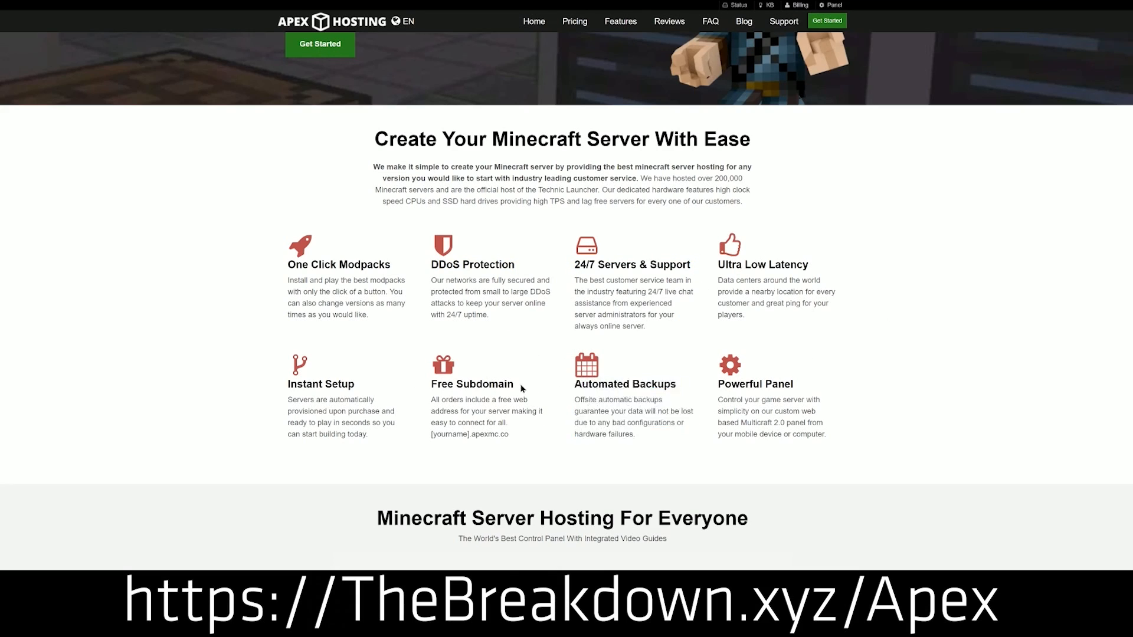
double_click(320, 383)
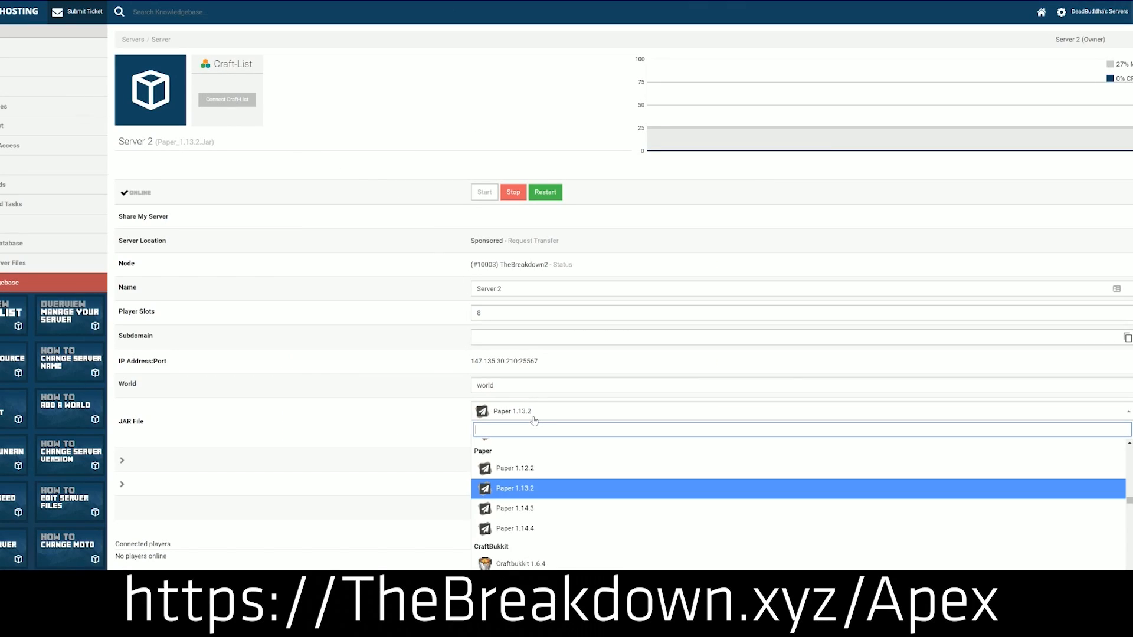
scroll("up", 3)
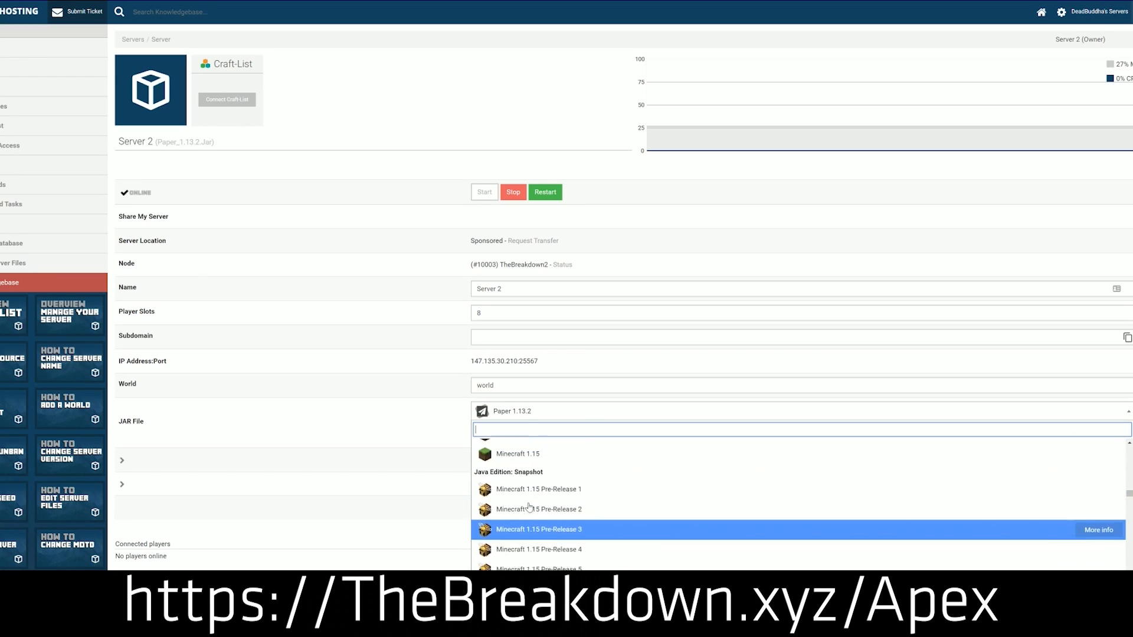
scroll("up", 3)
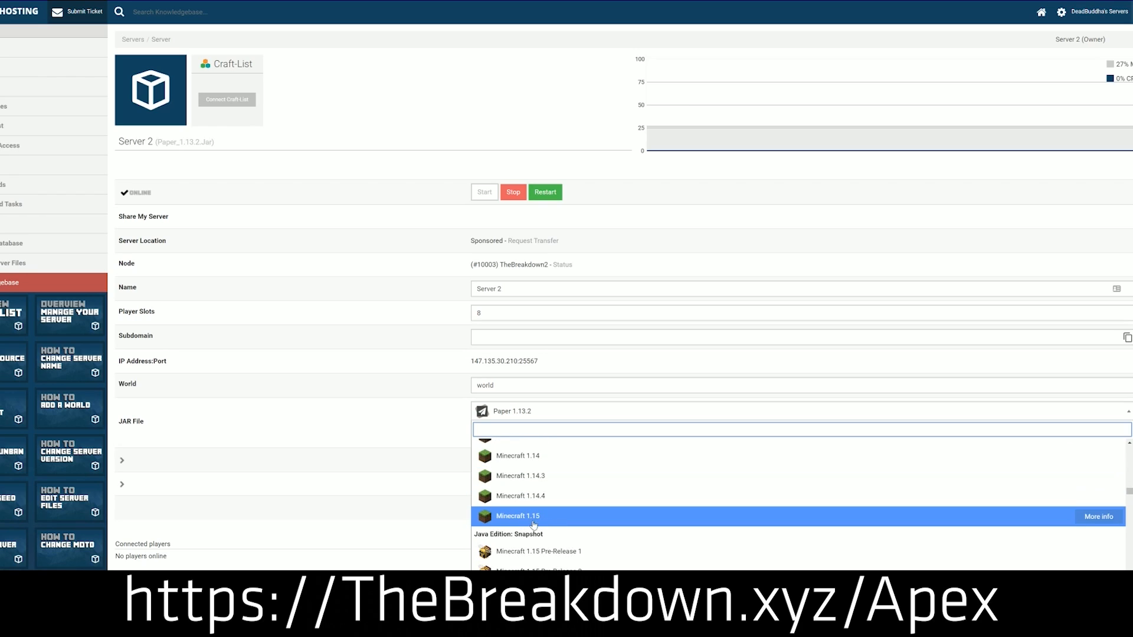
left_click(518, 516)
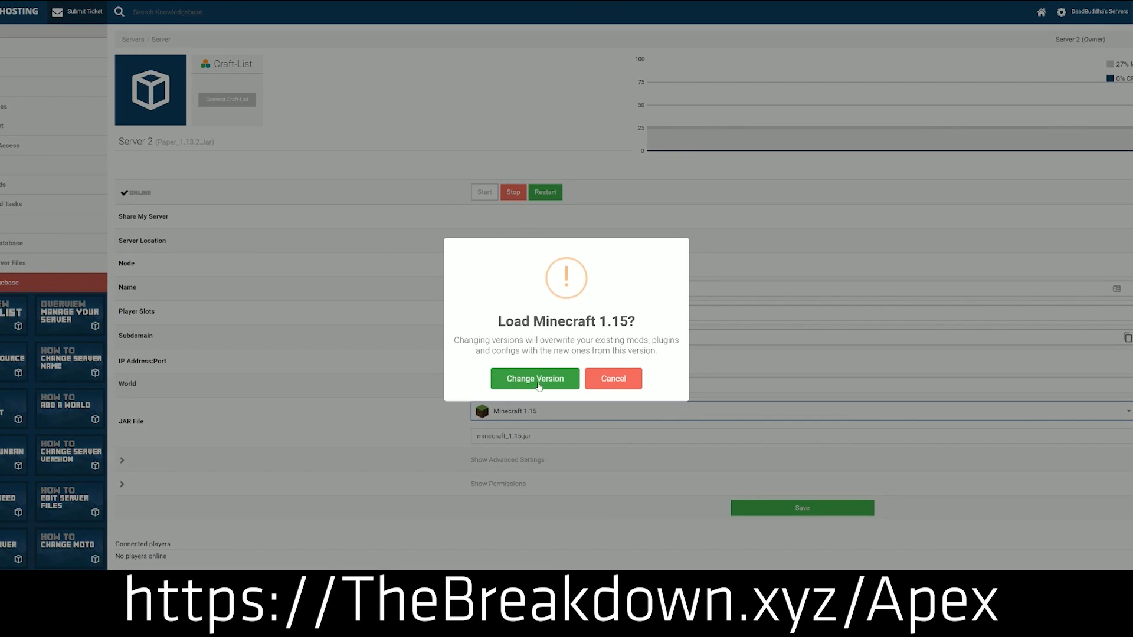
left_click(534, 379)
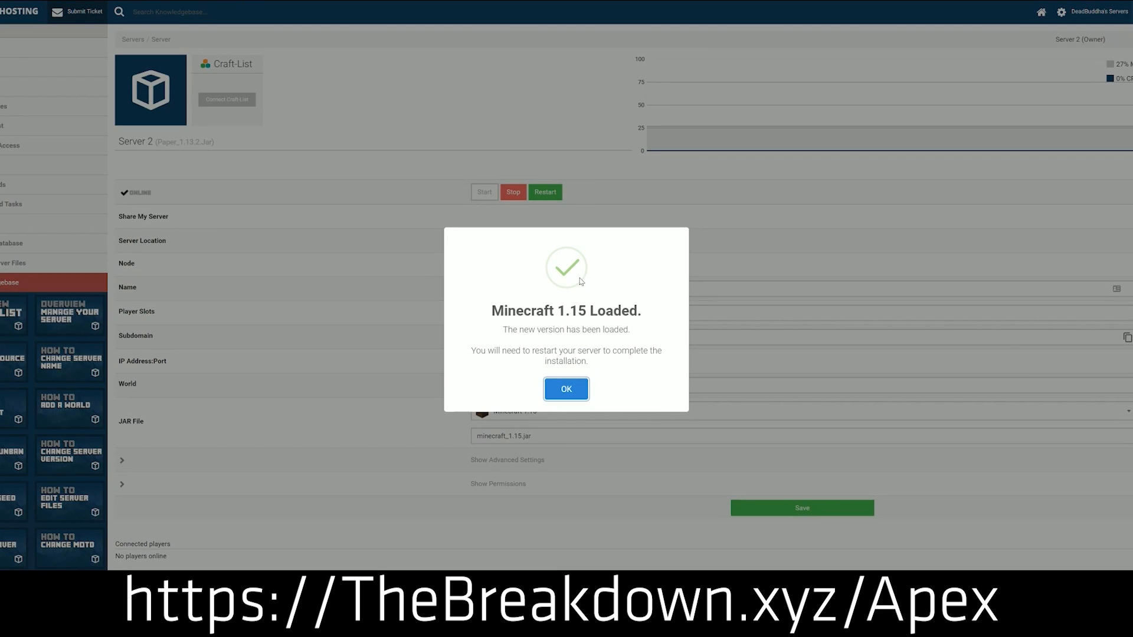
mouse_move(427, 206)
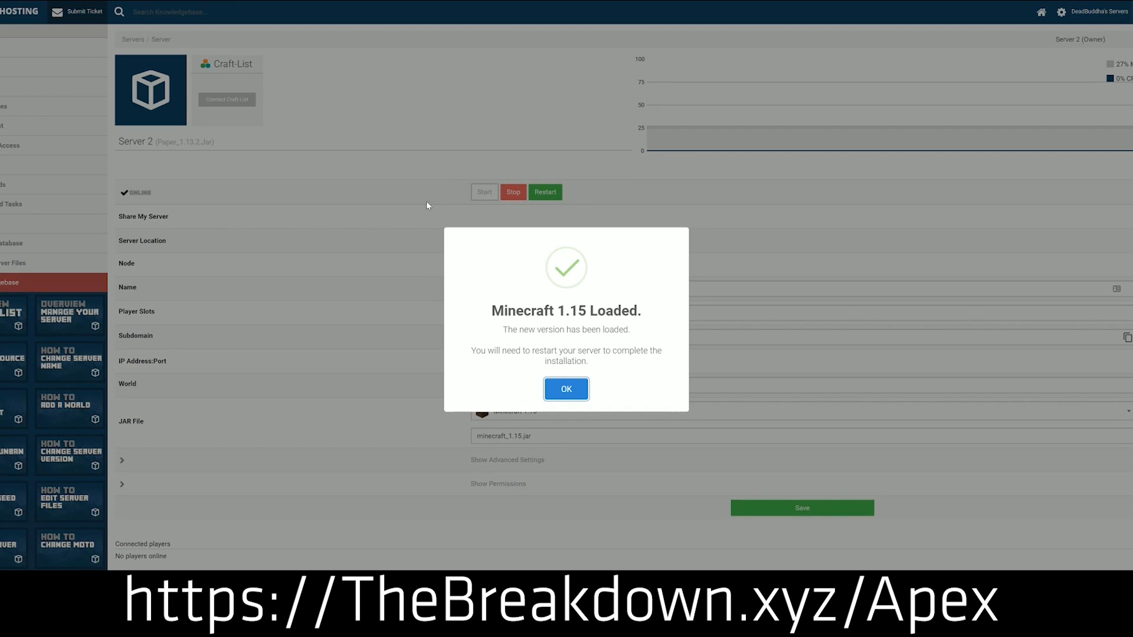
left_click(566, 389)
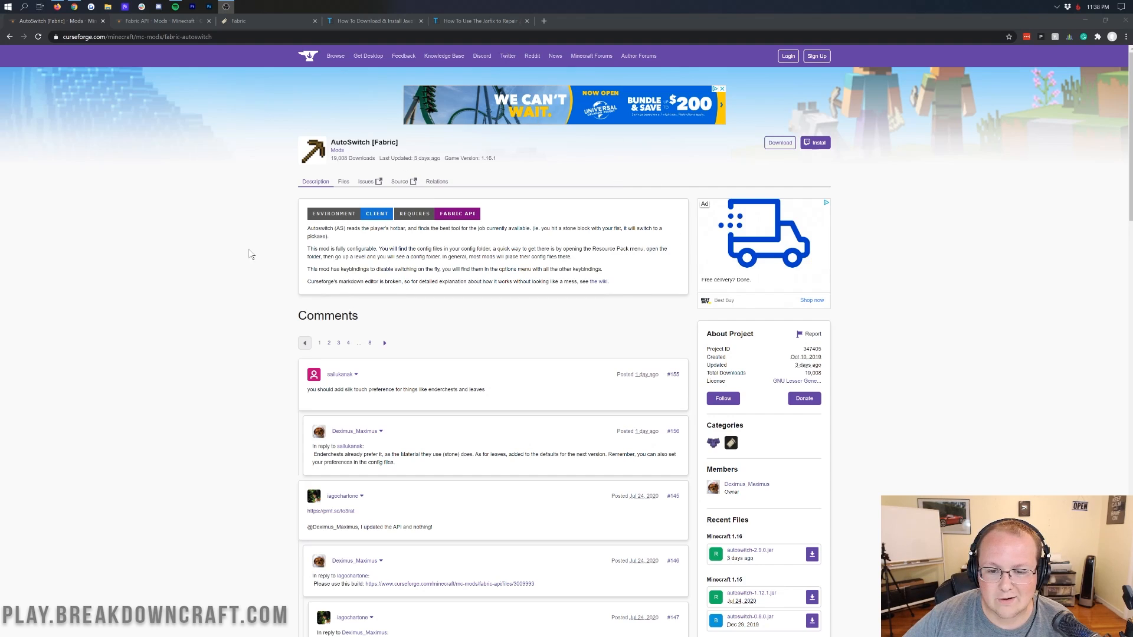
mouse_move(846, 278)
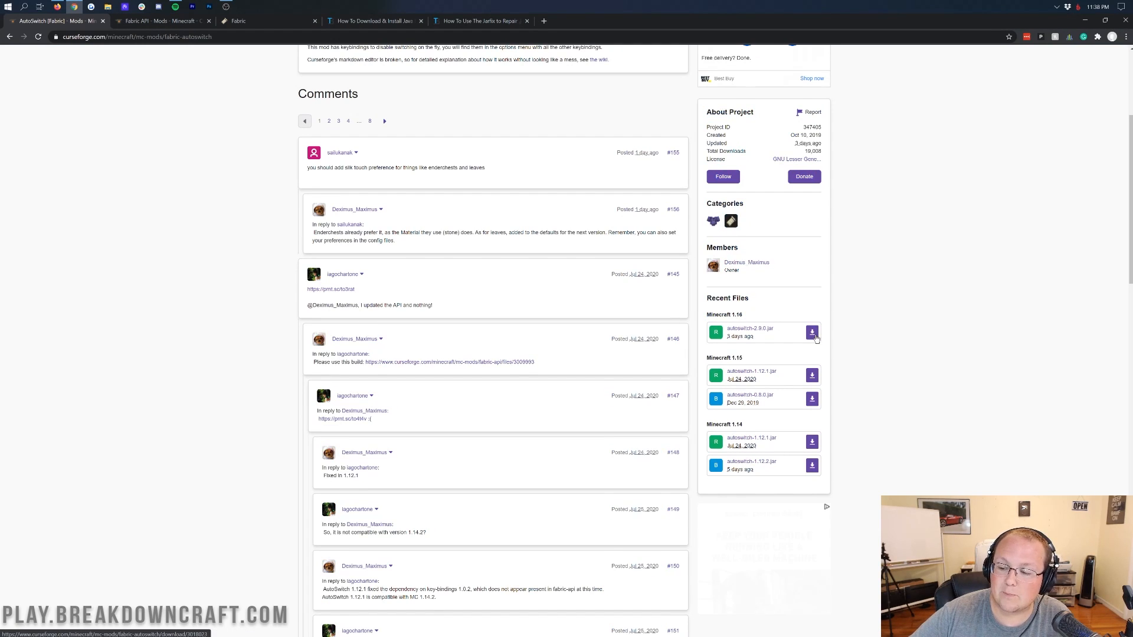
Download autoswitch-2.9.0.jar for Minecraft 1.16 and keep the flagged file
left_click(811, 332)
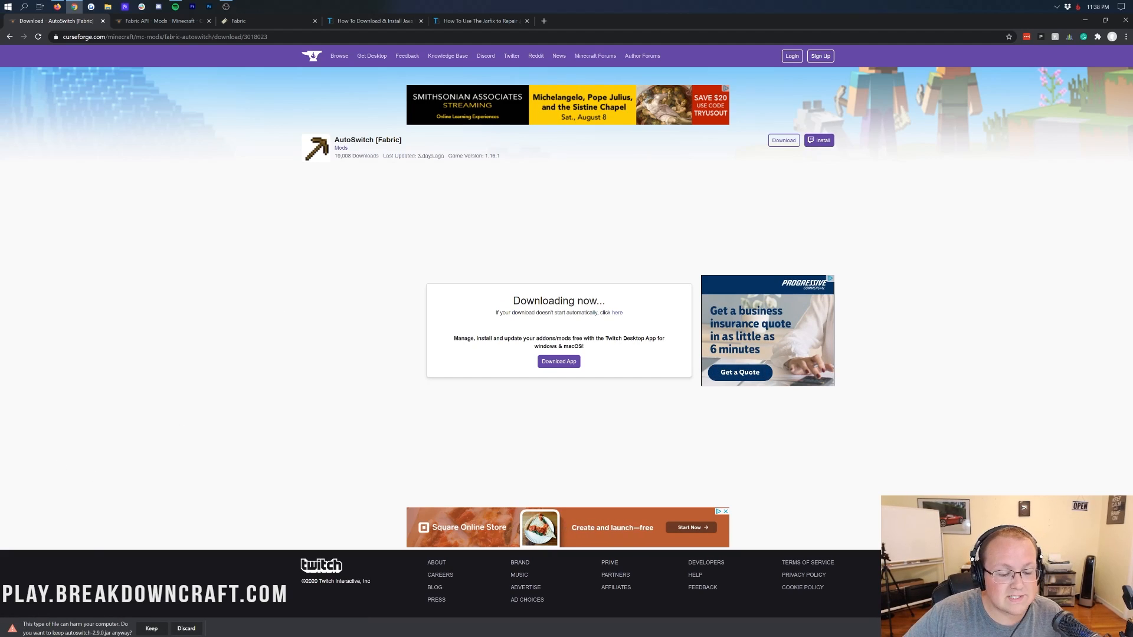
left_click(151, 628)
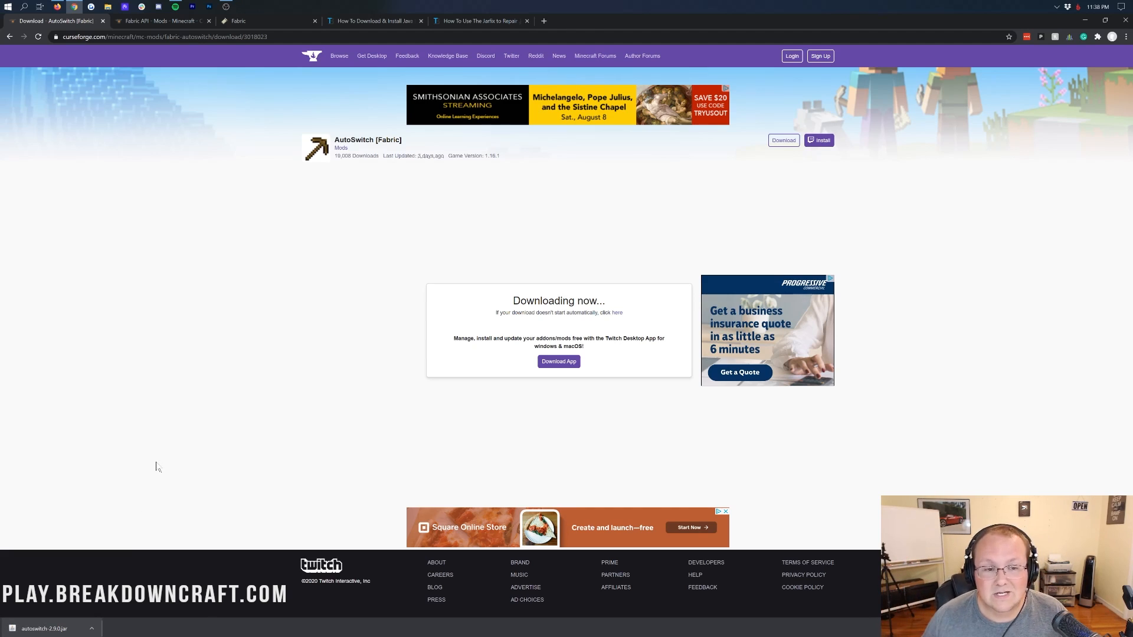
mouse_move(125, 48)
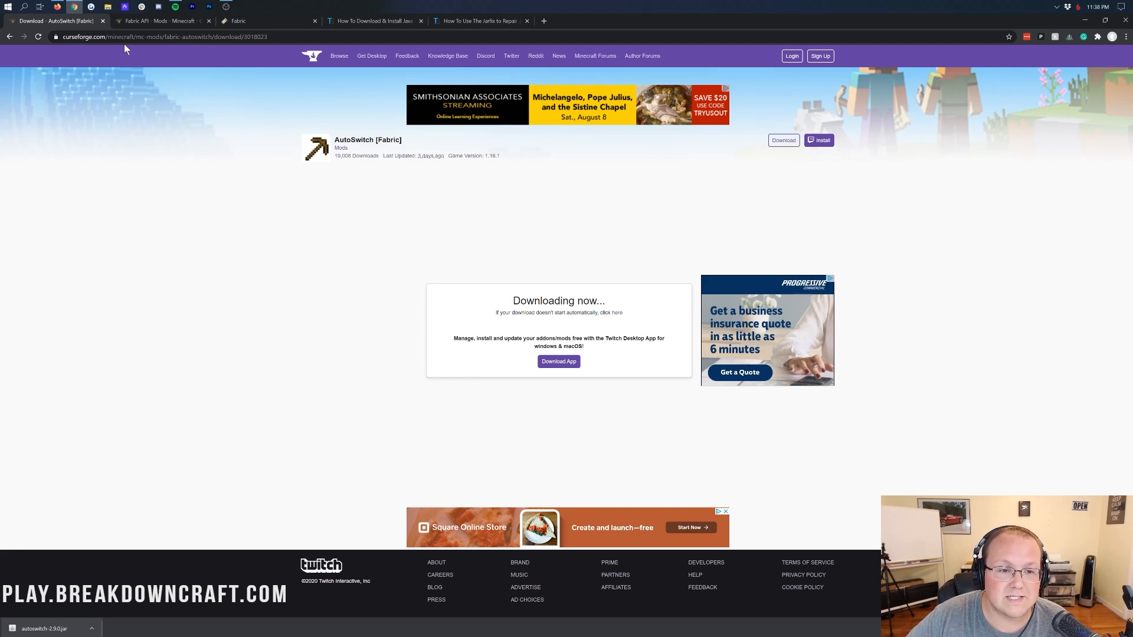
mouse_move(137, 21)
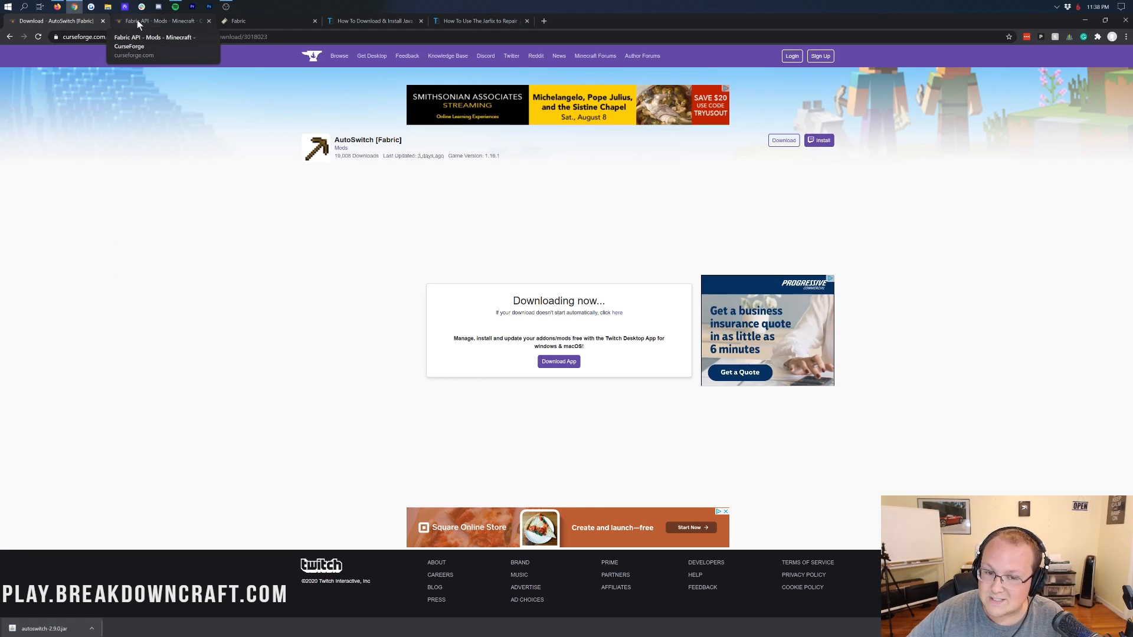
On the Fabric API page, download the newest Minecraft 1.16 file from Recent Files
left_click(159, 20)
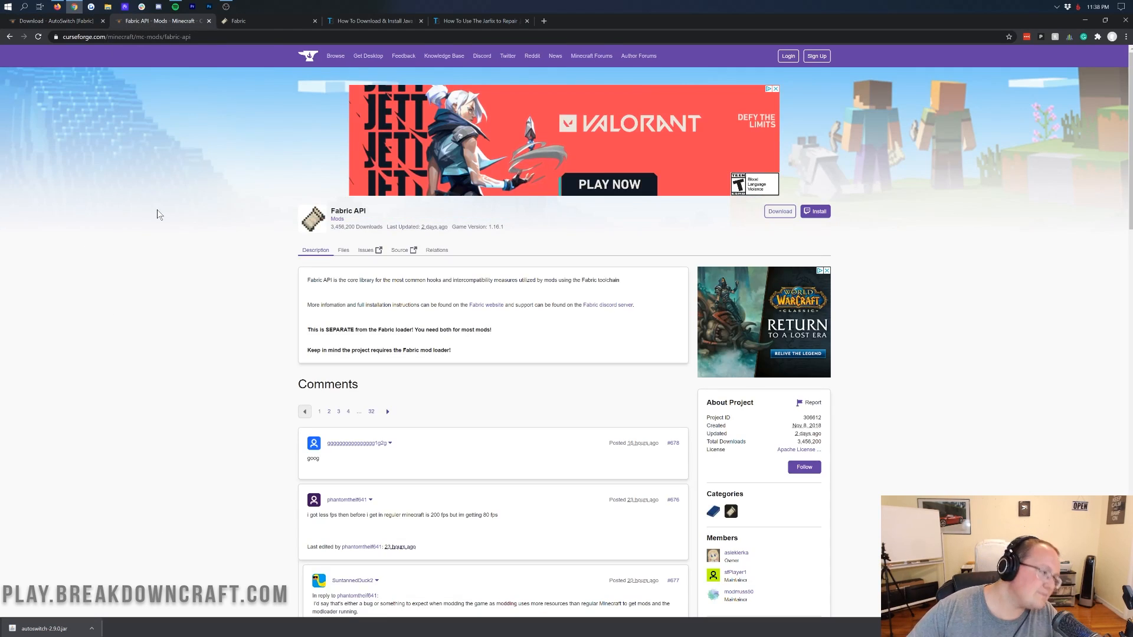
scroll("down", 3)
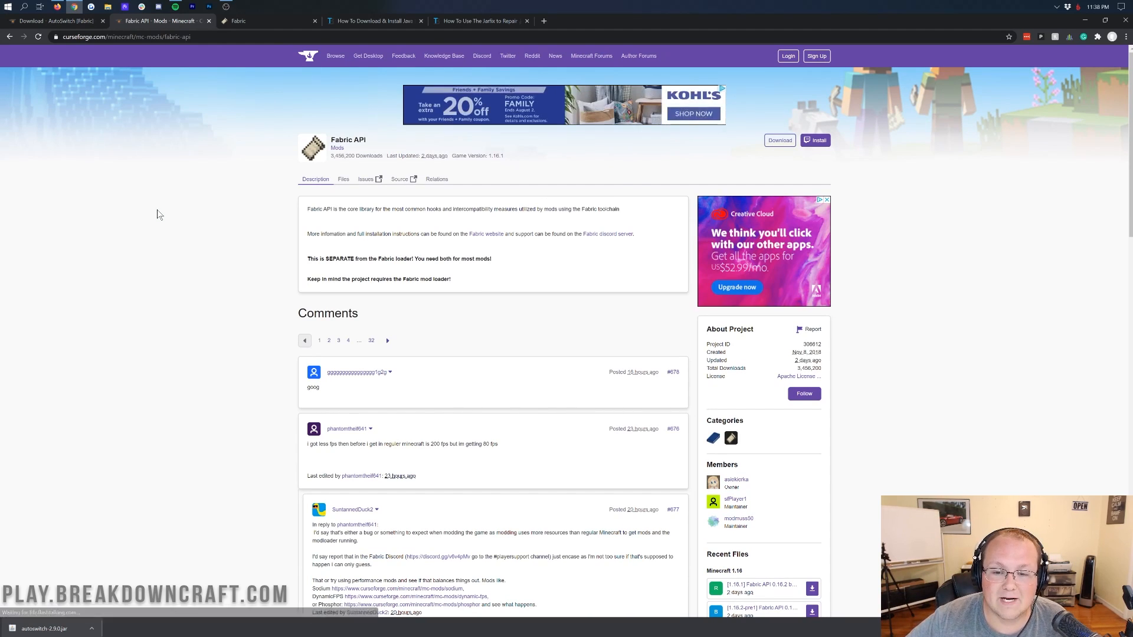
mouse_move(159, 210)
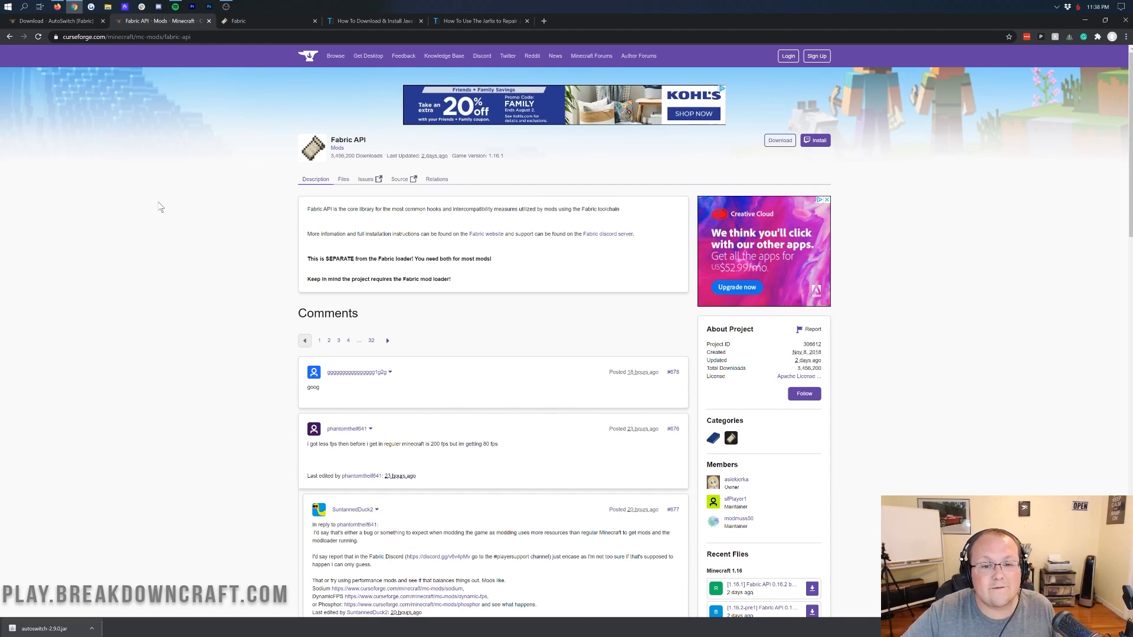
scroll("down", 3)
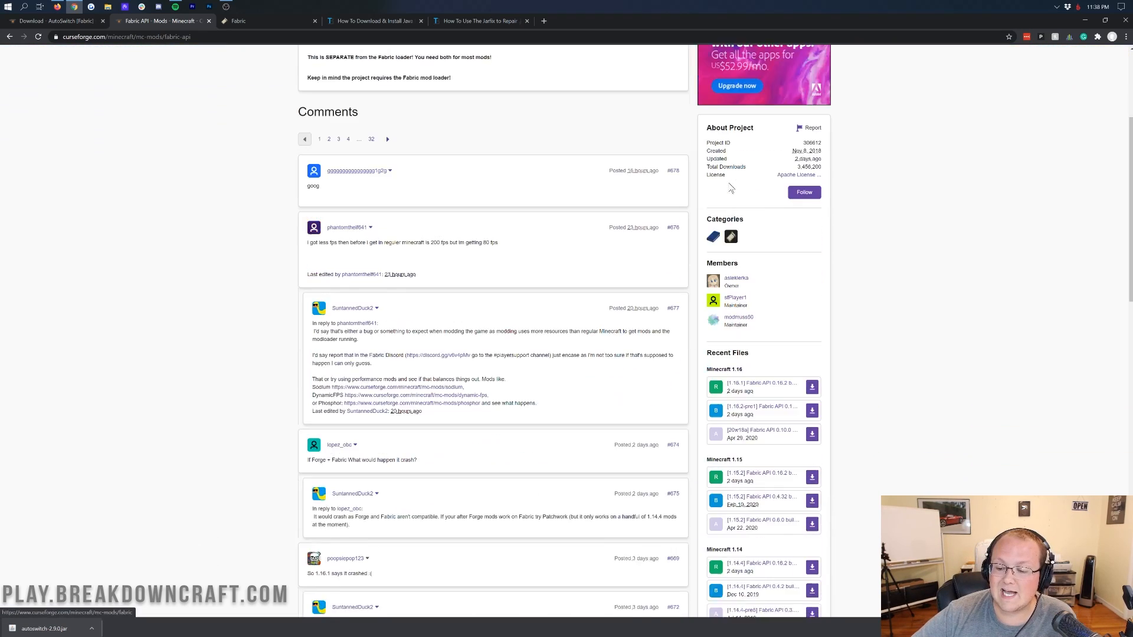
scroll("down", 3)
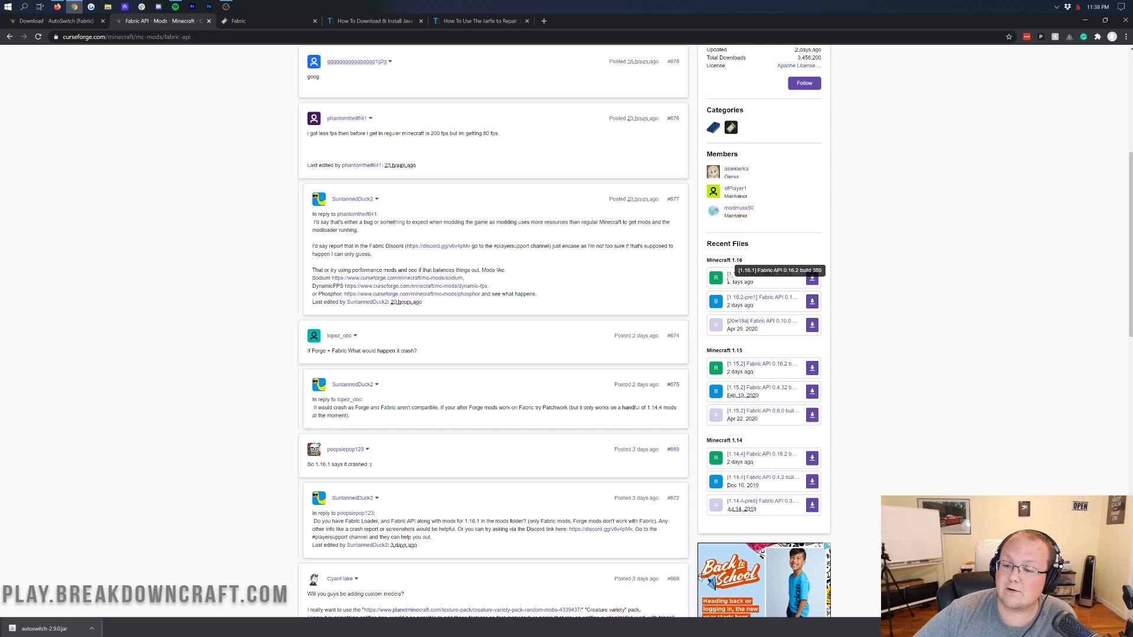
mouse_move(730, 278)
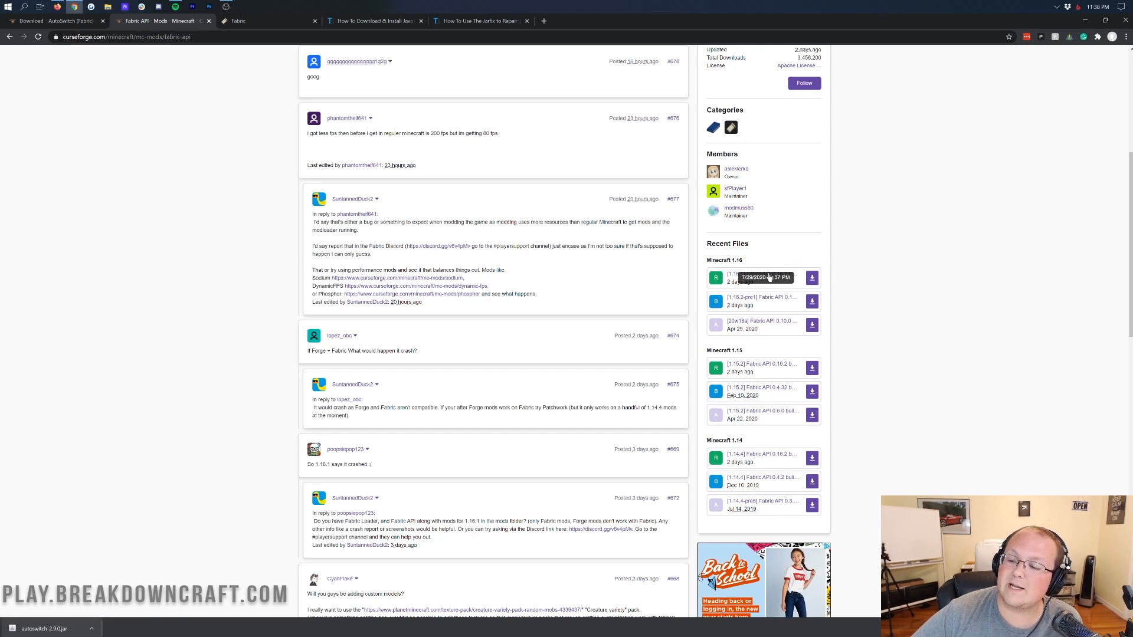
left_click(812, 277)
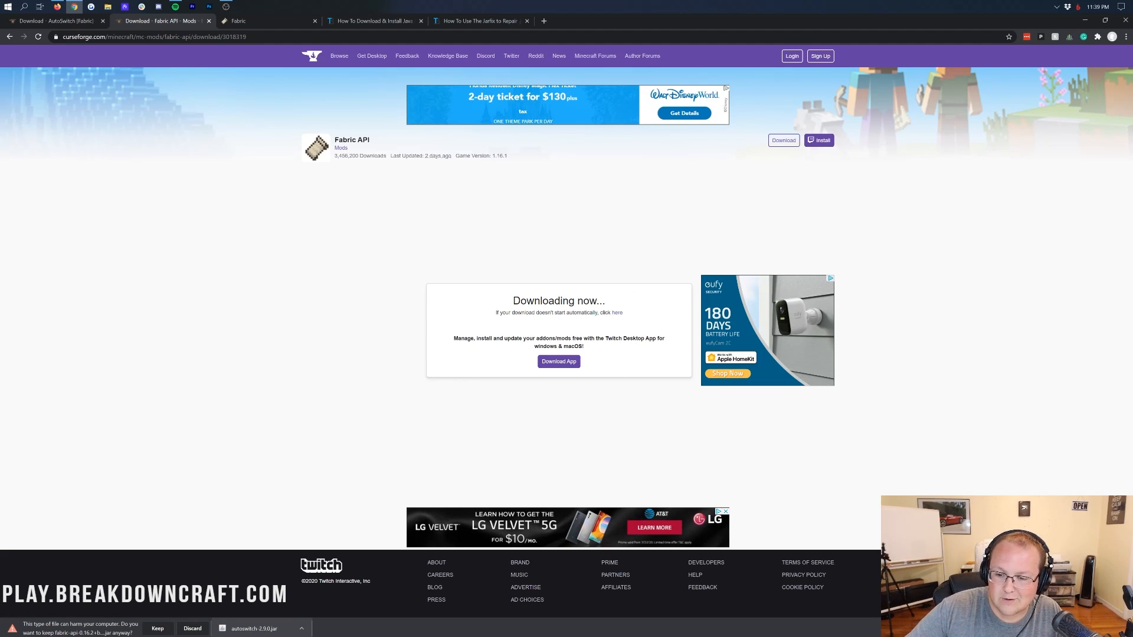
mouse_move(112, 573)
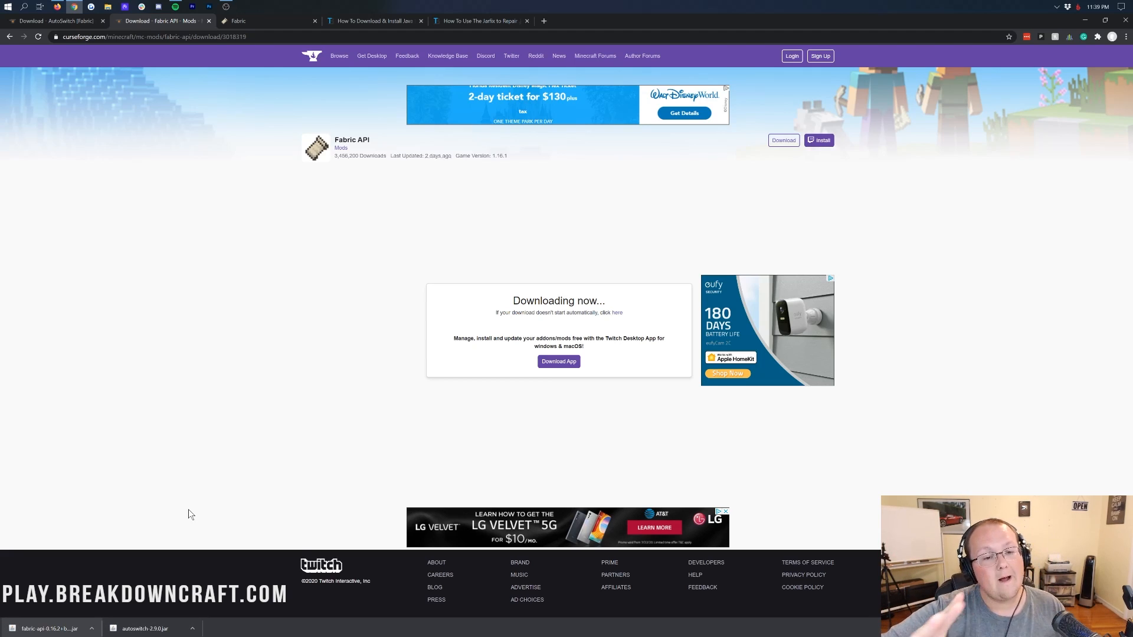
mouse_move(274, 19)
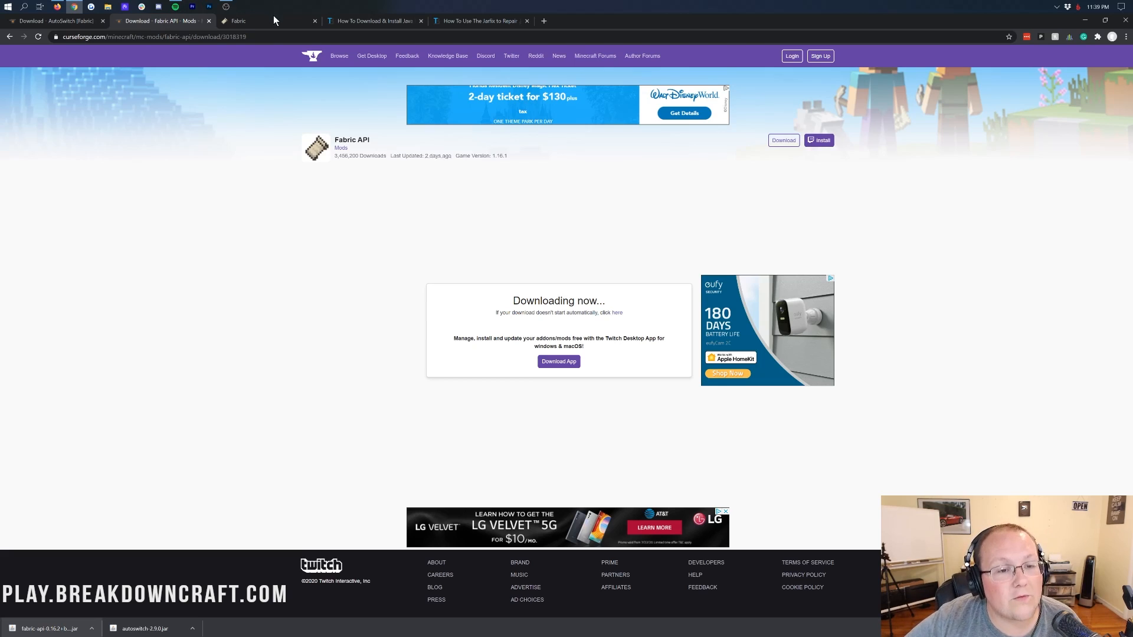
Download the Universal/JAR Fabric installer from fabricmc.net and keep it past the warning
left_click(239, 20)
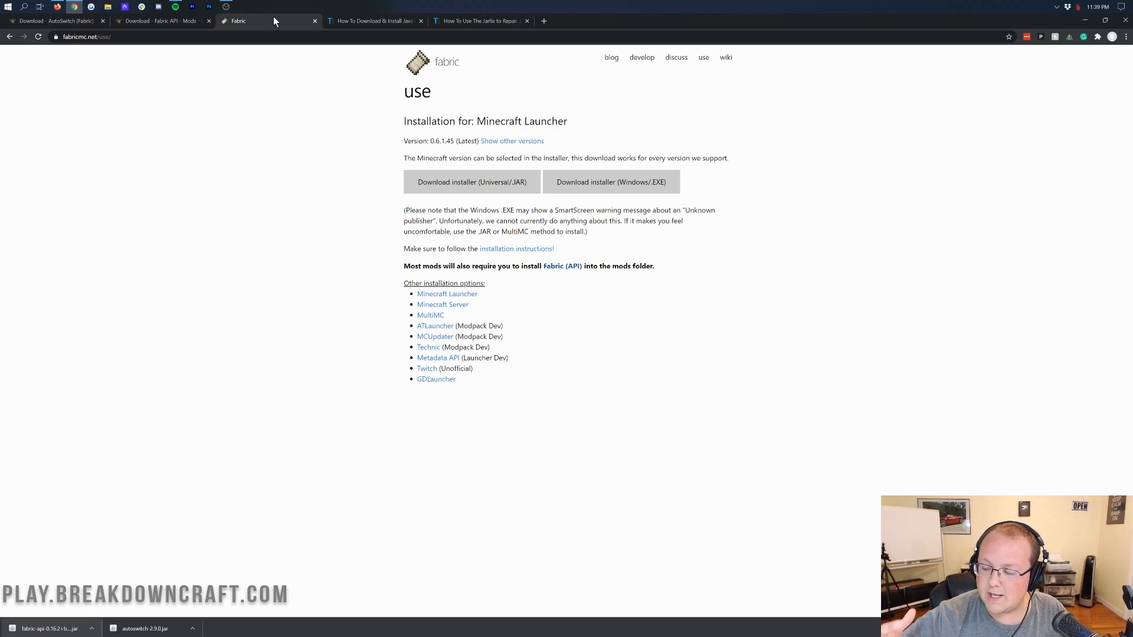
mouse_move(272, 22)
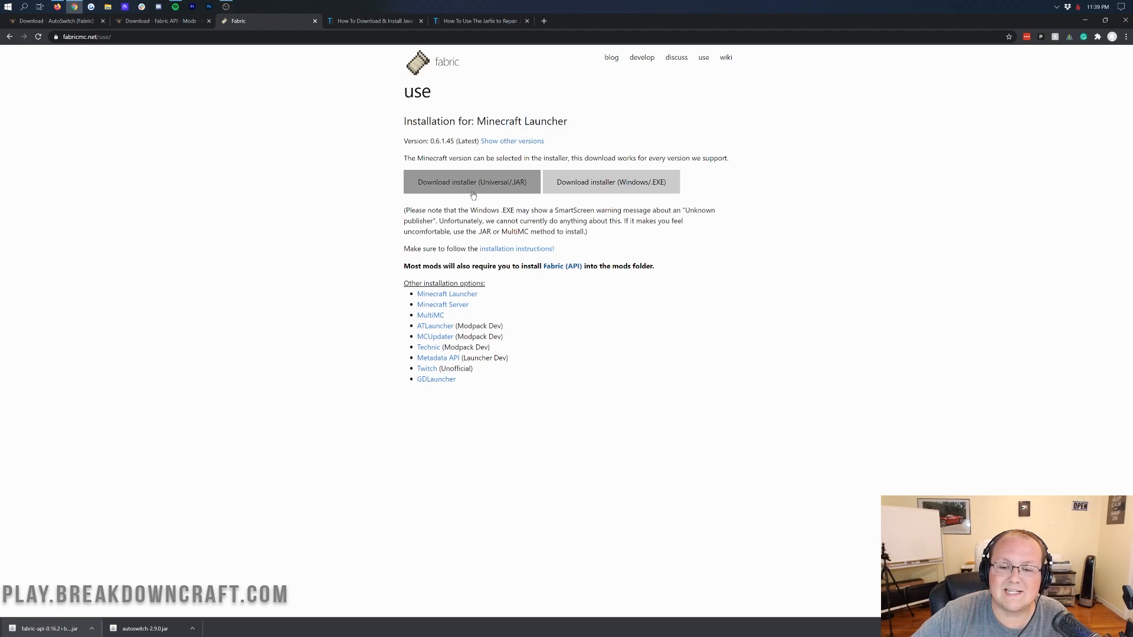
left_click(473, 182)
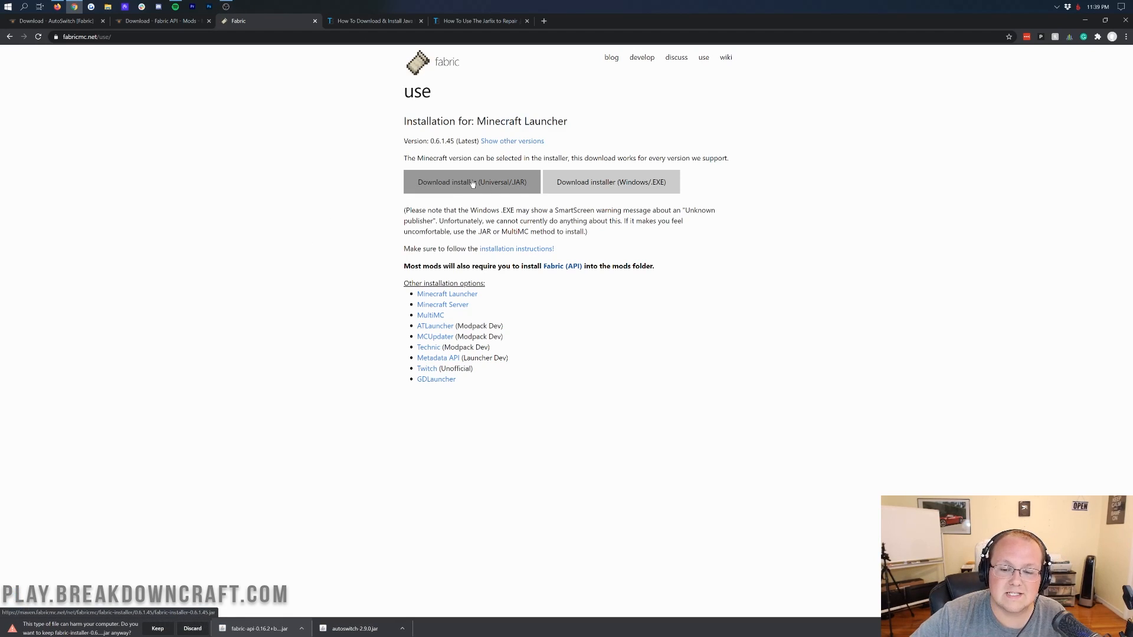
mouse_move(210, 557)
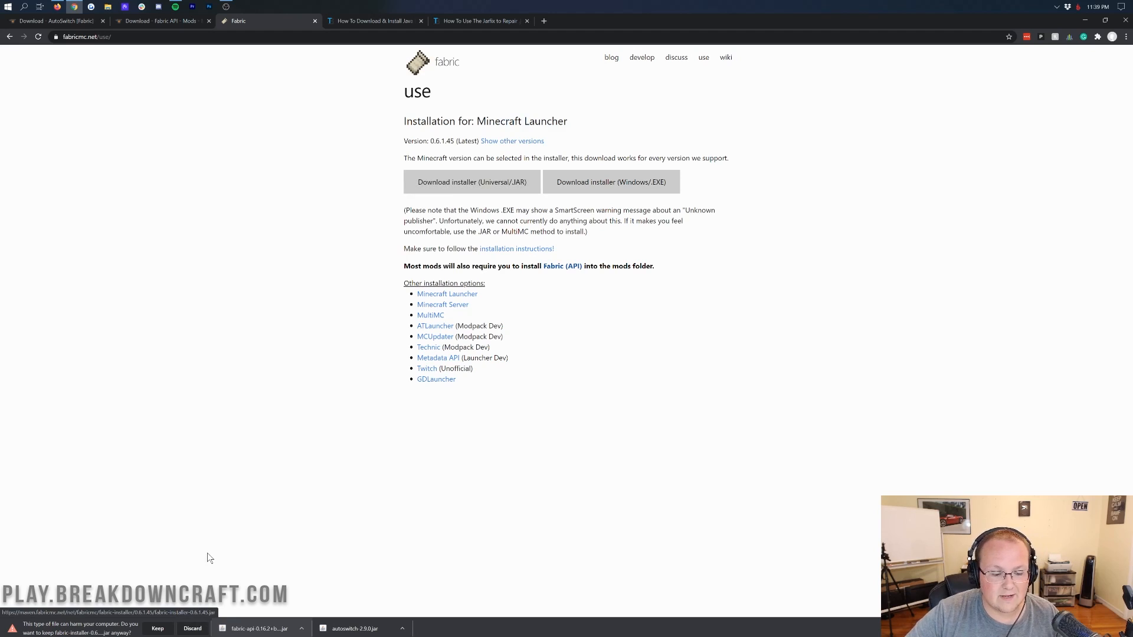
left_click(157, 627)
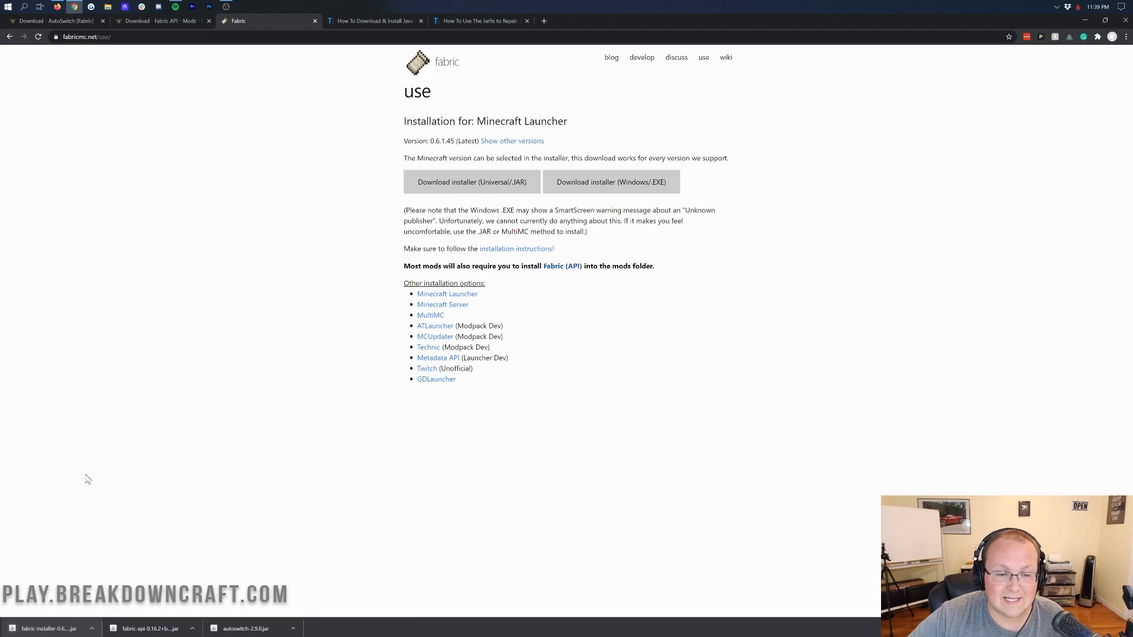
mouse_move(193, 200)
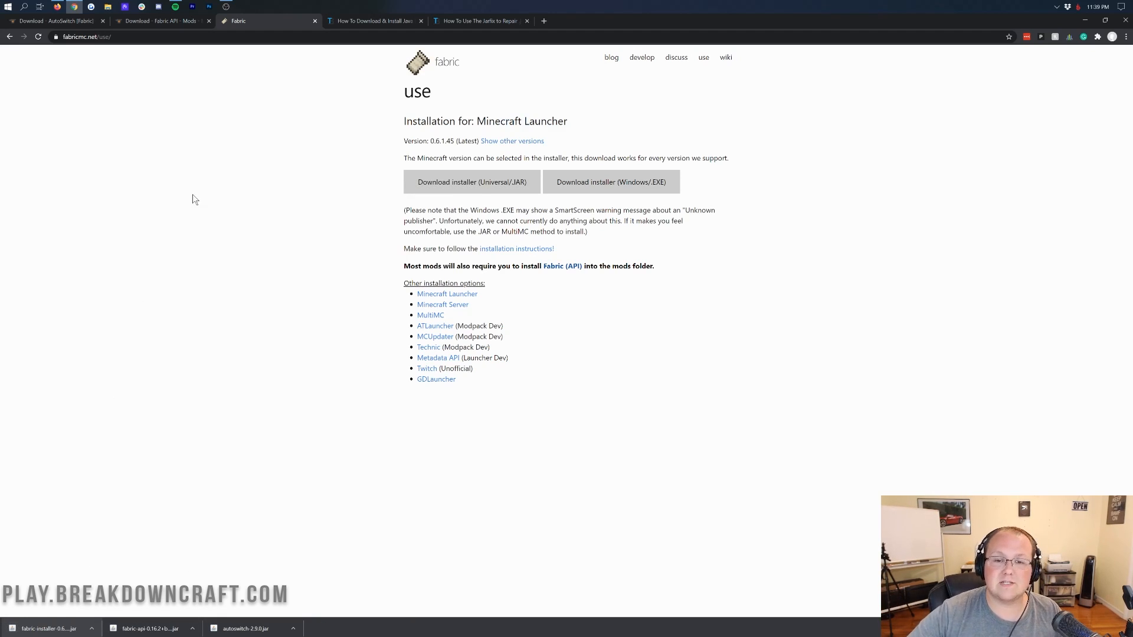
mouse_move(377, 30)
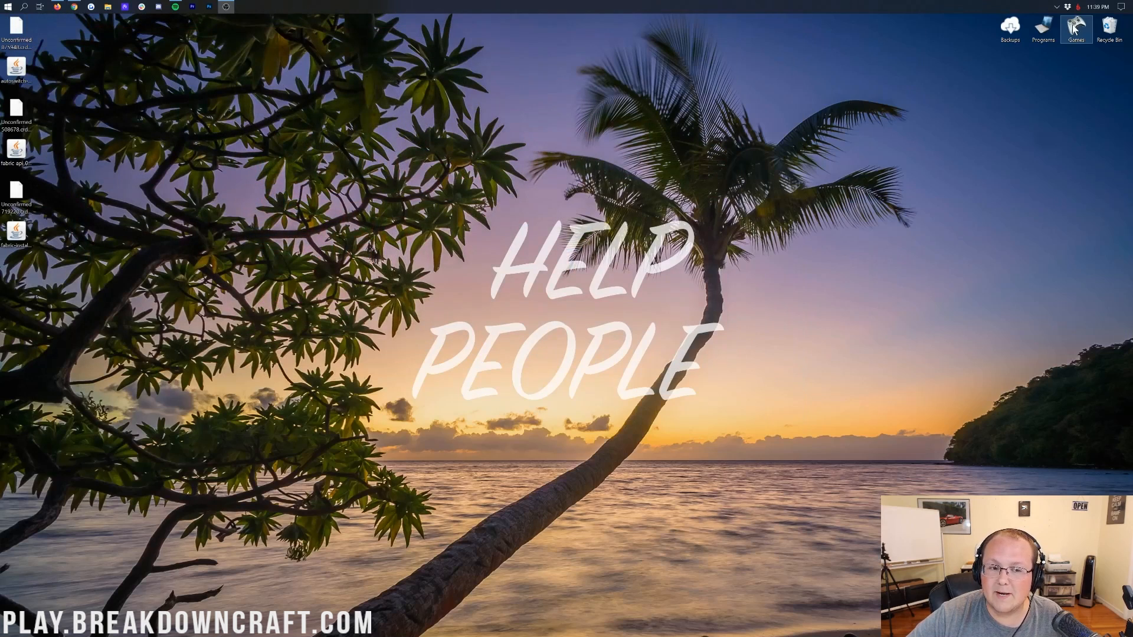
Move the AutoSwitch, Fabric API and installer jars onto the desktop, then open Start
left_click_drag(16, 68, 248, 72)
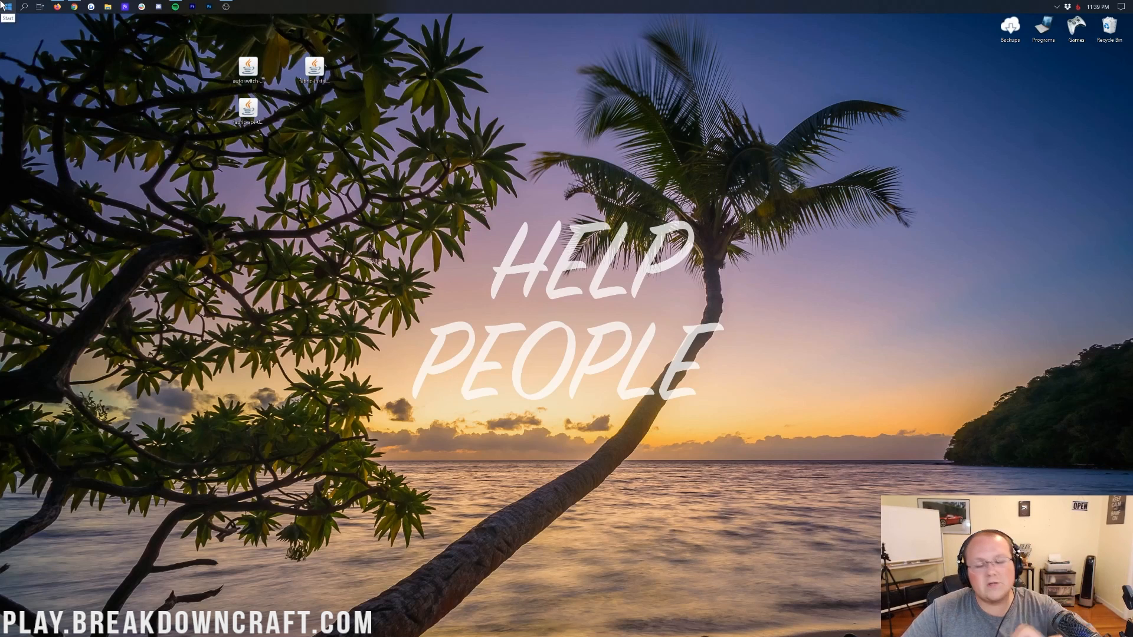
left_click(6, 6)
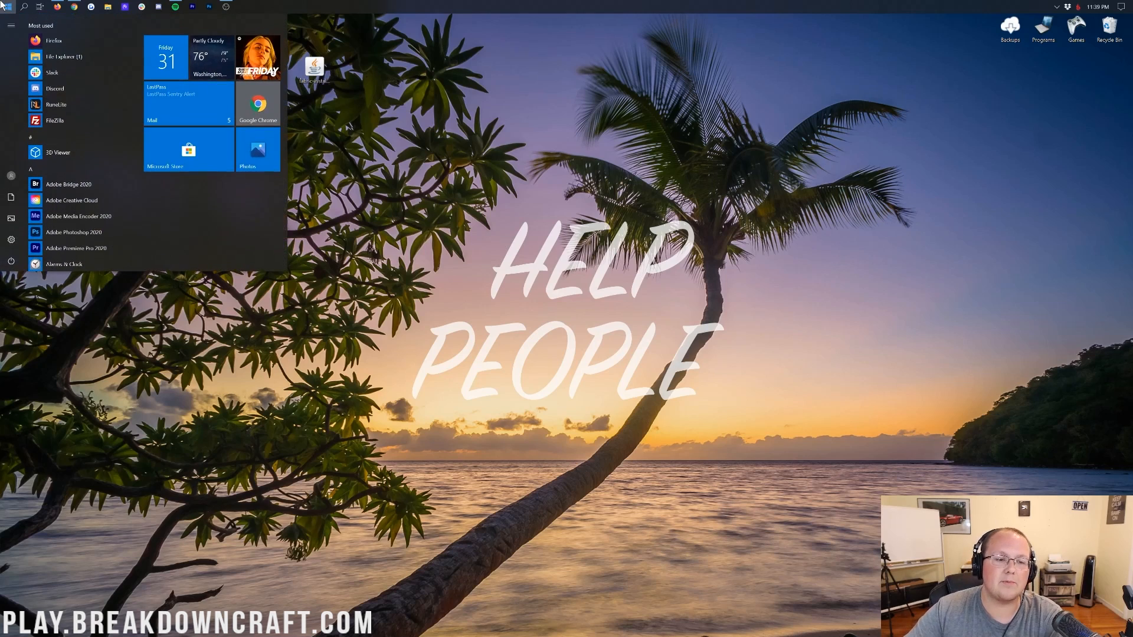
Search 'download', find the Downloads folder empty, and close Explorer
type("download")
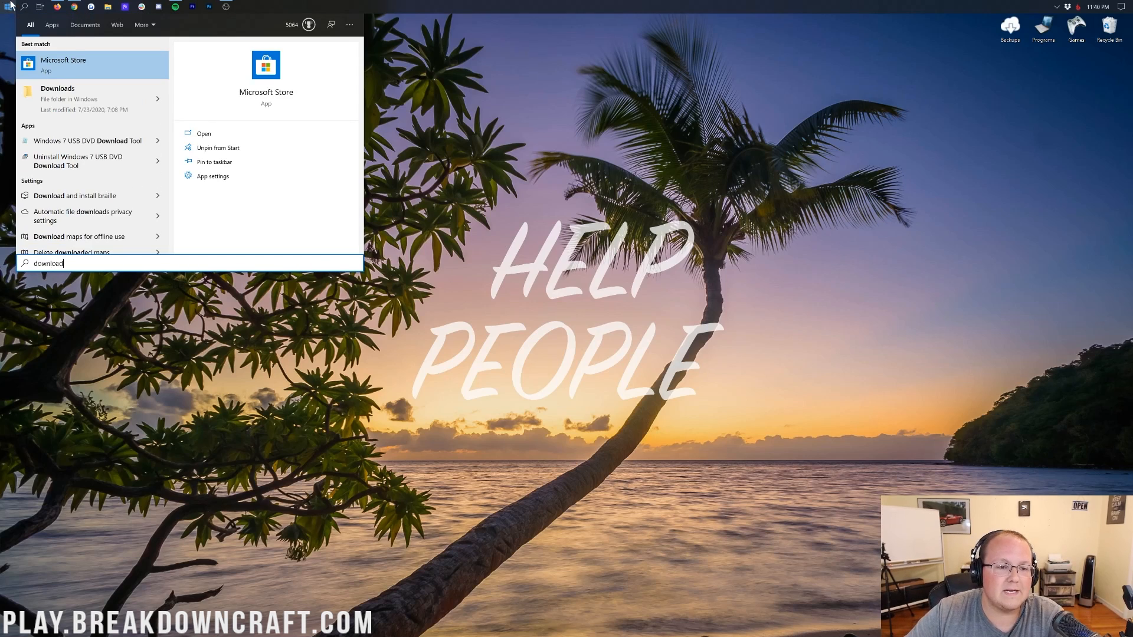
key("Escape")
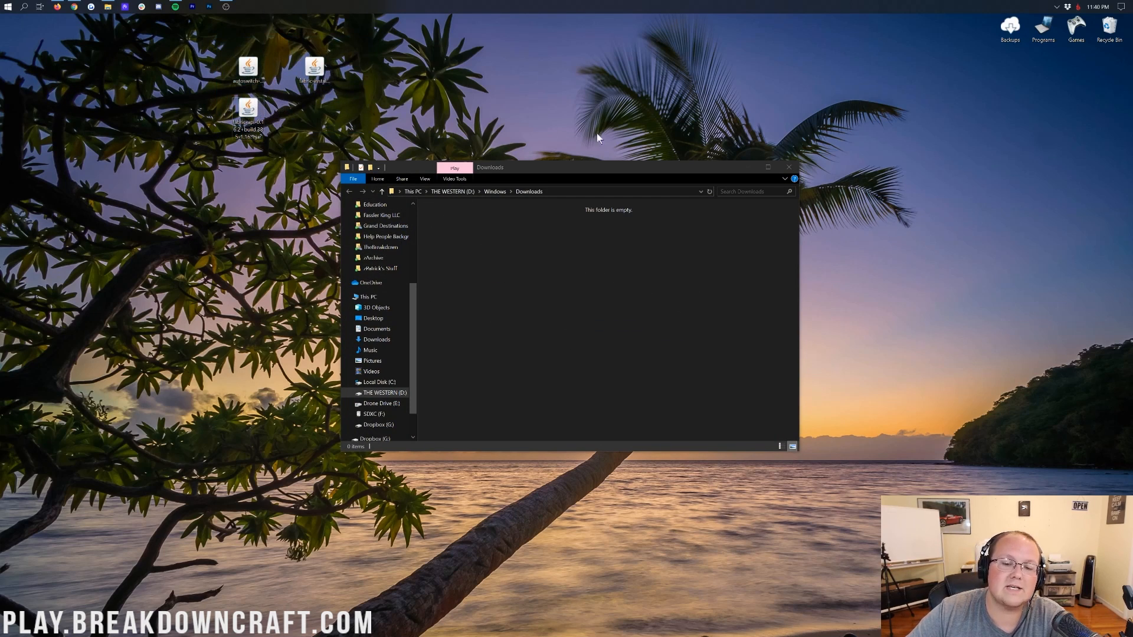
left_click(788, 167)
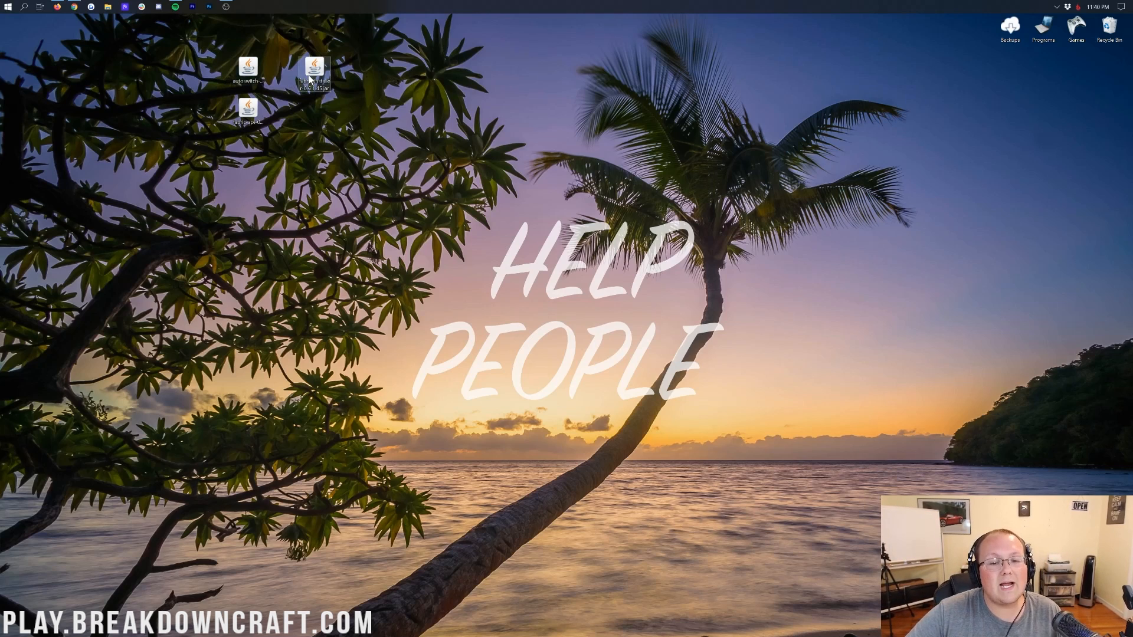
Double-click the desktop Fabric installer jar to raise the Java app-choice prompt
double_click(315, 69)
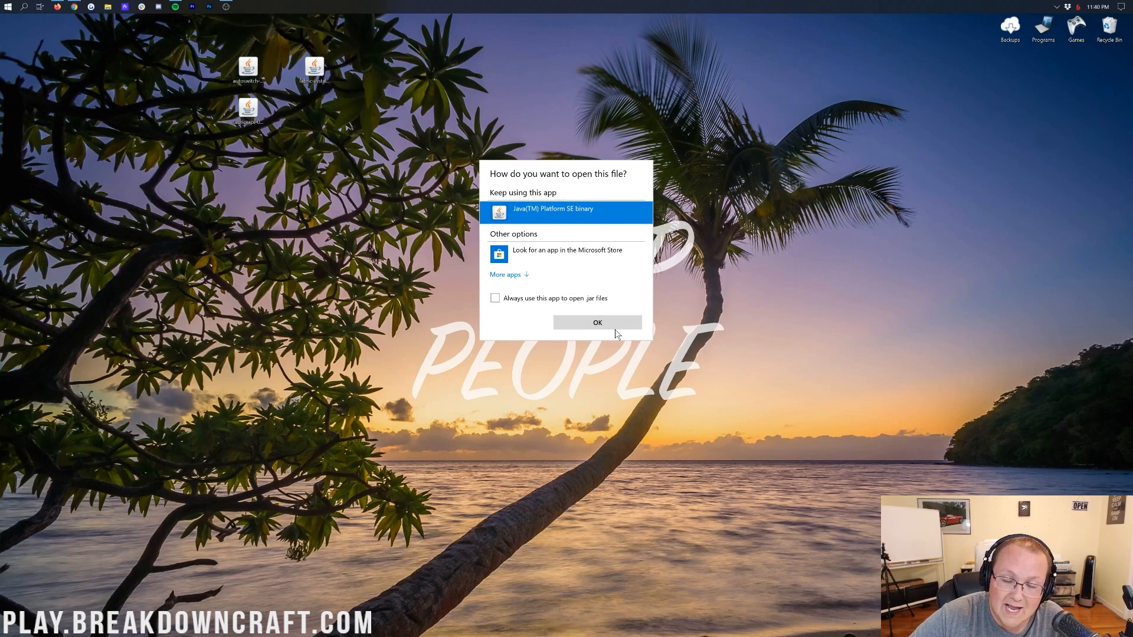
mouse_move(498, 278)
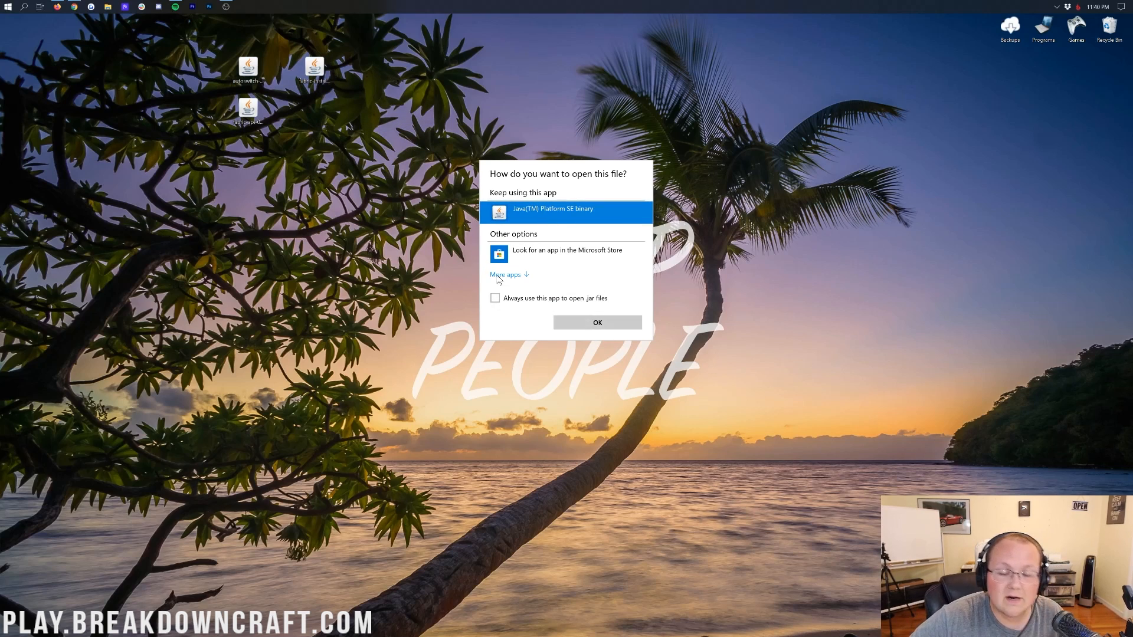
left_click(596, 322)
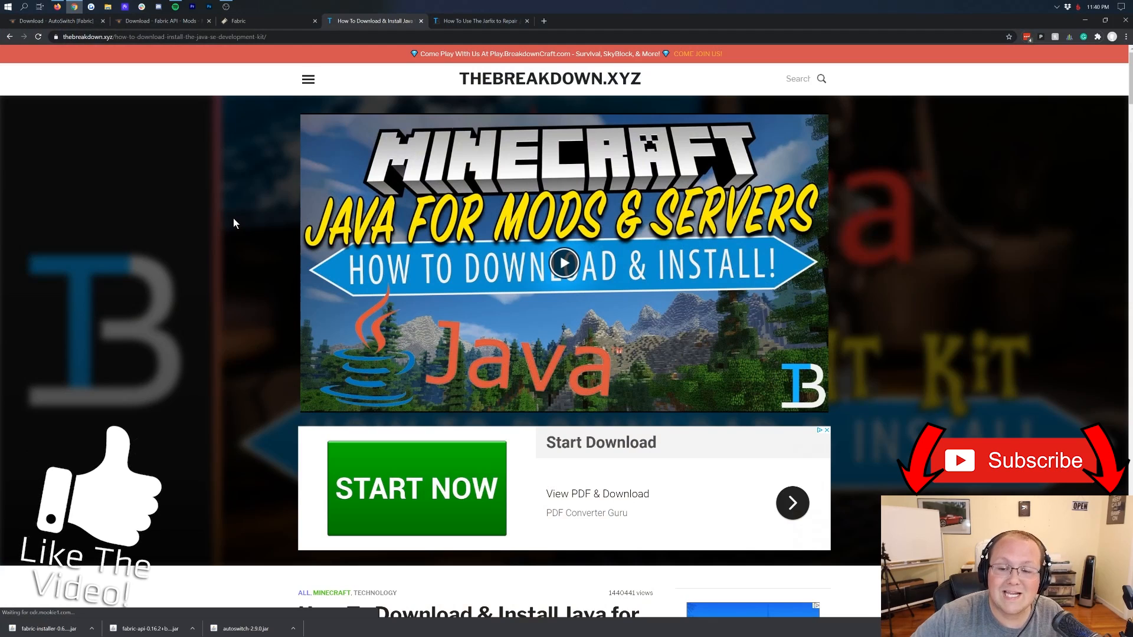
Scroll through TheBreakdown.xyz's Java download and install article in Chrome
scroll("down", 3)
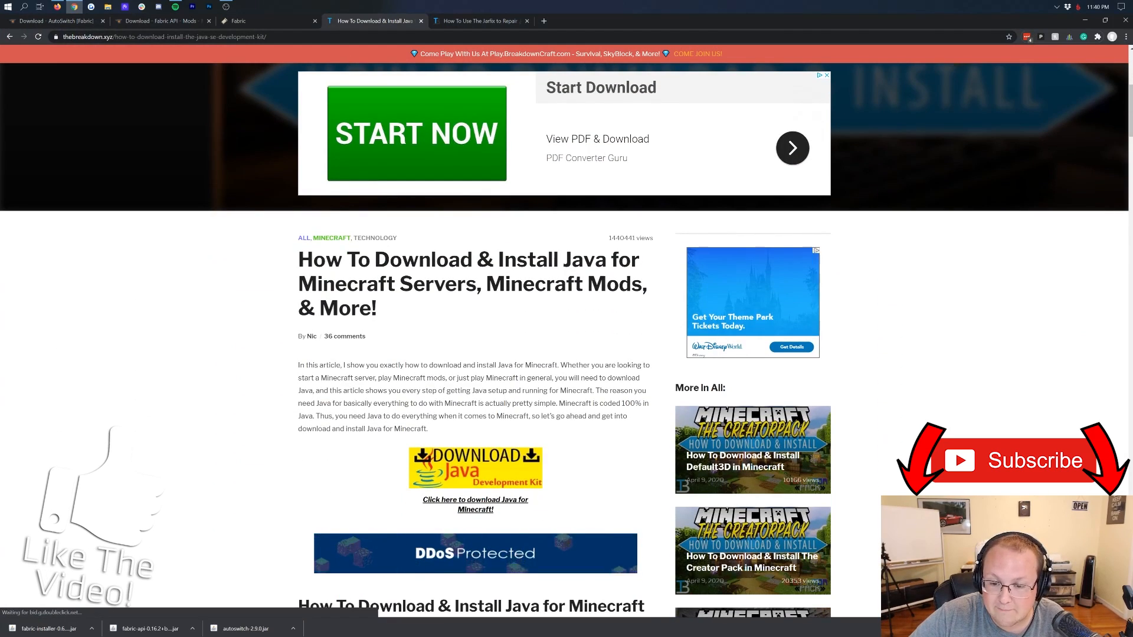
double_click(525, 283)
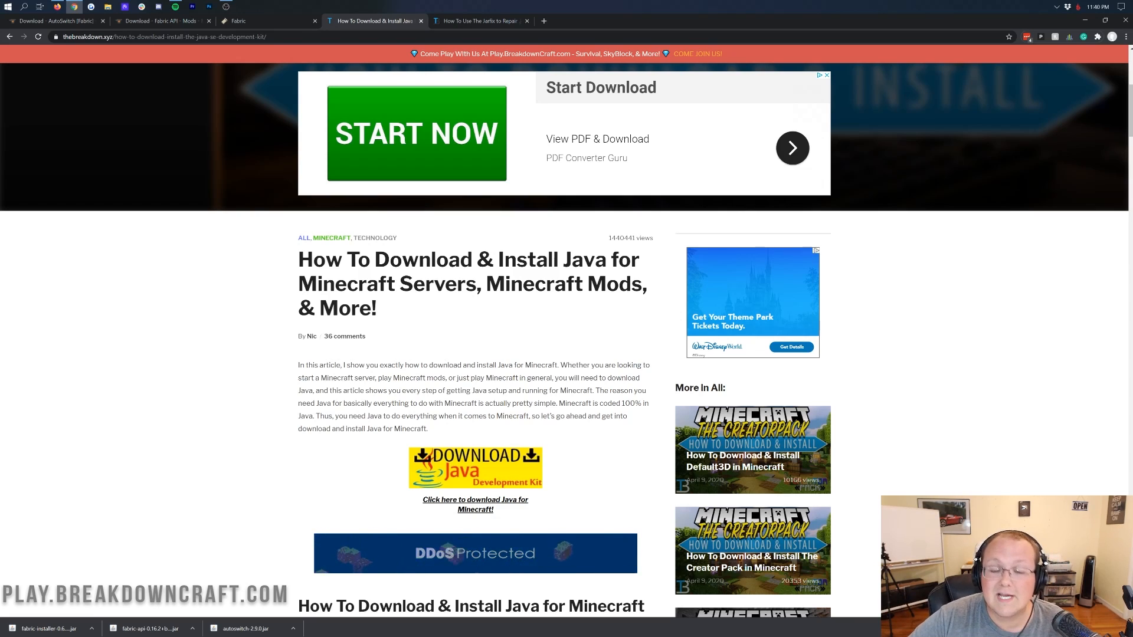
scroll("down", 3)
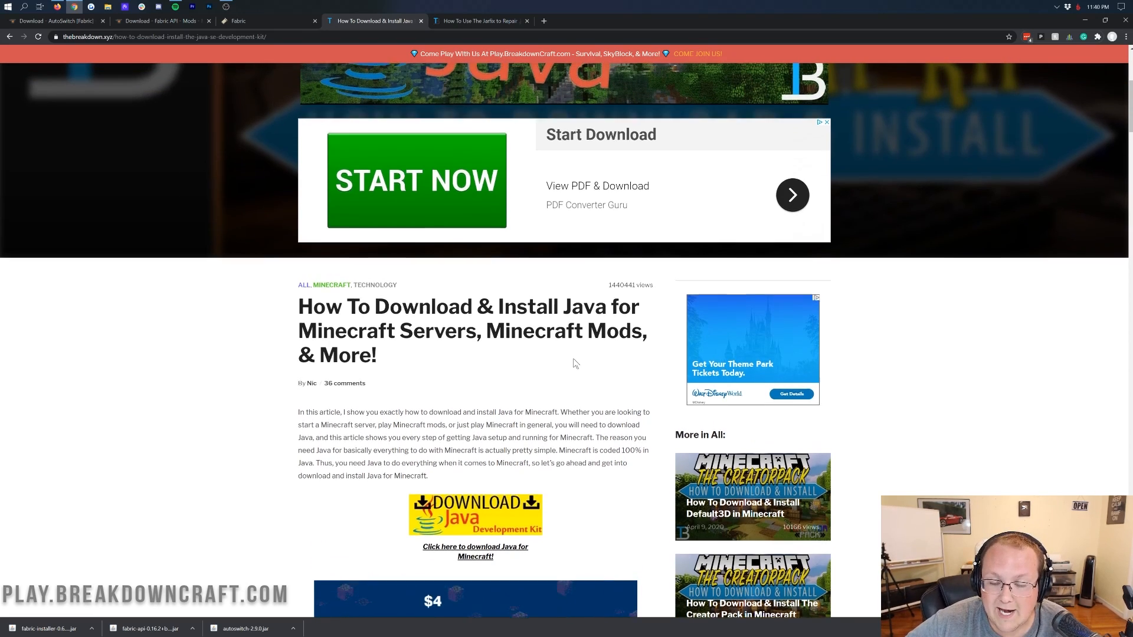
scroll("up", 3)
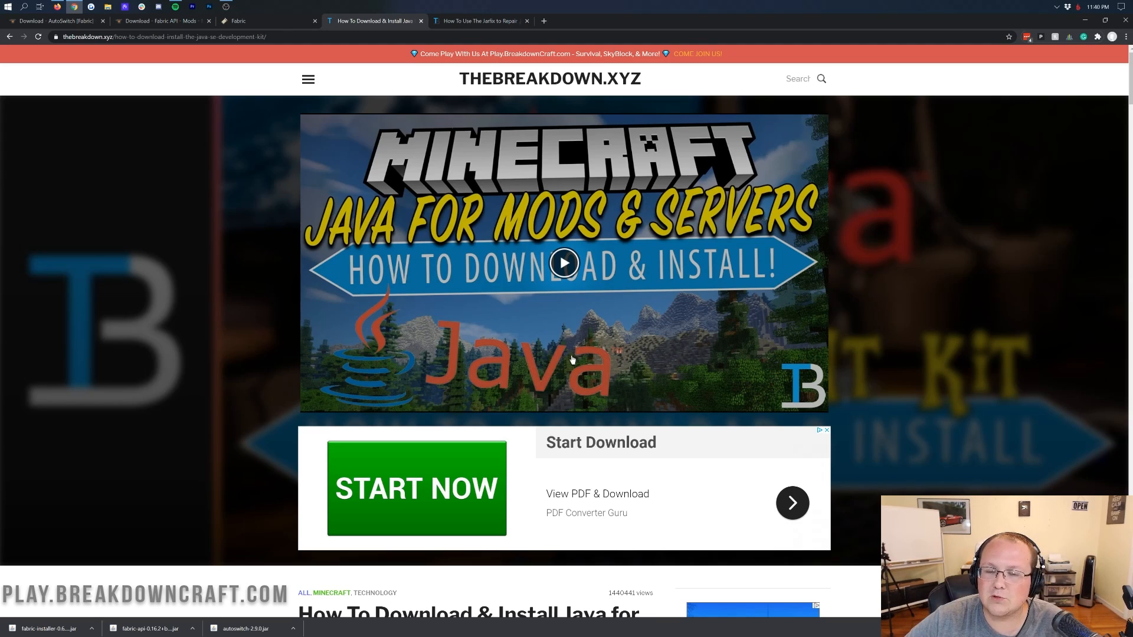
left_click(476, 20)
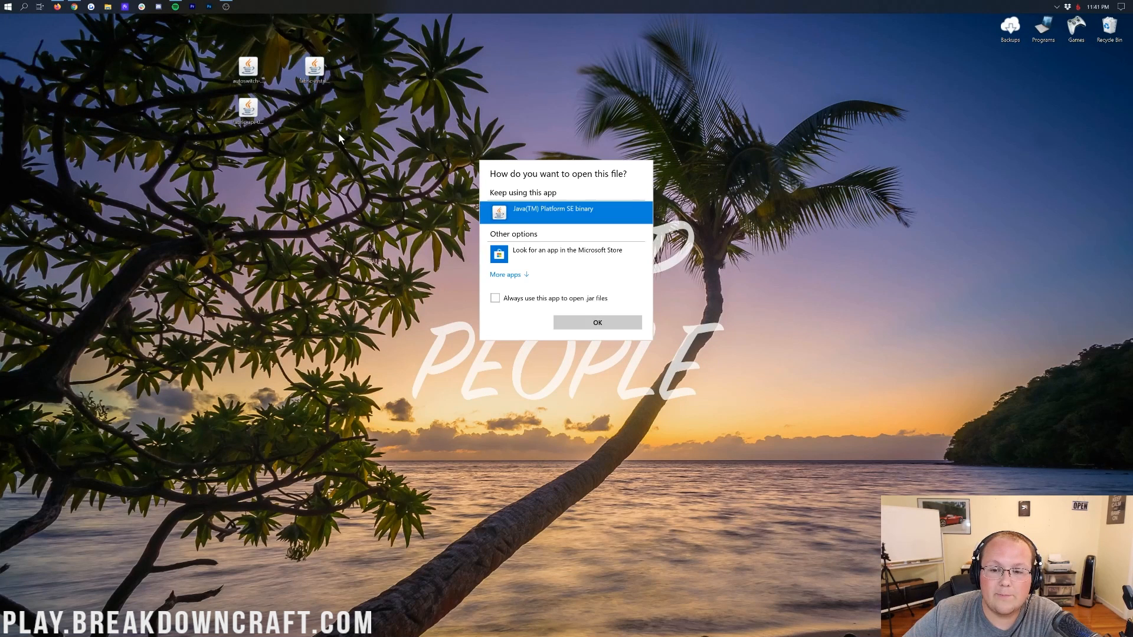
Open the installer jar with Java(TM) Platform SE binary
left_click(596, 322)
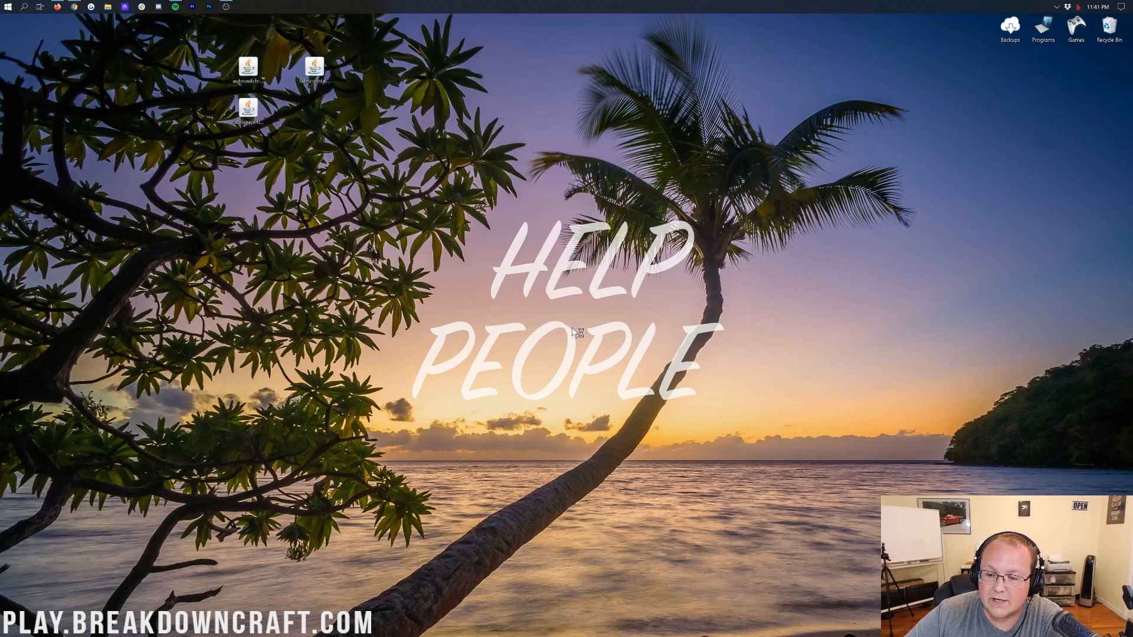
mouse_move(516, 347)
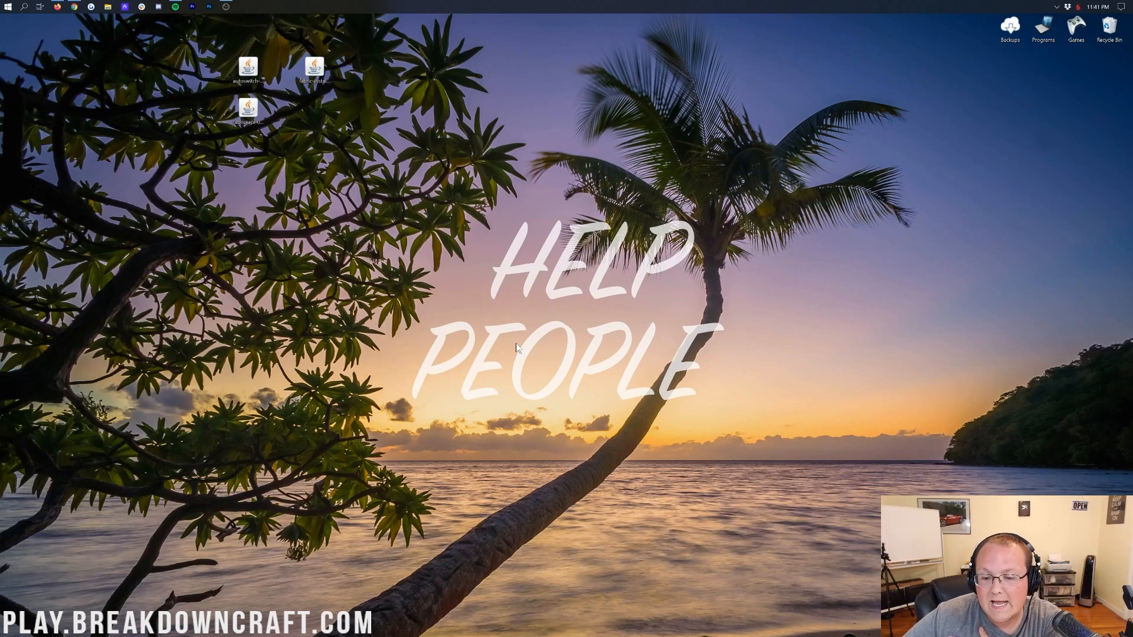
Launch the installer, pick Minecraft 1.16.1, install loader 0.9.0+build.204, then close it
double_click(313, 68)
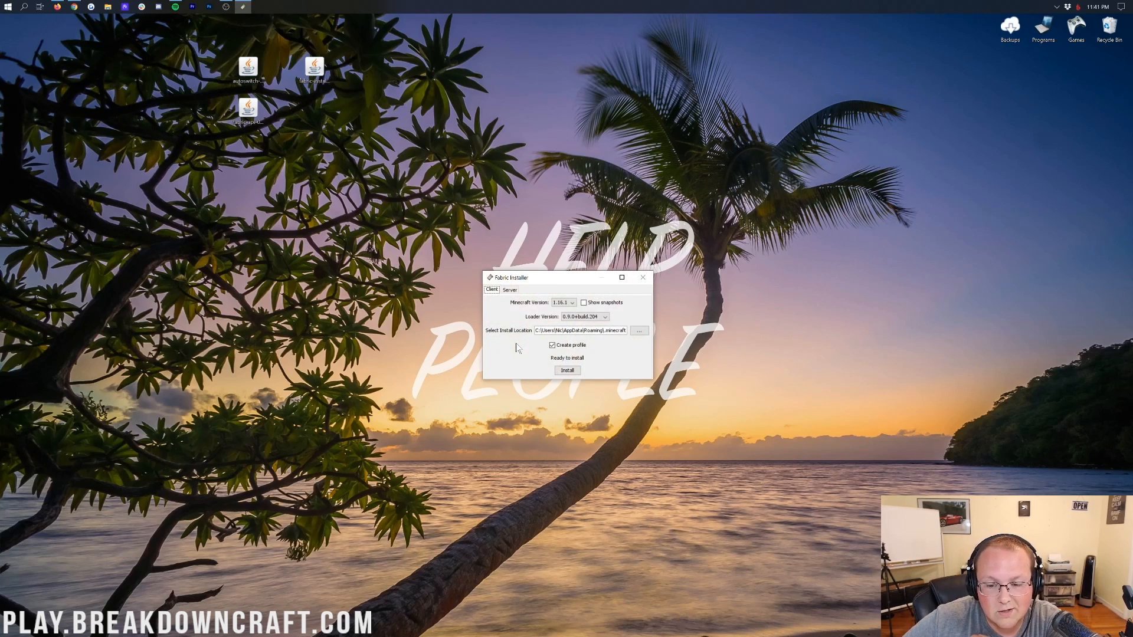
left_click(570, 302)
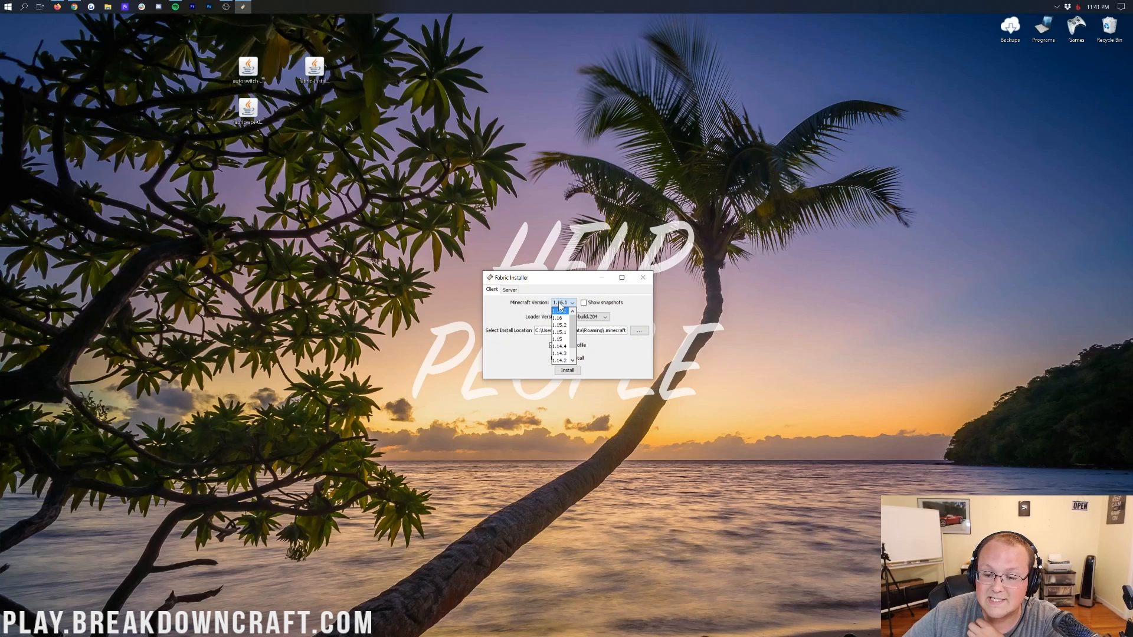
left_click(561, 303)
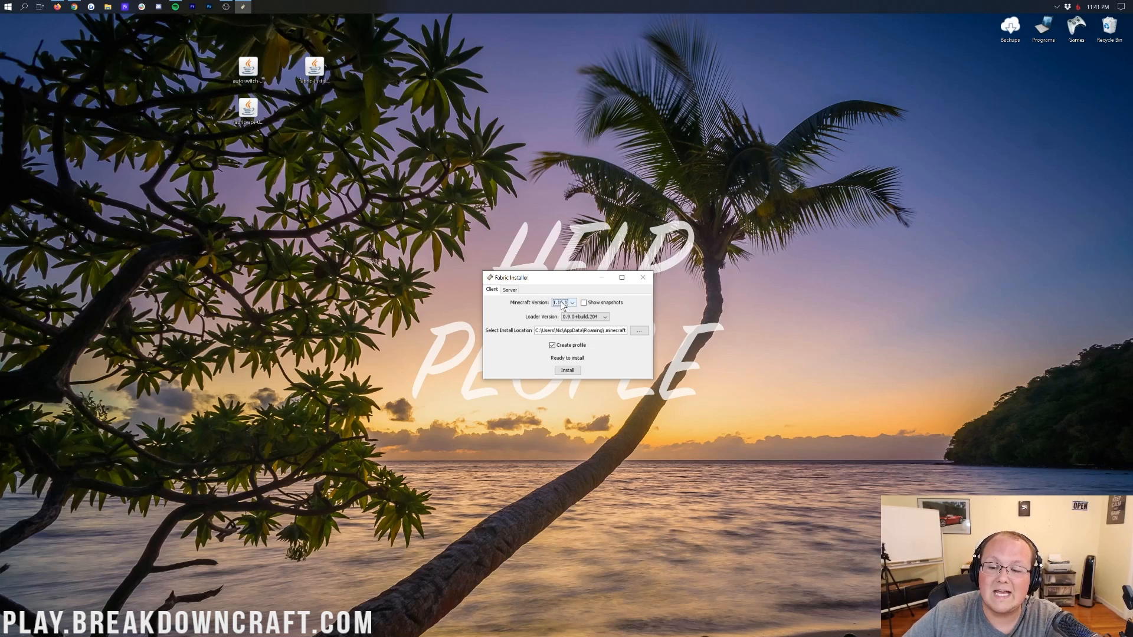
left_click(567, 370)
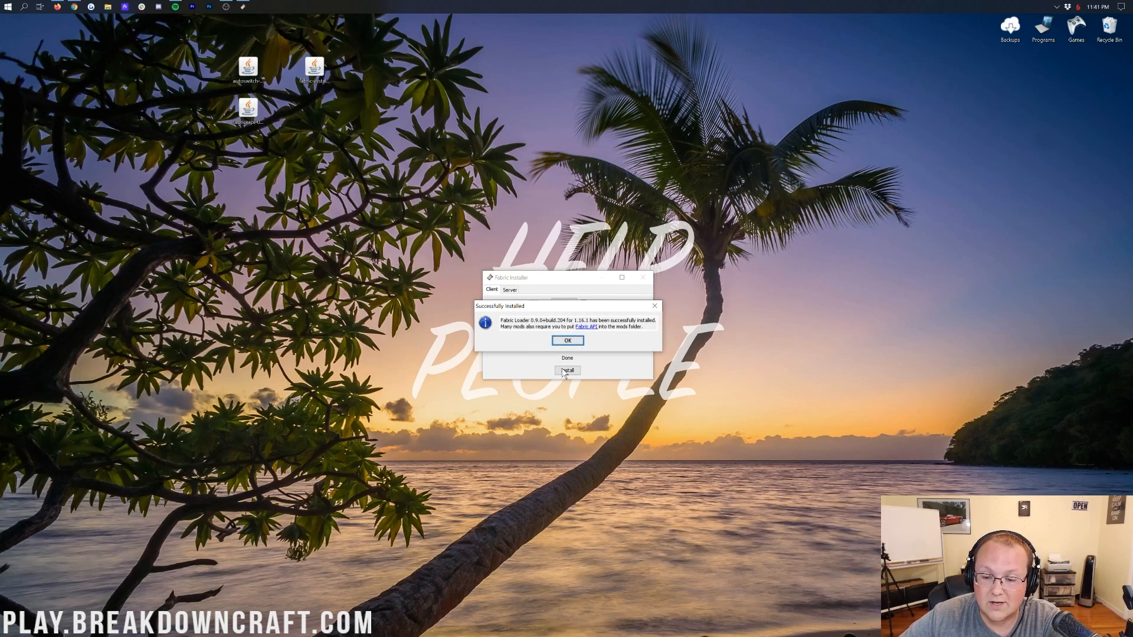
mouse_move(568, 341)
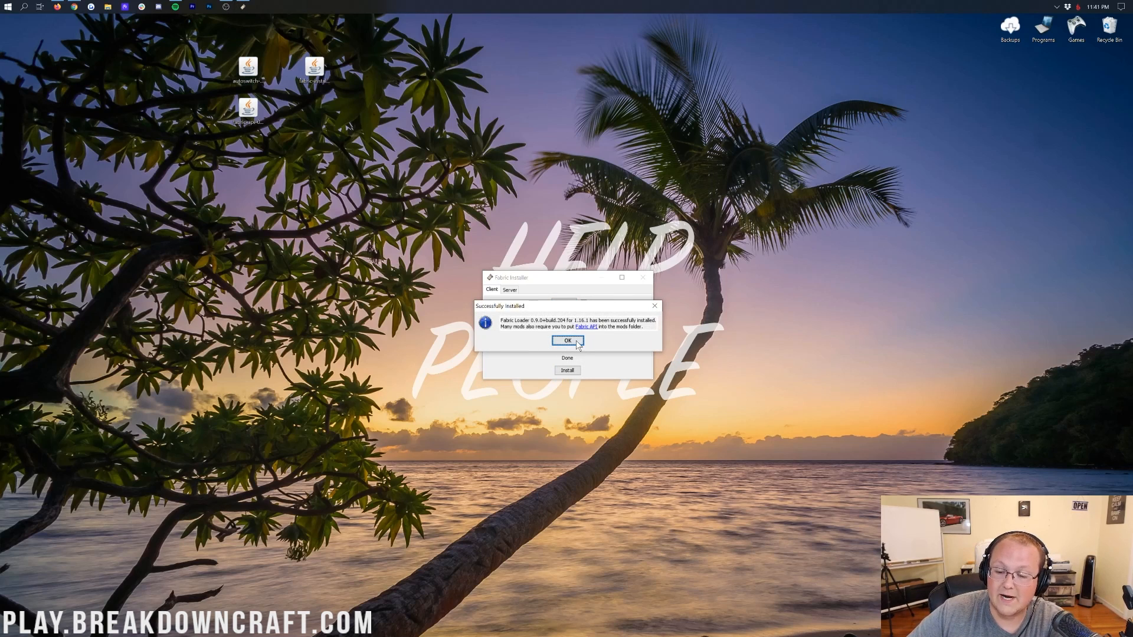
left_click(567, 340)
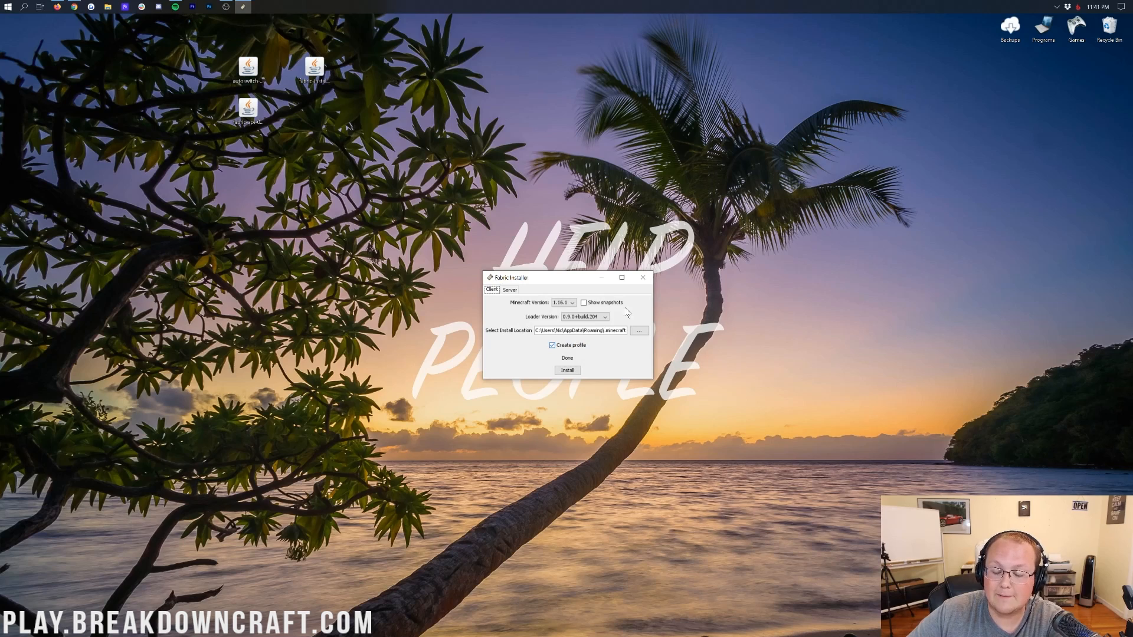
mouse_move(652, 286)
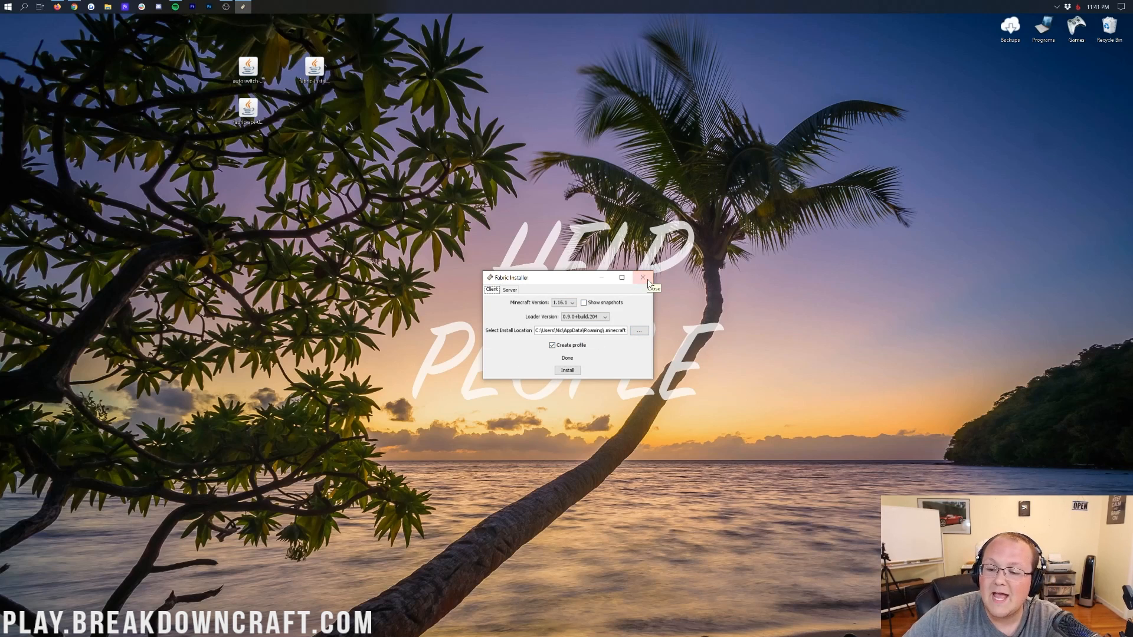
left_click(643, 278)
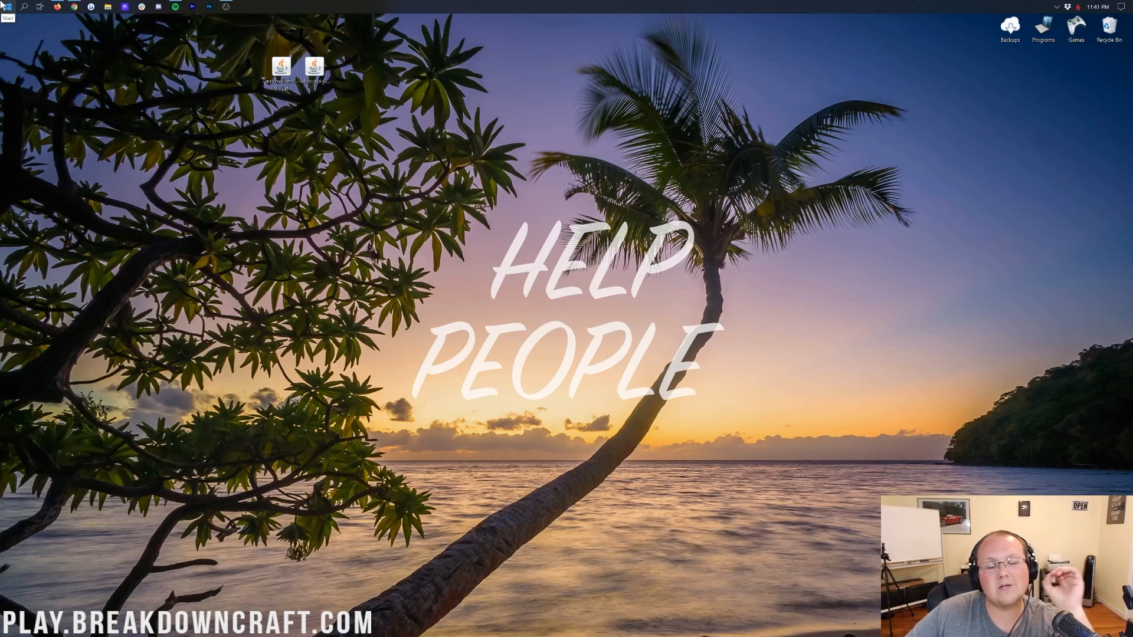
Find Run through the Start menu search and submit %appdata% in it
left_click(7, 10)
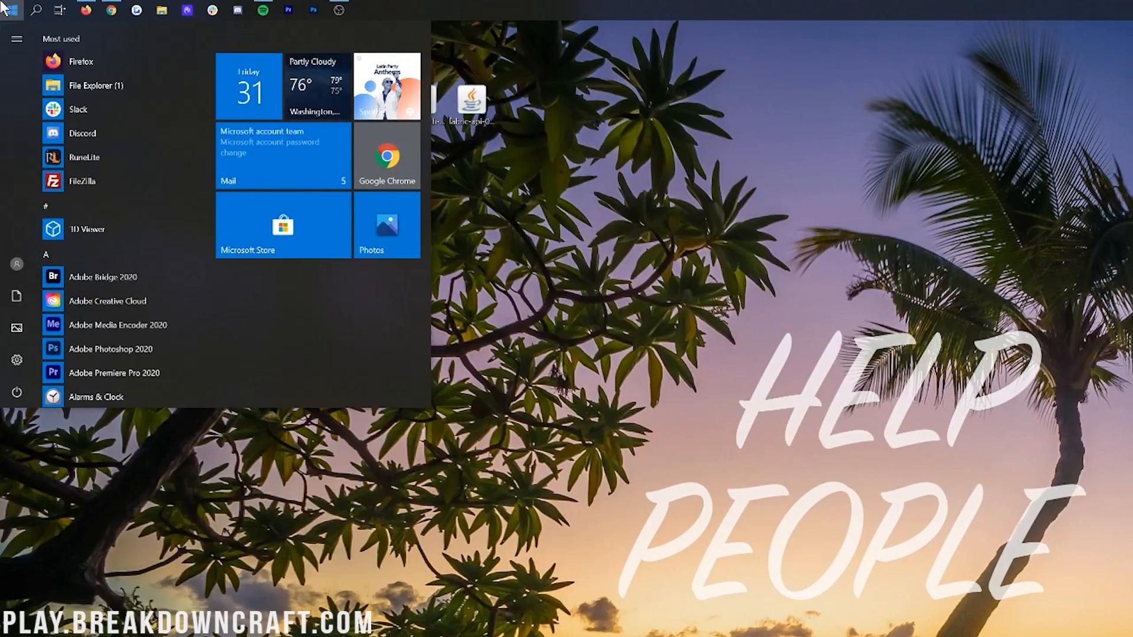
type("run")
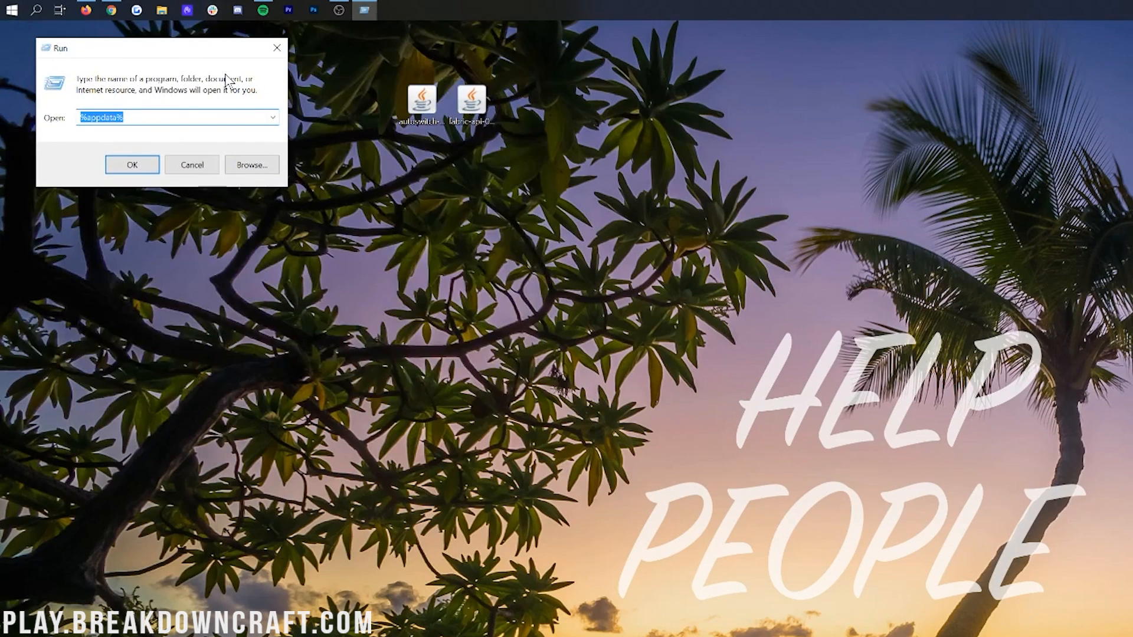
mouse_move(363, 130)
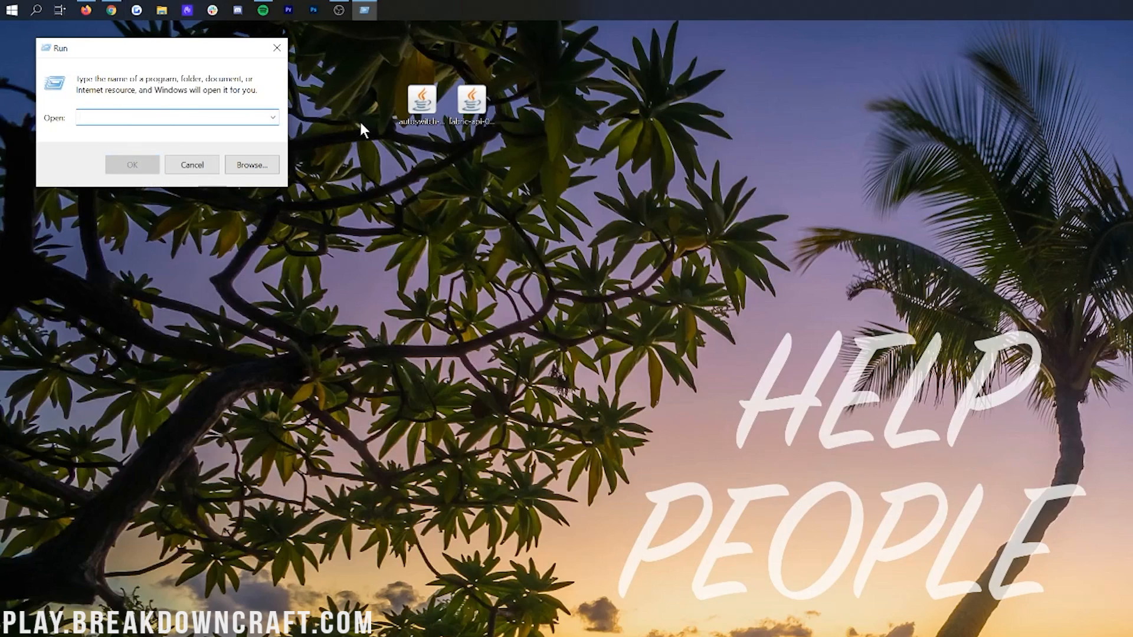
type("%app")
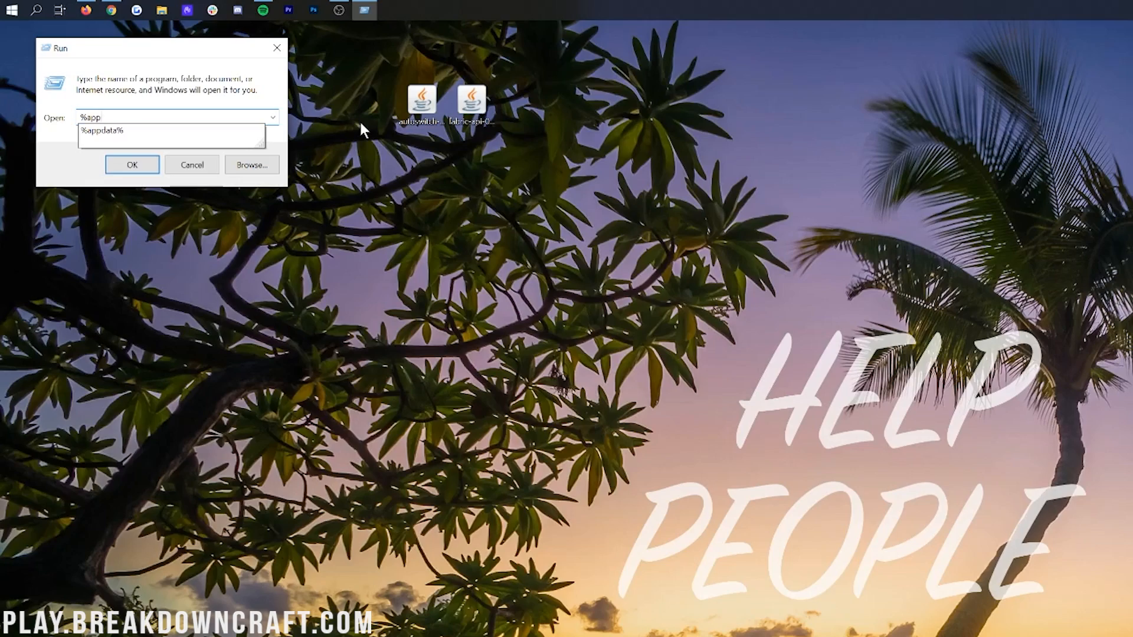
left_click(131, 164)
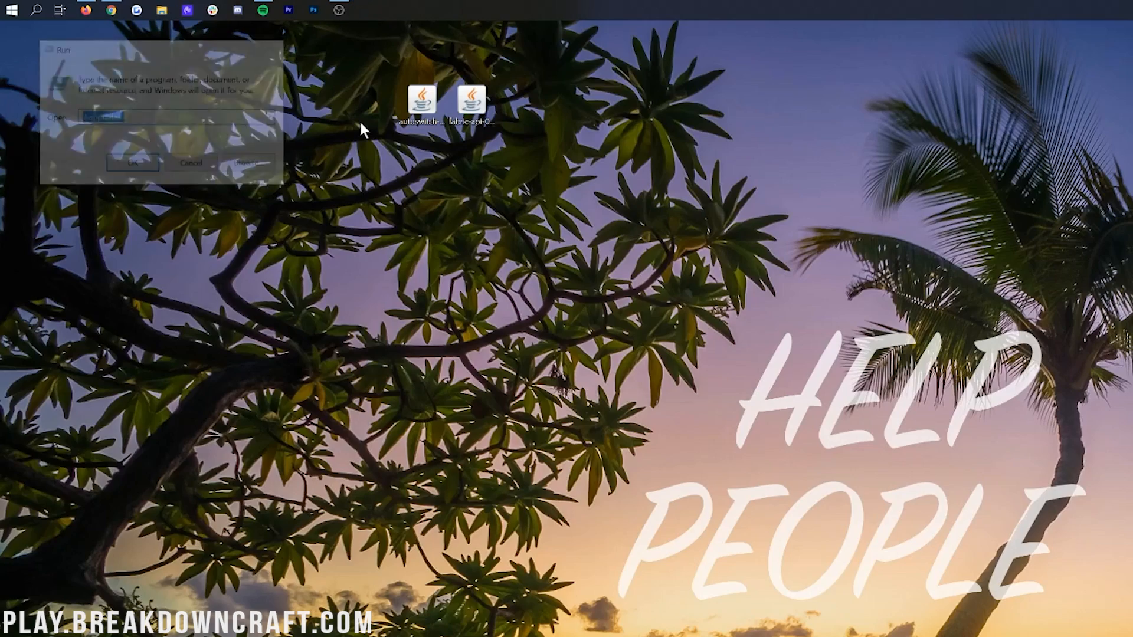
In .minecraft, swap the old mods folder for a new 'mods' folder, then close Explorer
left_click(132, 163)
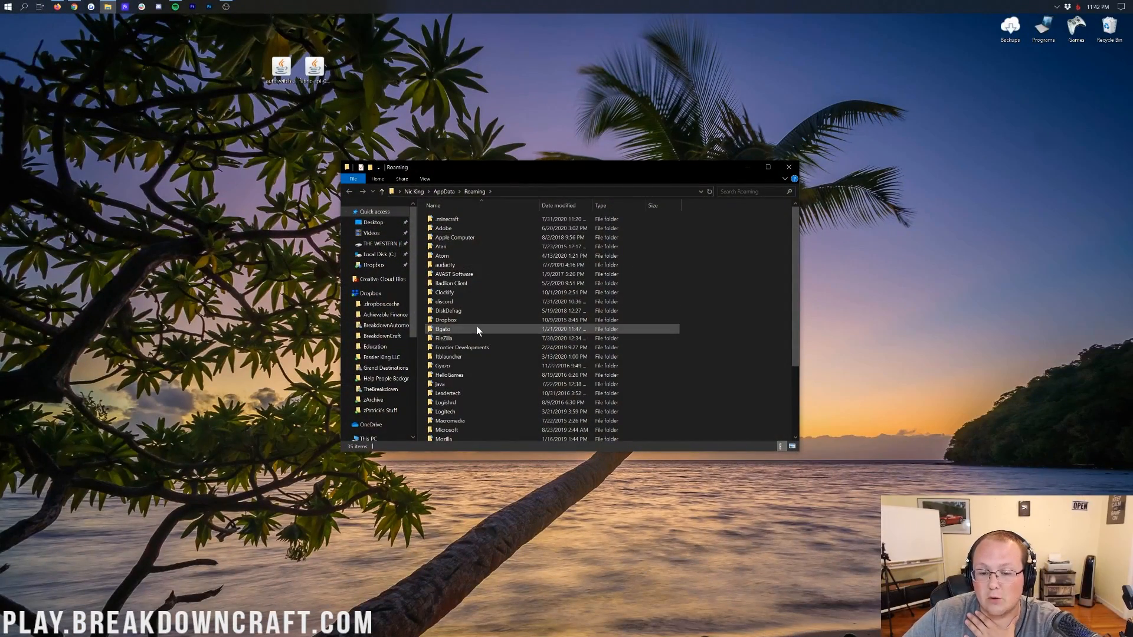
double_click(446, 219)
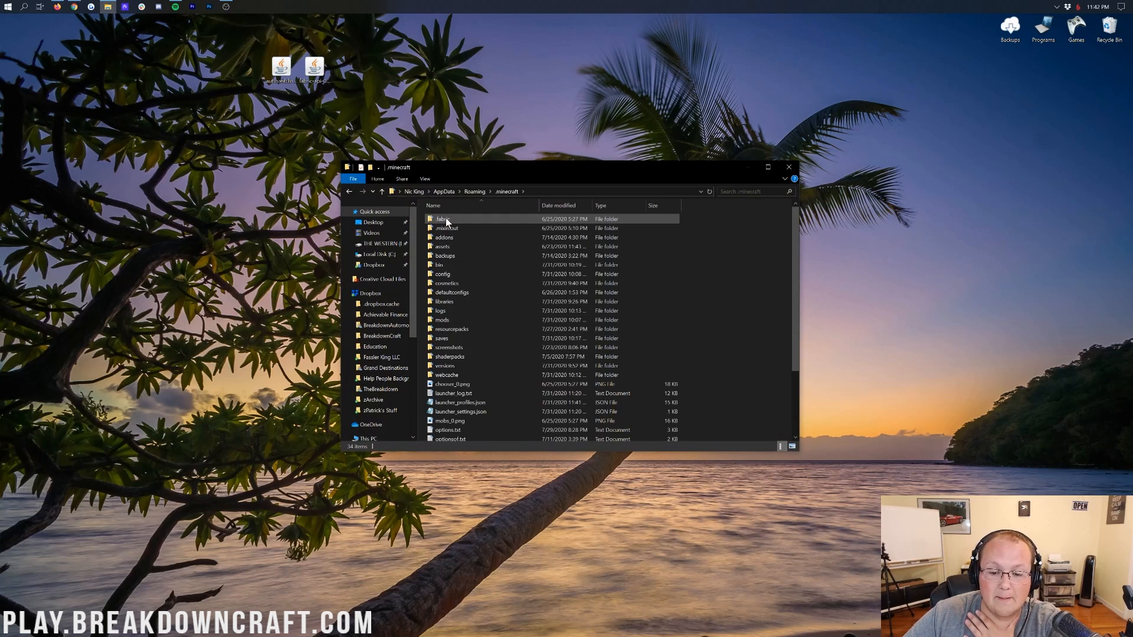
left_click(441, 320)
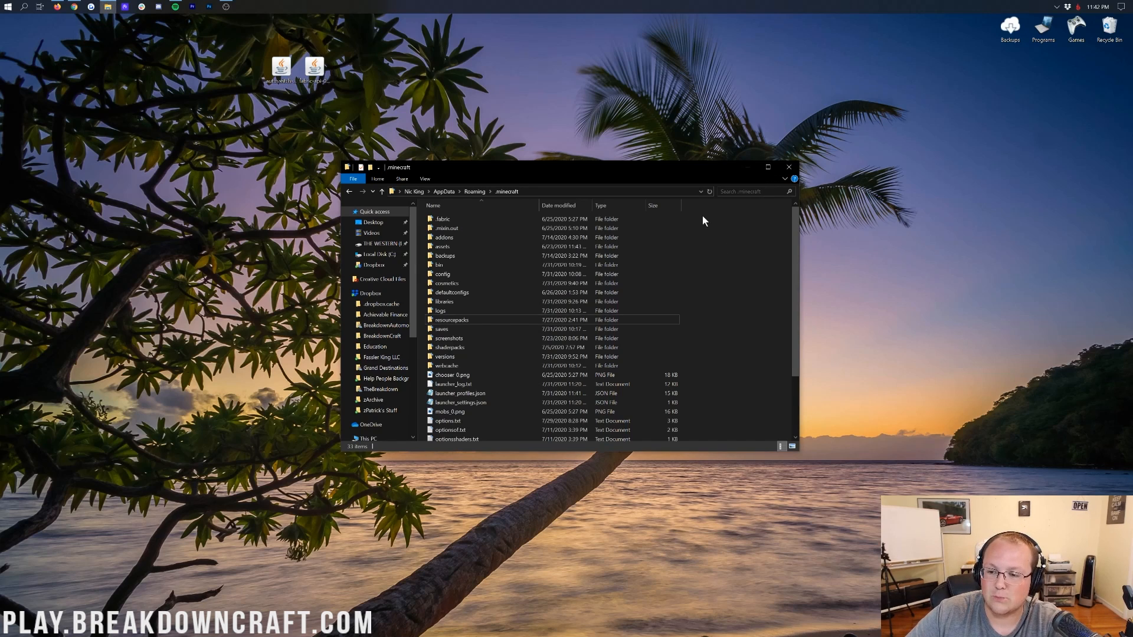
left_click(451, 293)
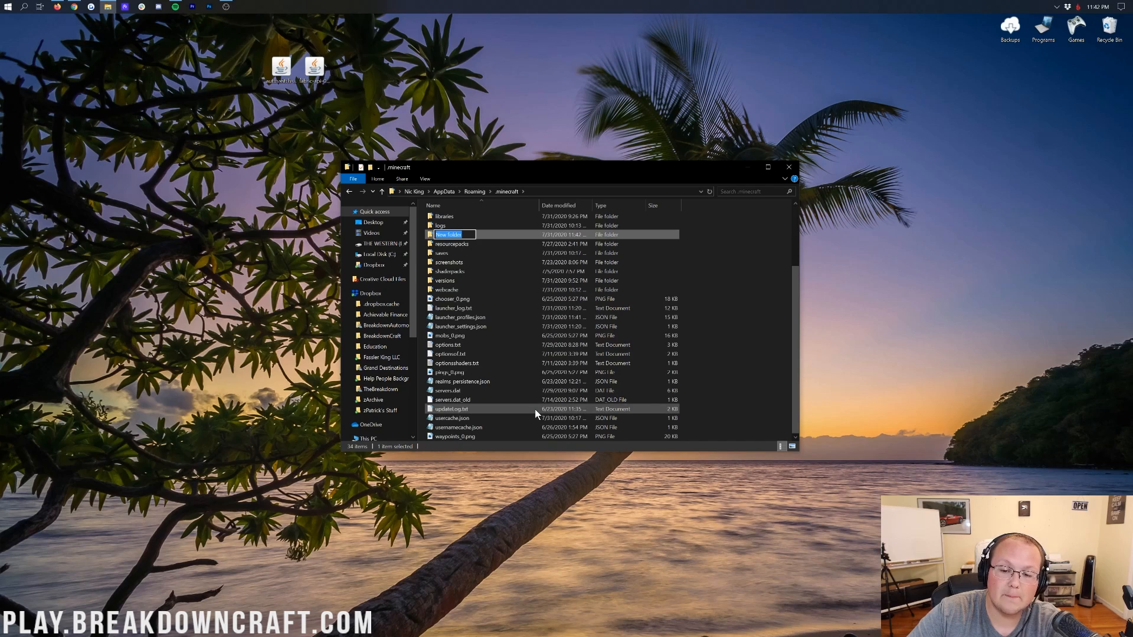
type("mods")
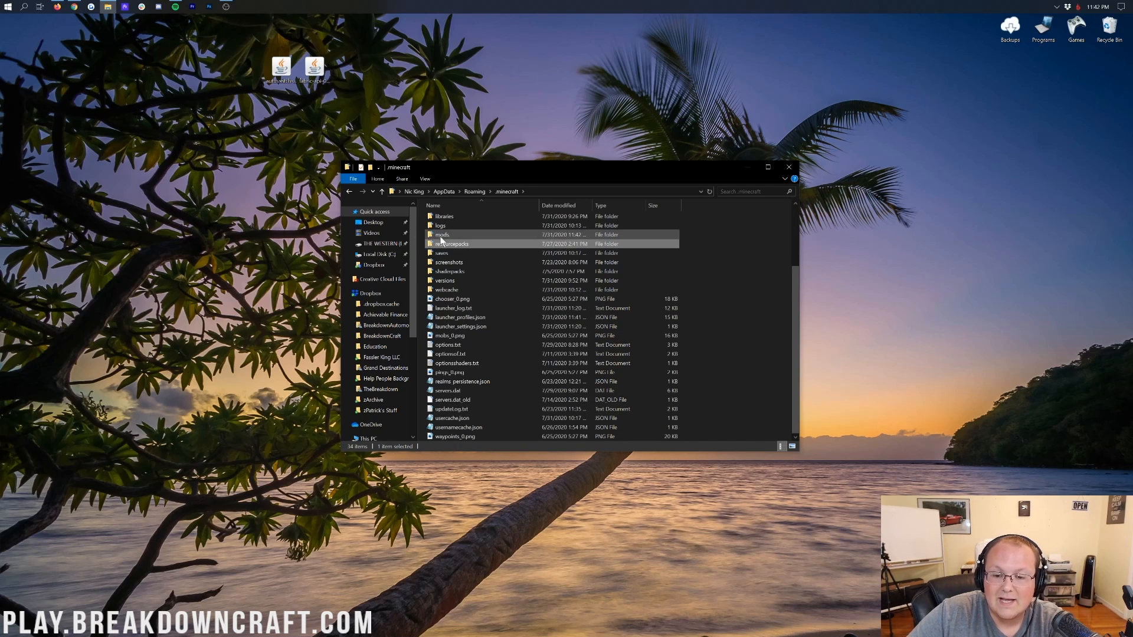
double_click(442, 234)
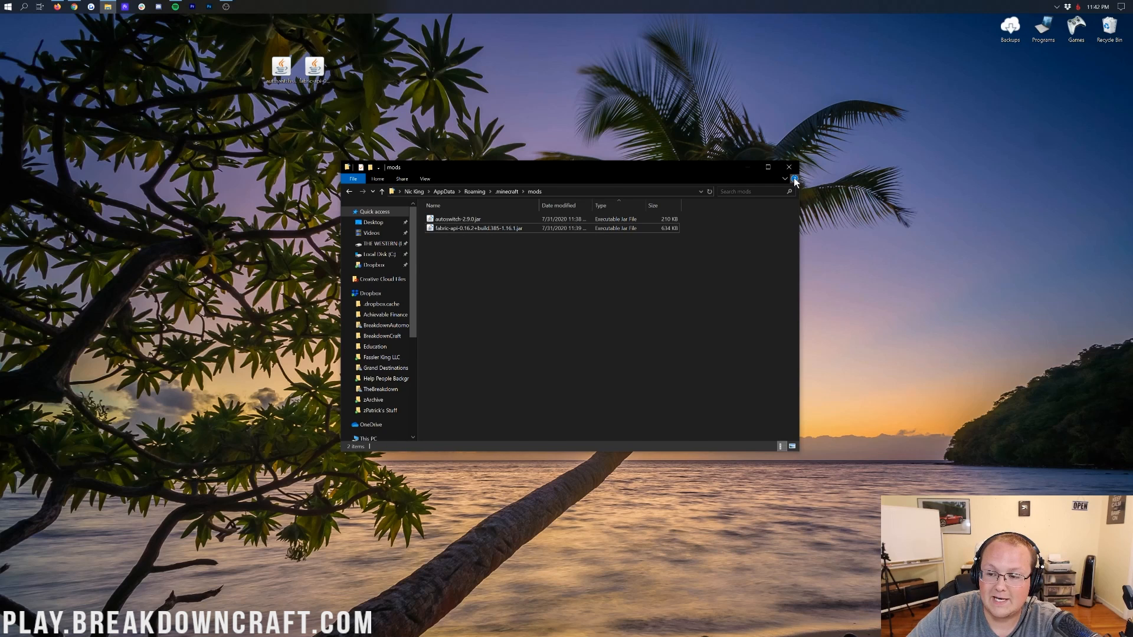
left_click(788, 167)
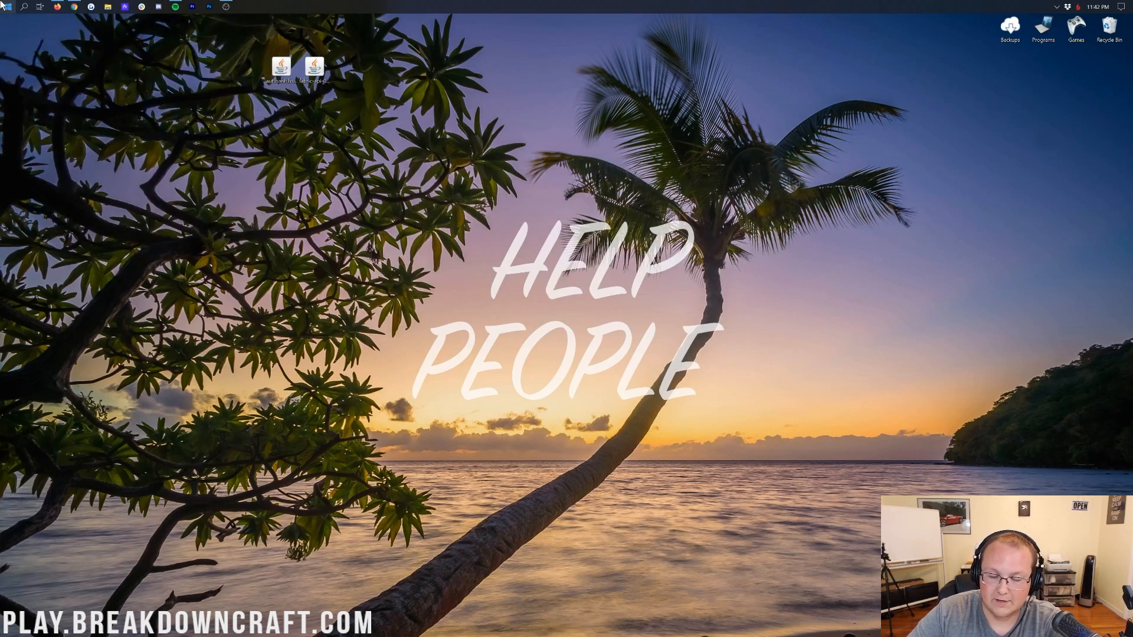
Start the Minecraft Launcher, browse the installation dropdown, then view the Installations list
double_click(312, 67)
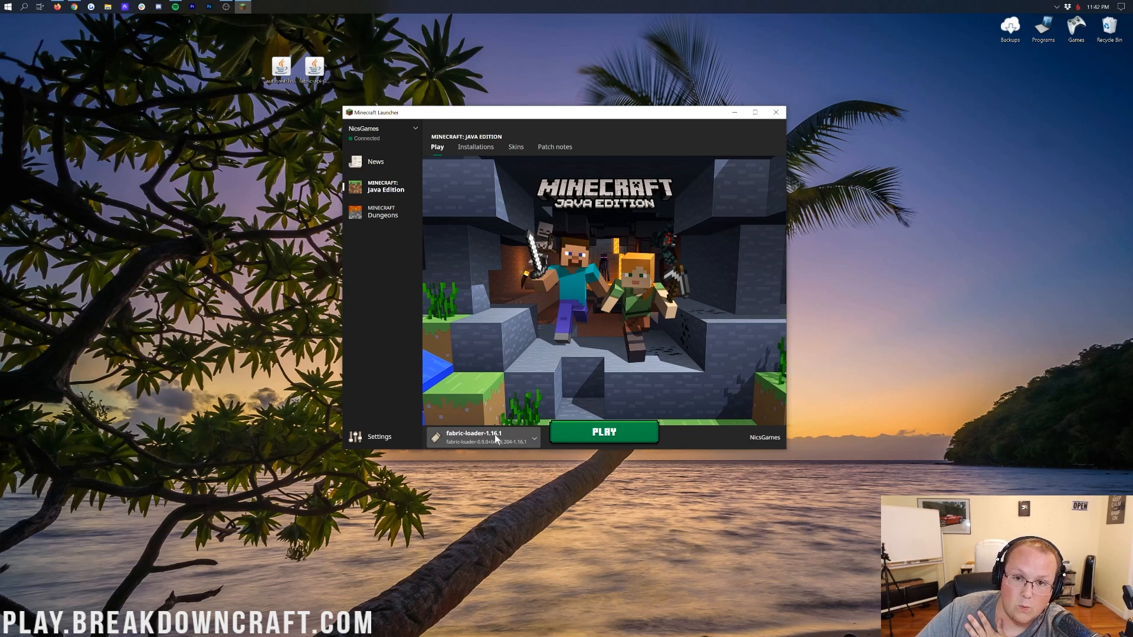
left_click(534, 438)
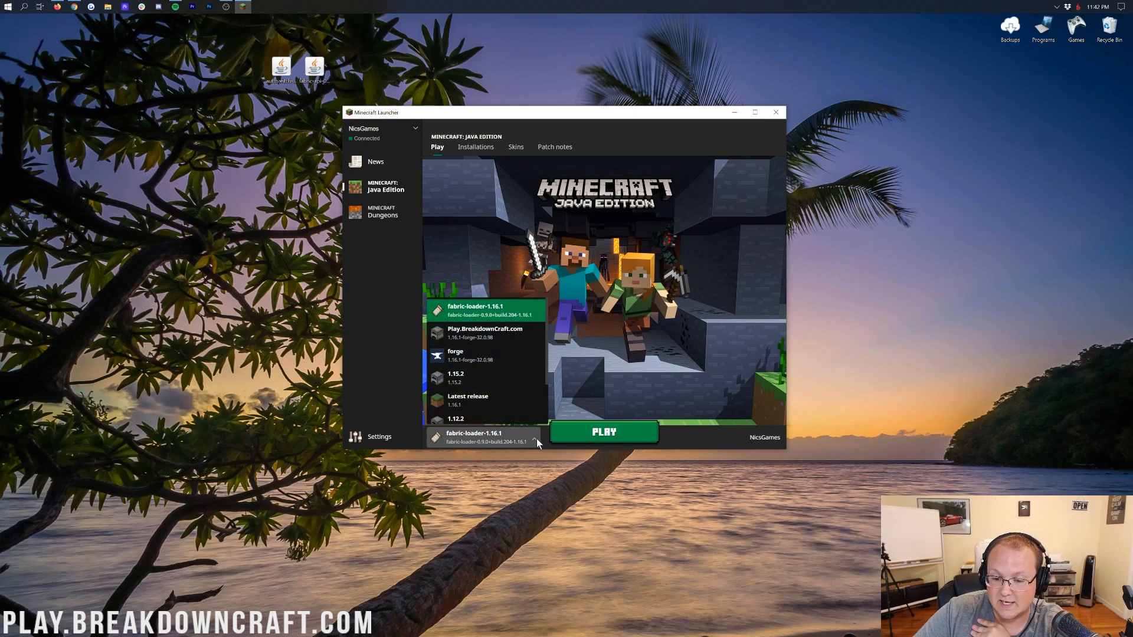
scroll("down", 3)
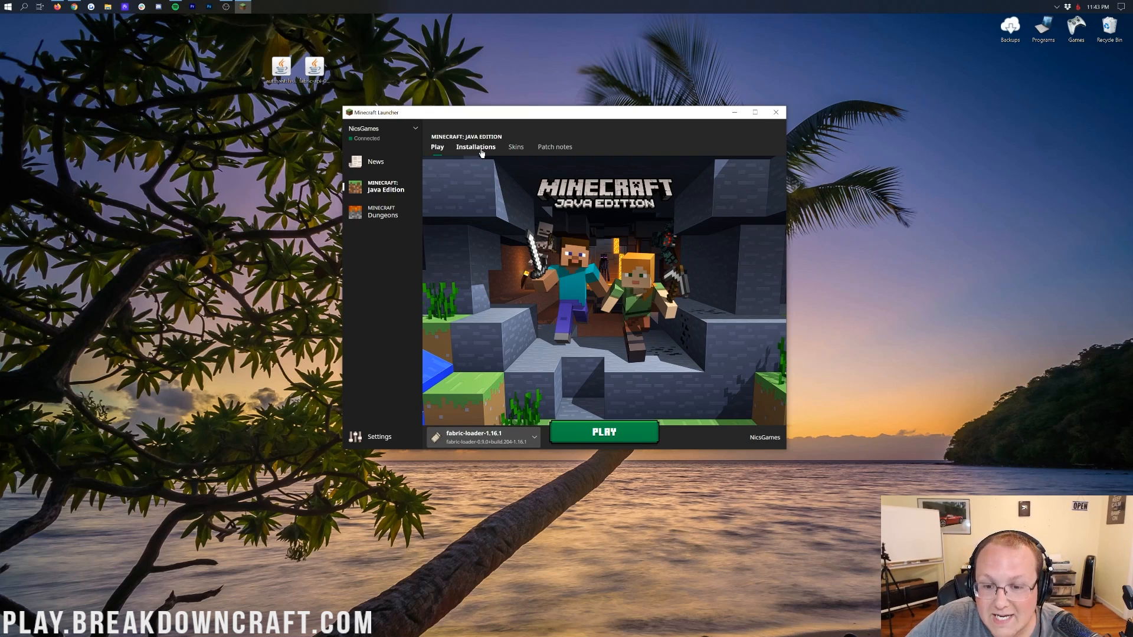
left_click(476, 147)
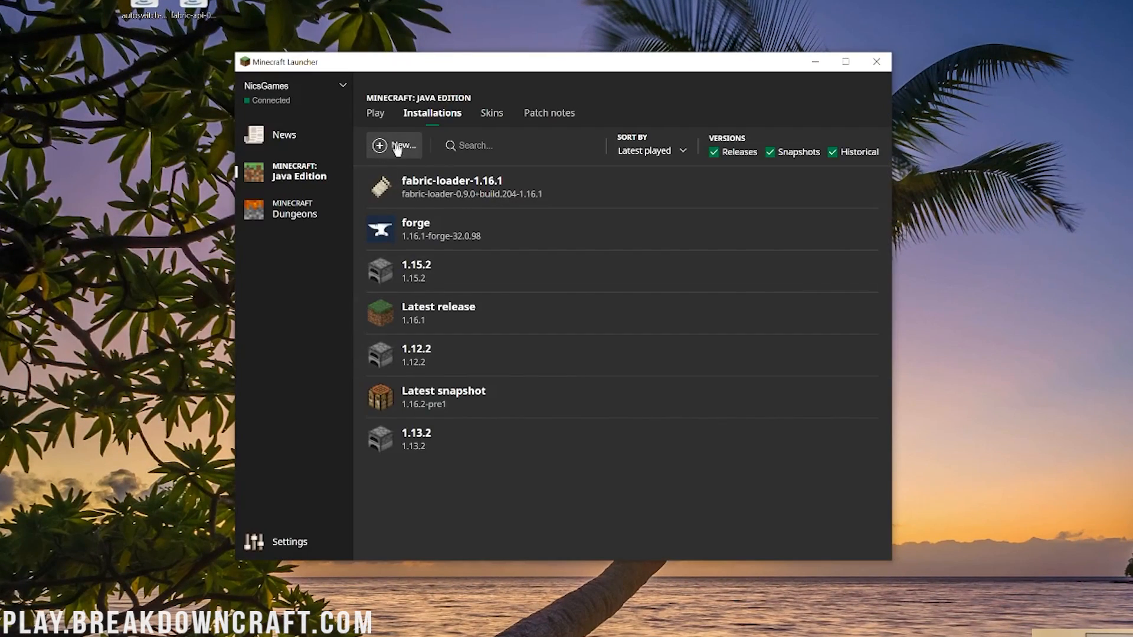
Create a new installation and name it Play.BreakdownCraft.com
left_click(394, 146)
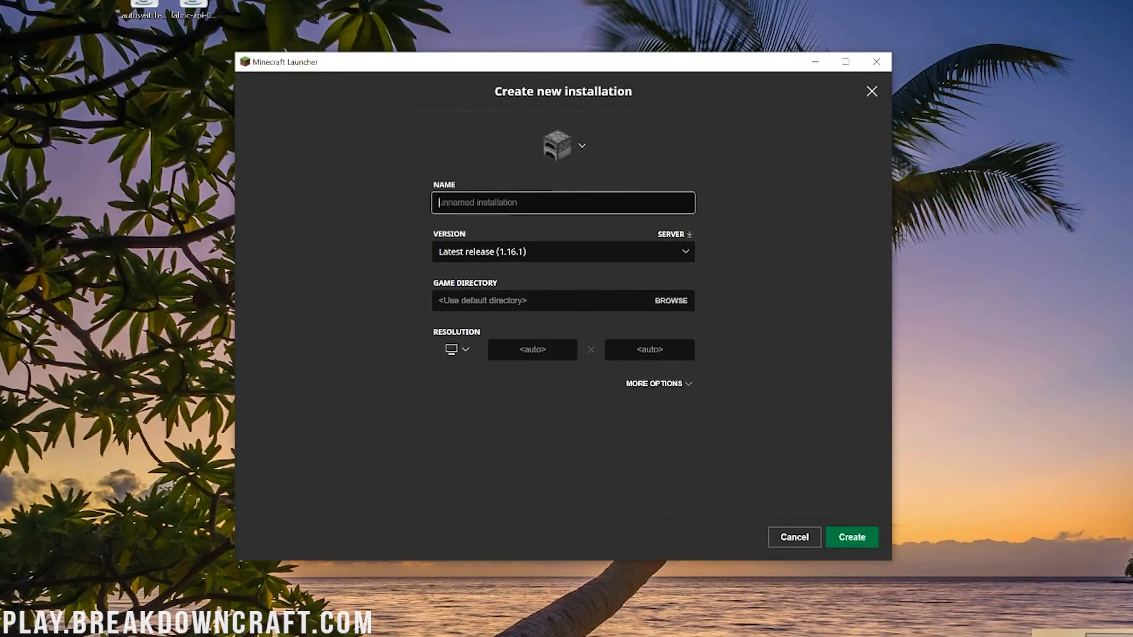
type("Play.BreakdownCraft.c")
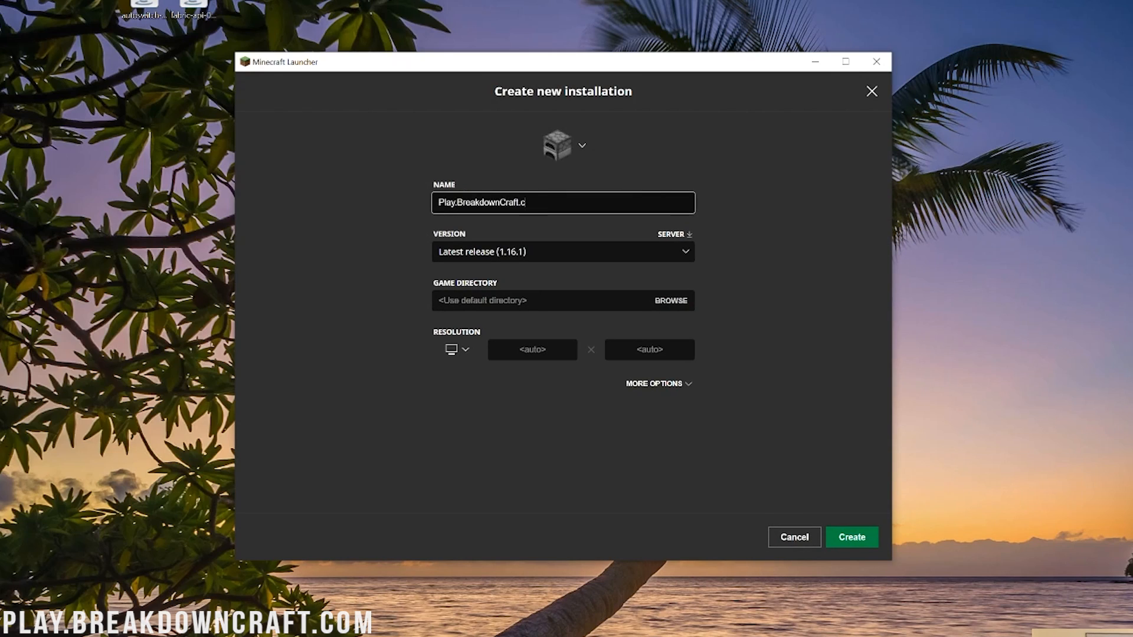
type("om")
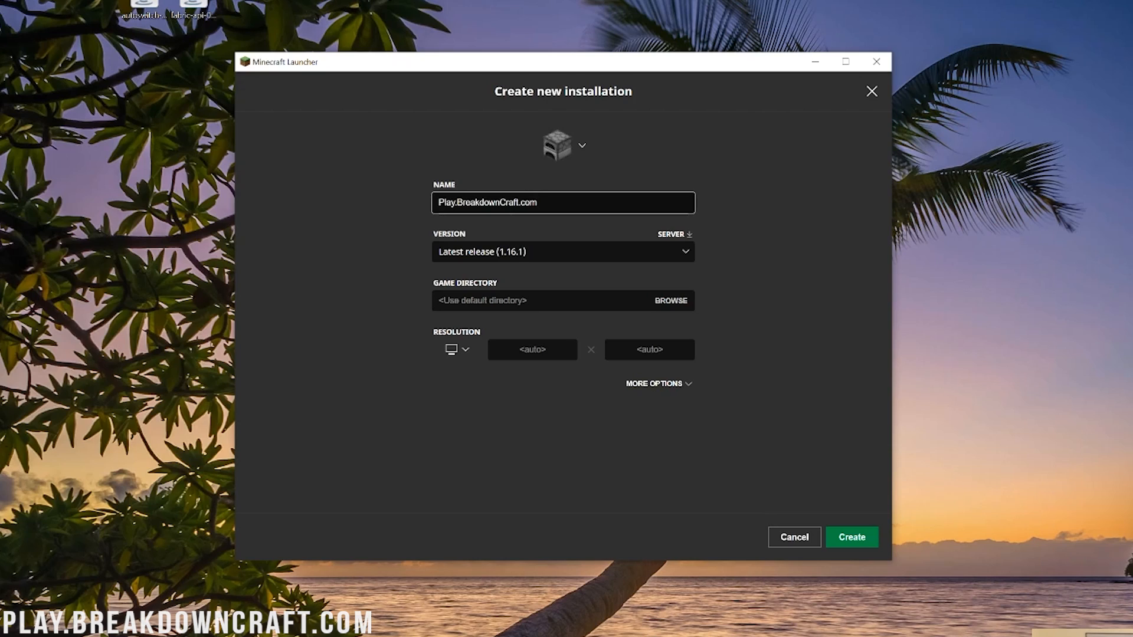
left_click(563, 202)
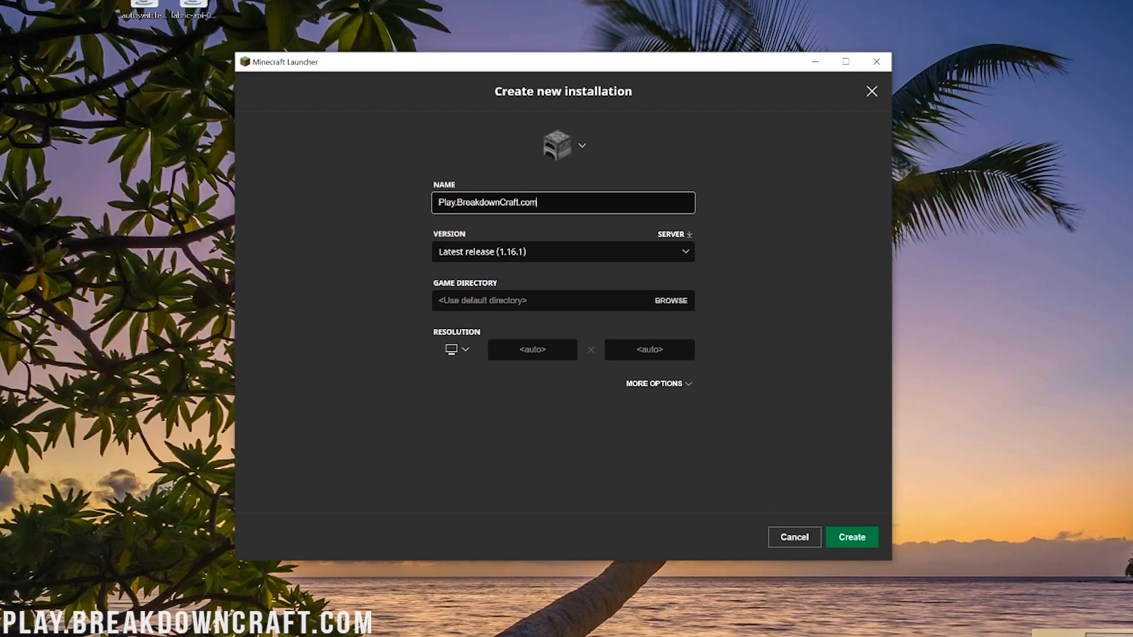
mouse_move(473, 186)
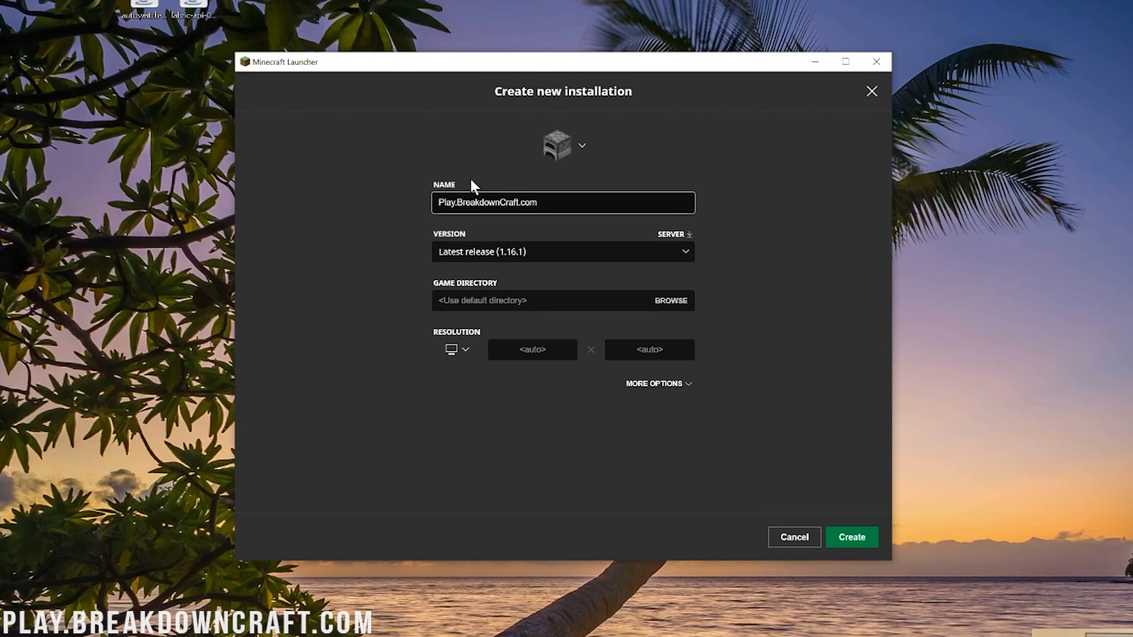
Set version fabric-loader-0.9.0+build.204-1.16.1 and resolution 1920x1080, then create the installation
left_click(562, 251)
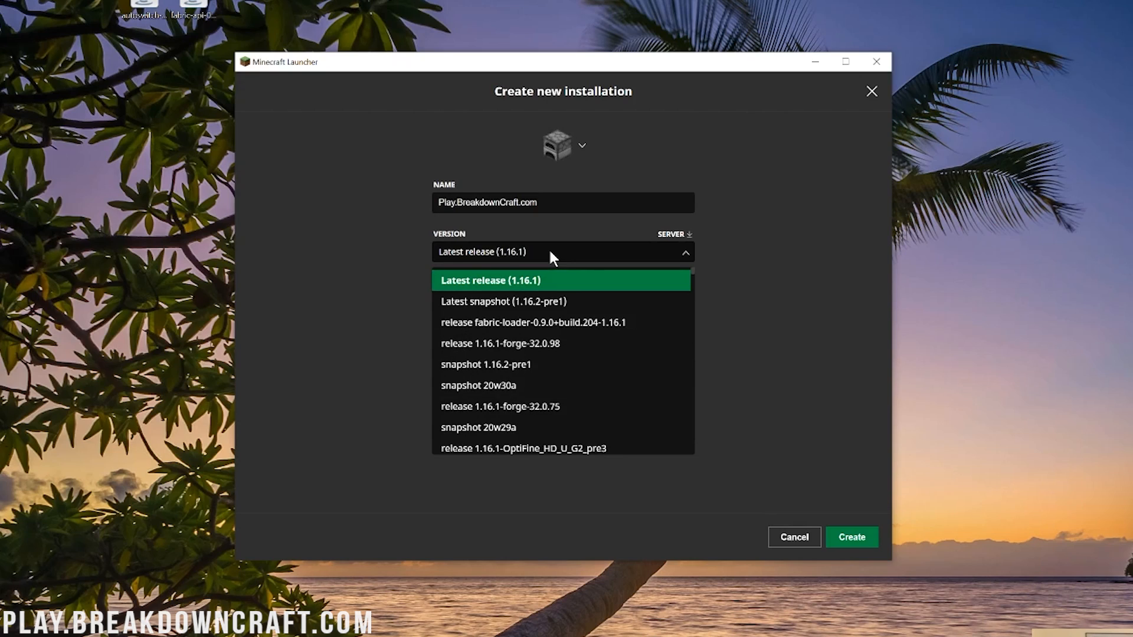
mouse_move(532, 322)
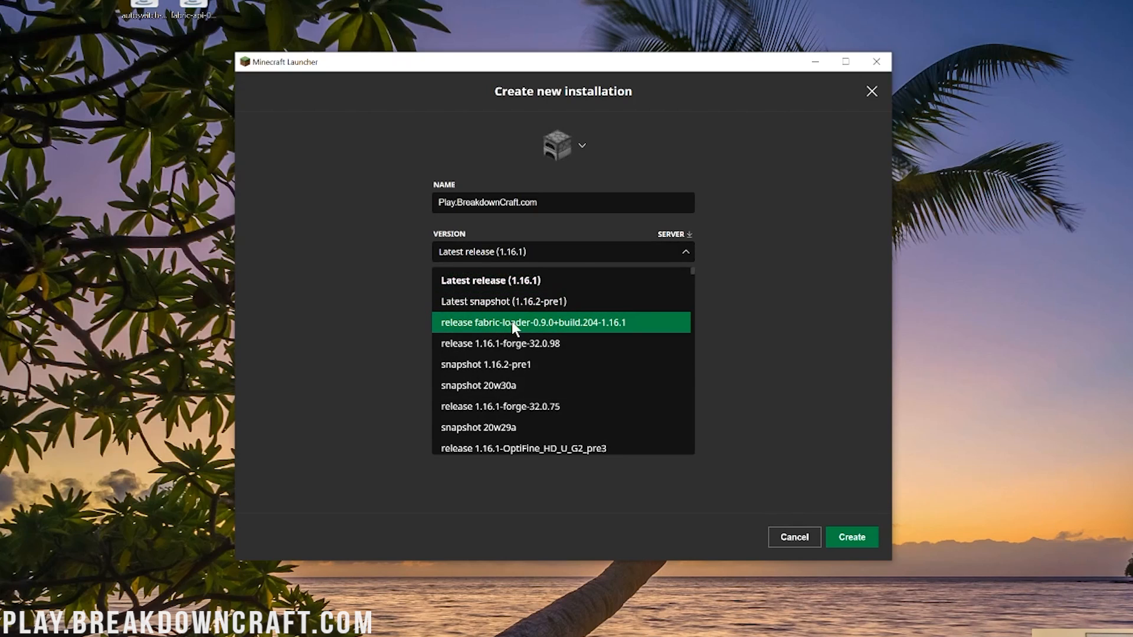
mouse_move(630, 334)
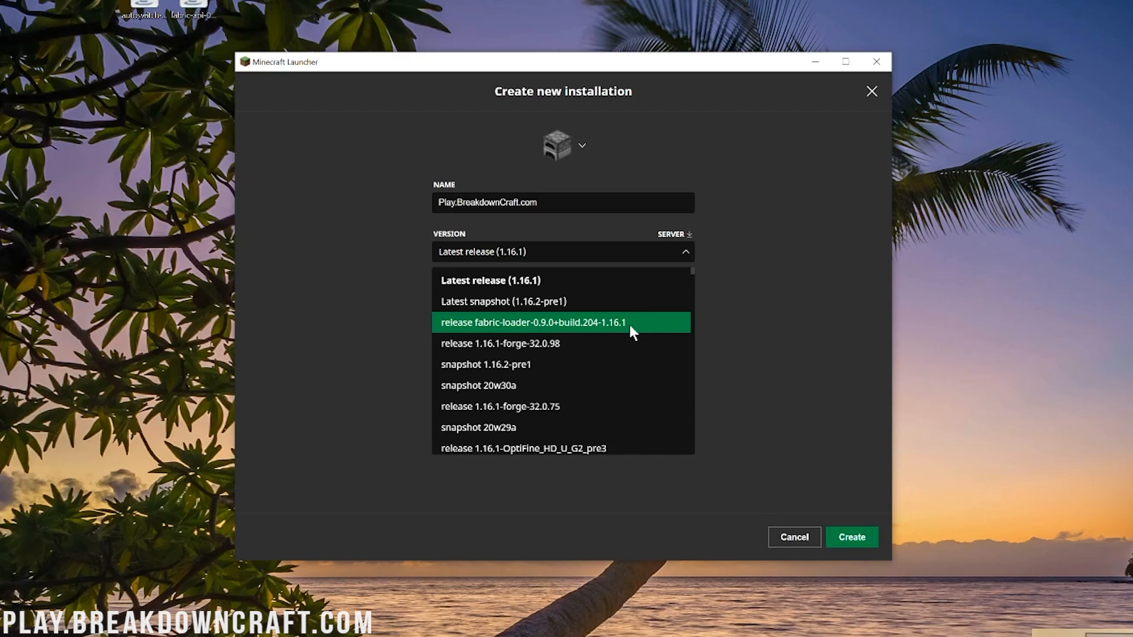
mouse_move(615, 331)
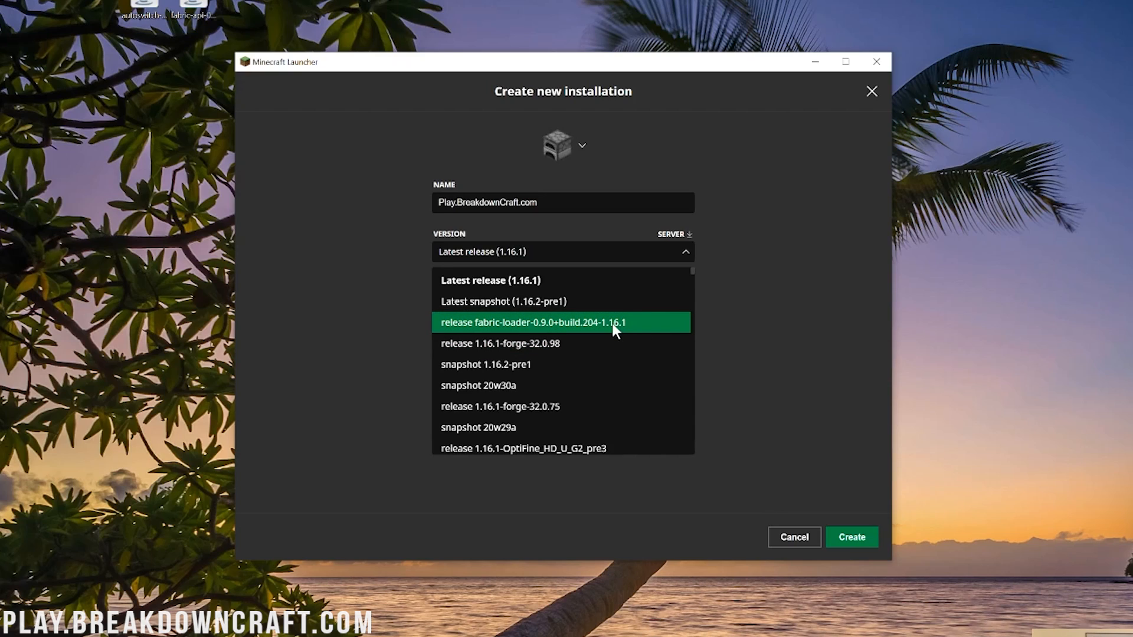
mouse_move(459, 325)
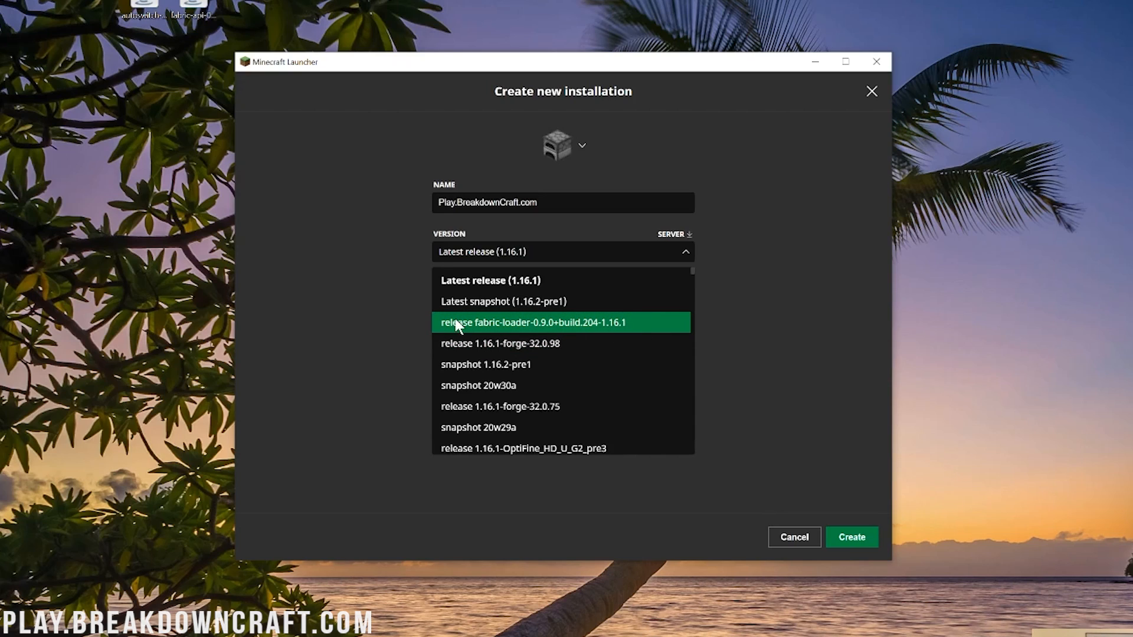
left_click(531, 322)
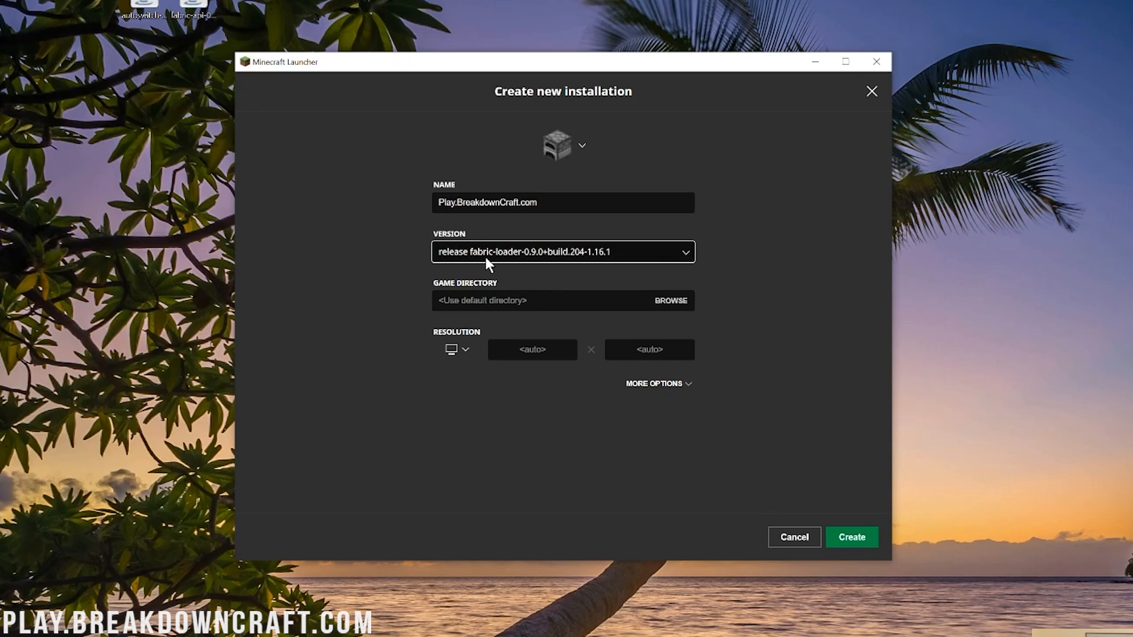
mouse_move(598, 266)
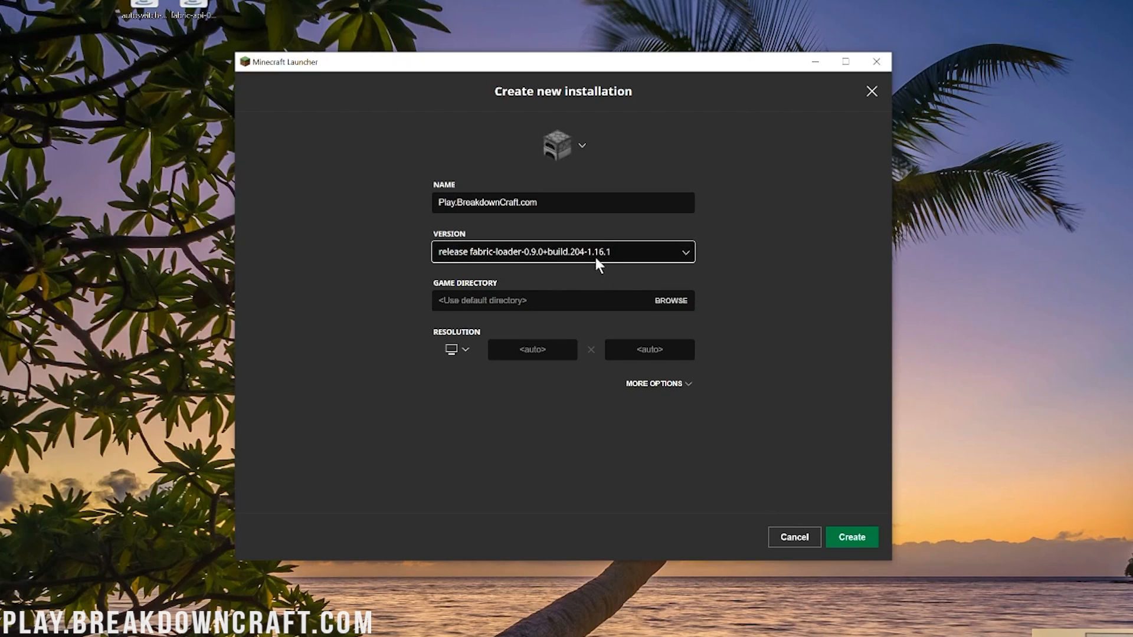
left_click(456, 350)
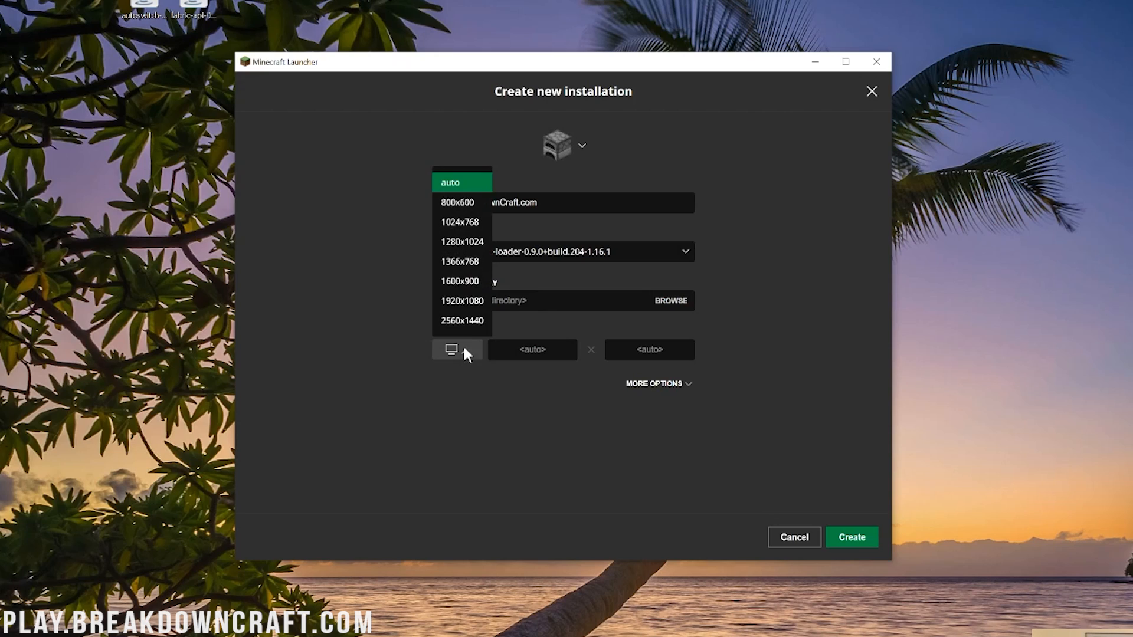
left_click(461, 300)
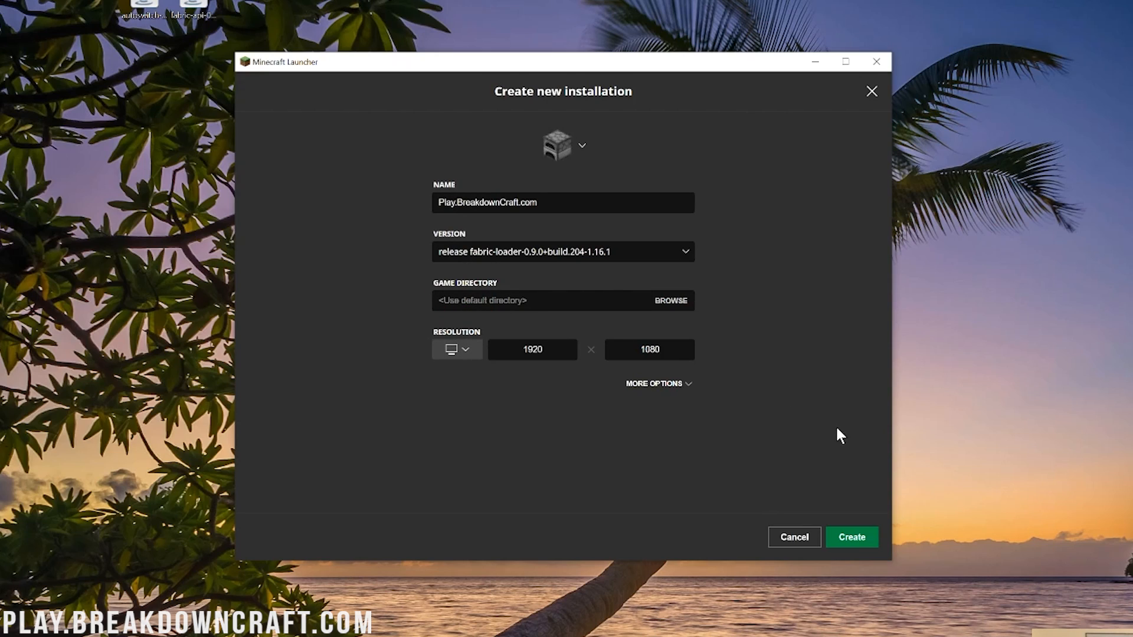
left_click(851, 536)
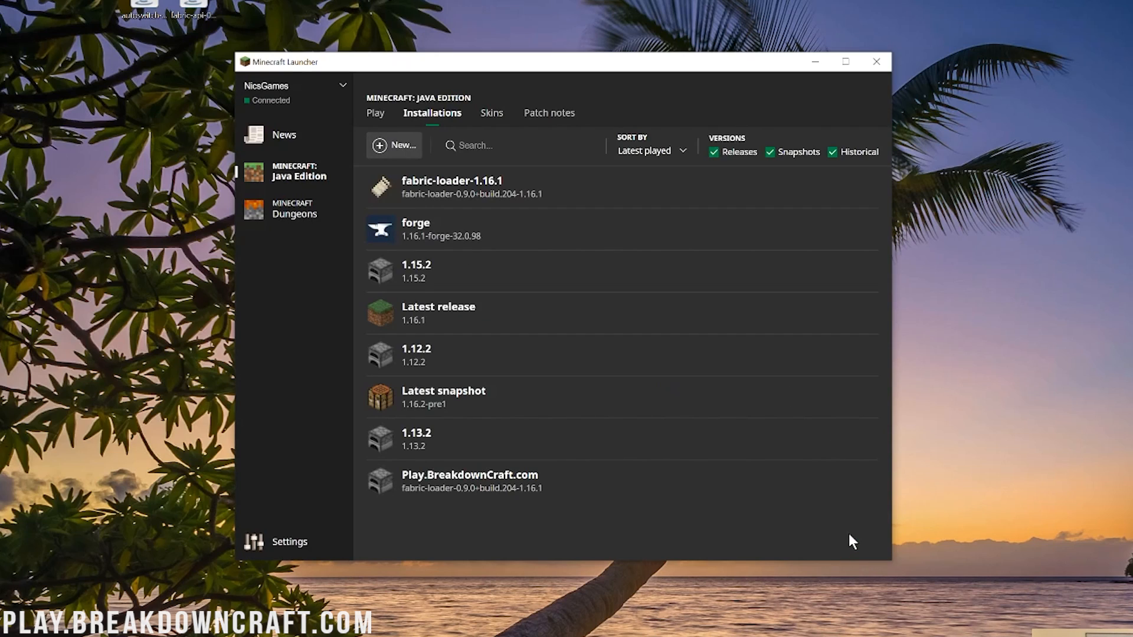
mouse_move(607, 486)
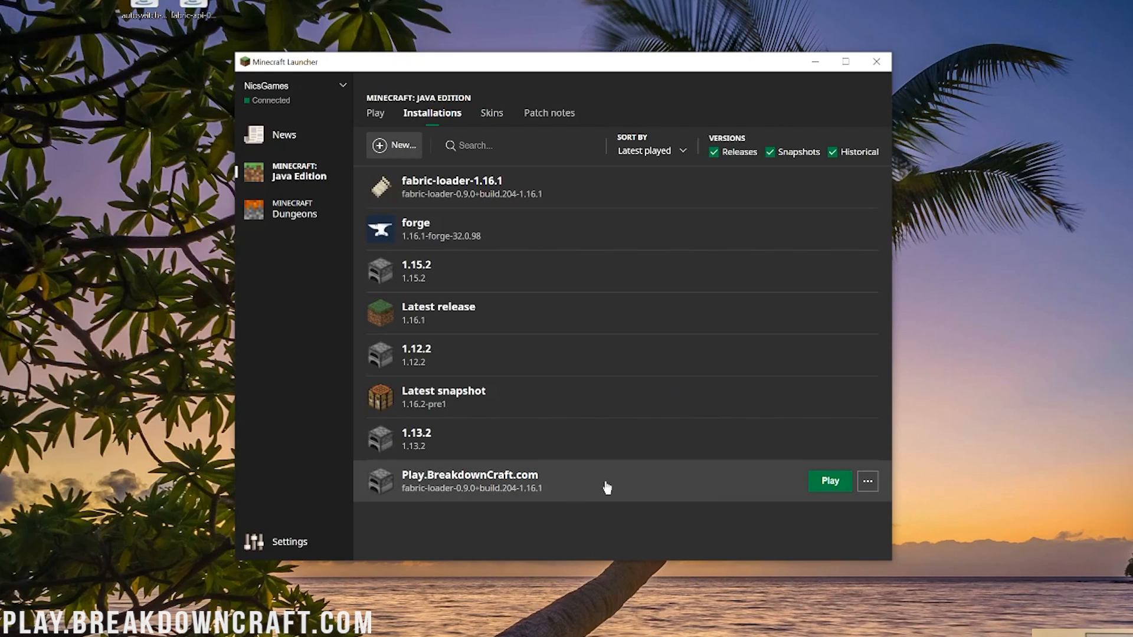
mouse_move(473, 496)
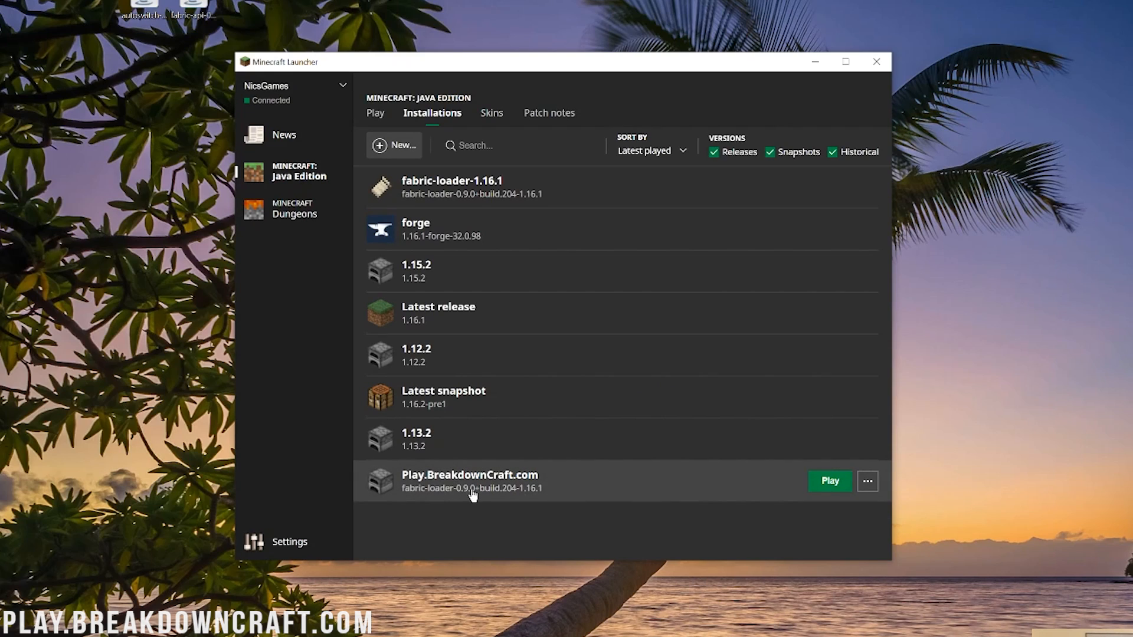
mouse_move(551, 496)
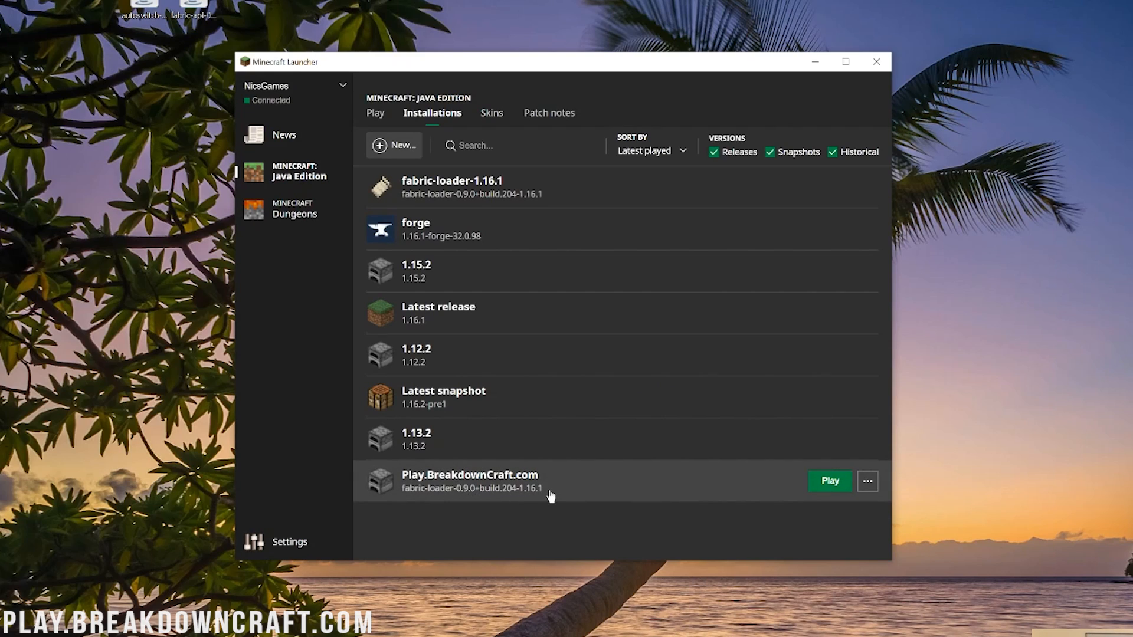
mouse_move(585, 539)
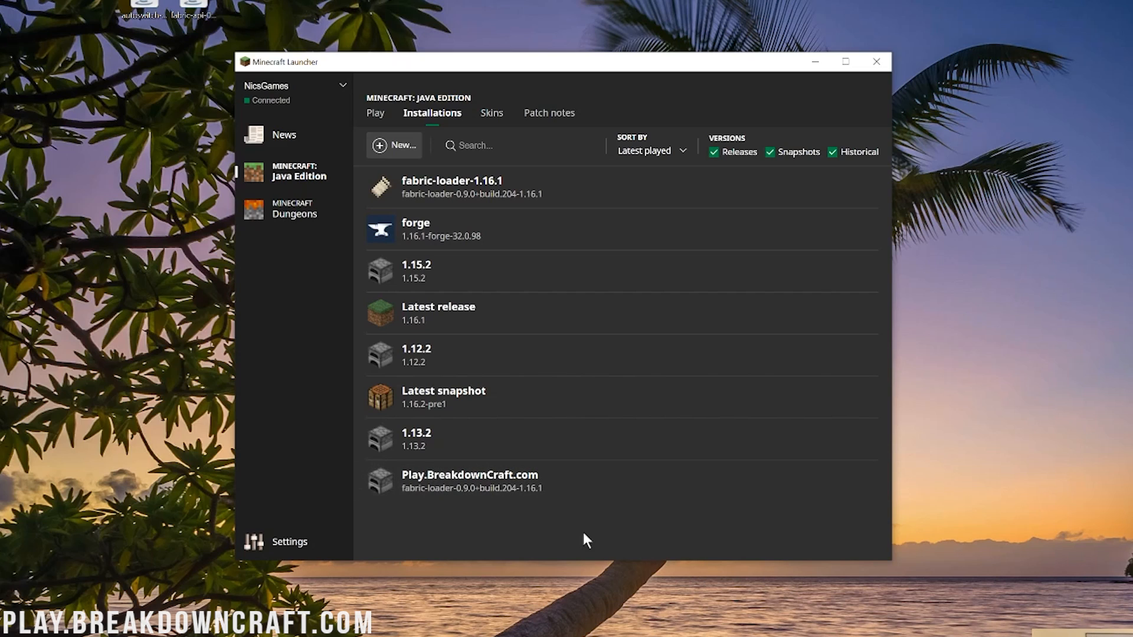
mouse_move(717, 493)
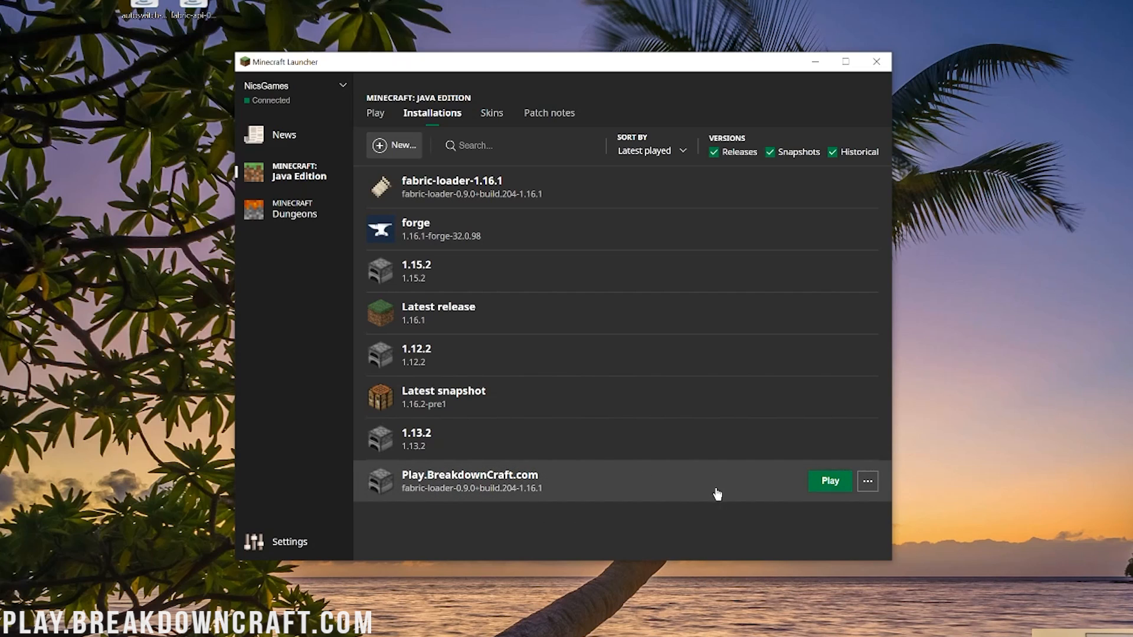
Play the Play.BreakdownCraft.com installation and let modded 1.16.1 load to the title screen
left_click(829, 480)
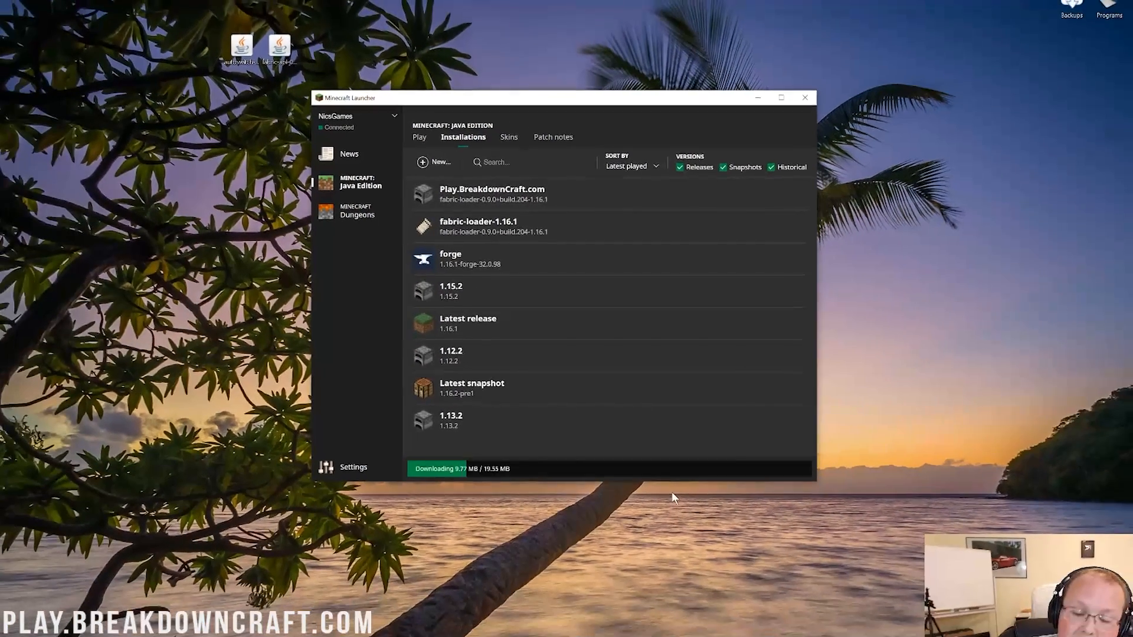
left_click(803, 96)
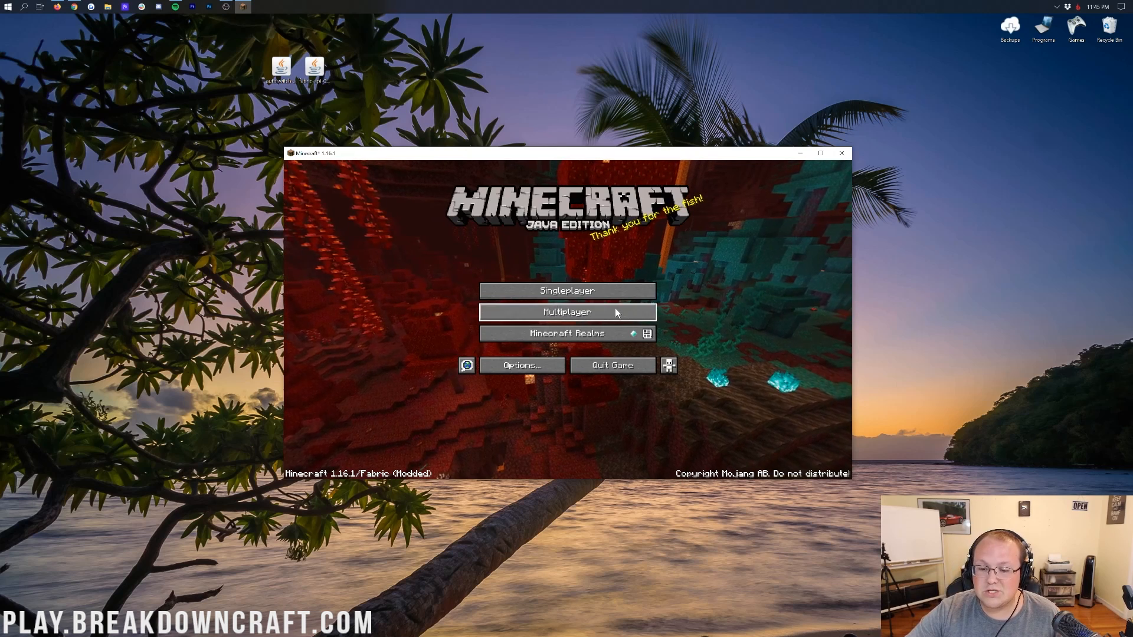
Choose Singleplayer and load the existing desert world
left_click(567, 290)
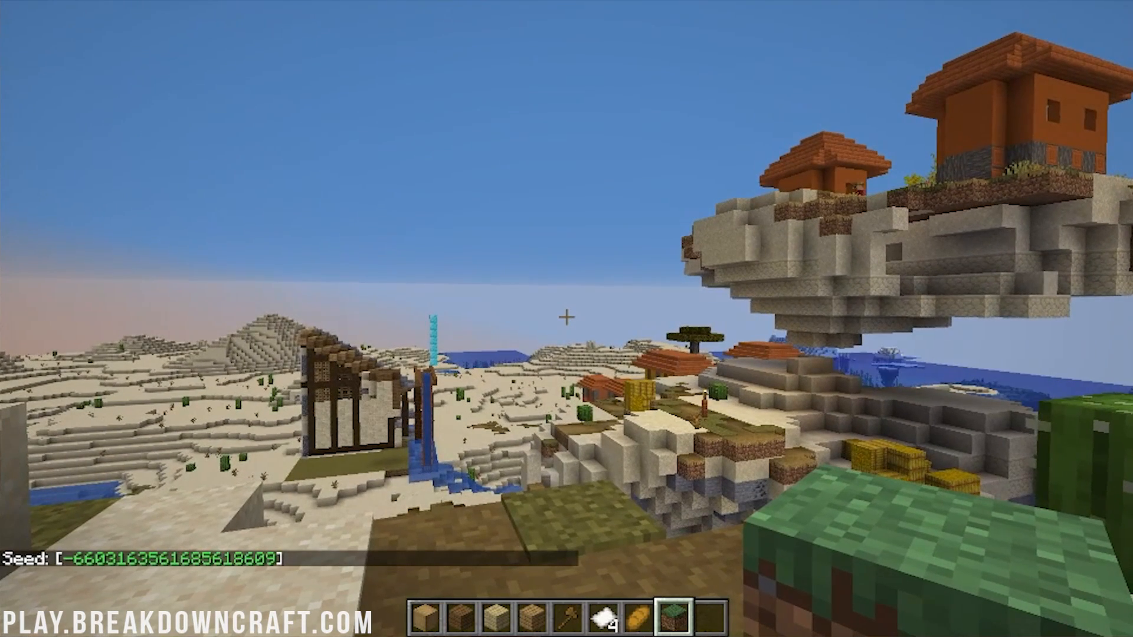
Open the creative inventory with E and start swapping hotbar blocks for tools
key("e")
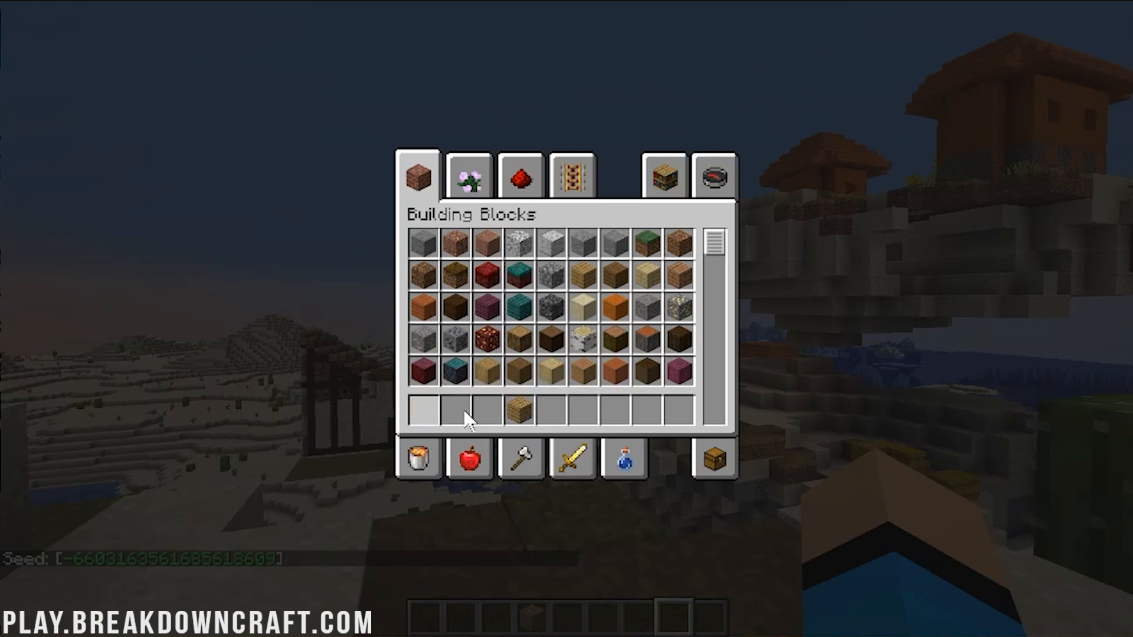
left_click(521, 459)
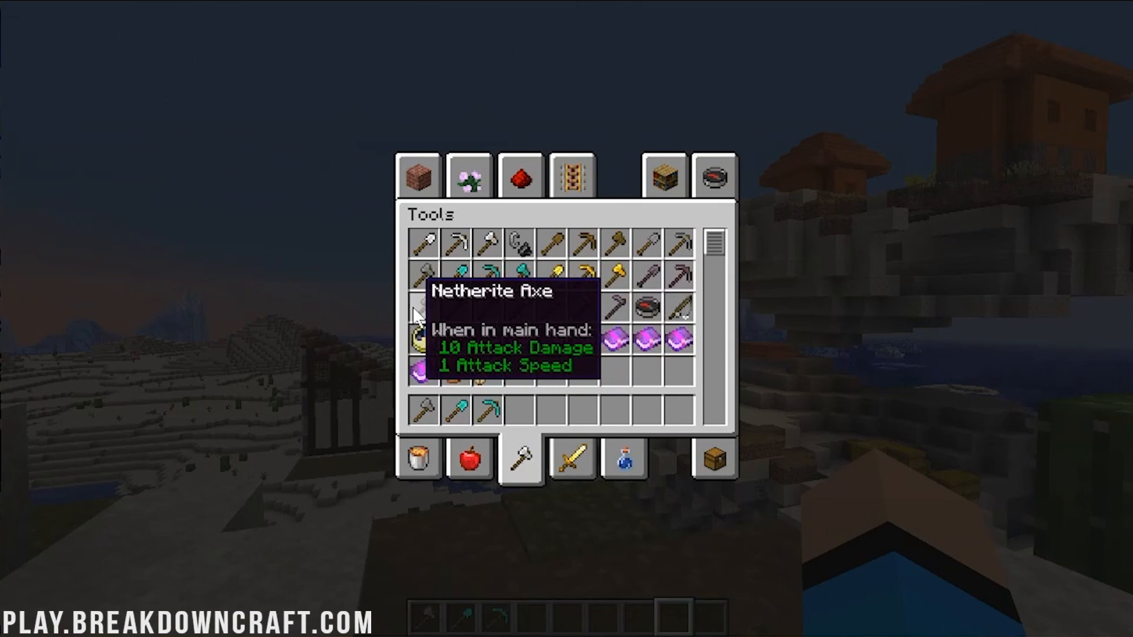
mouse_move(687, 322)
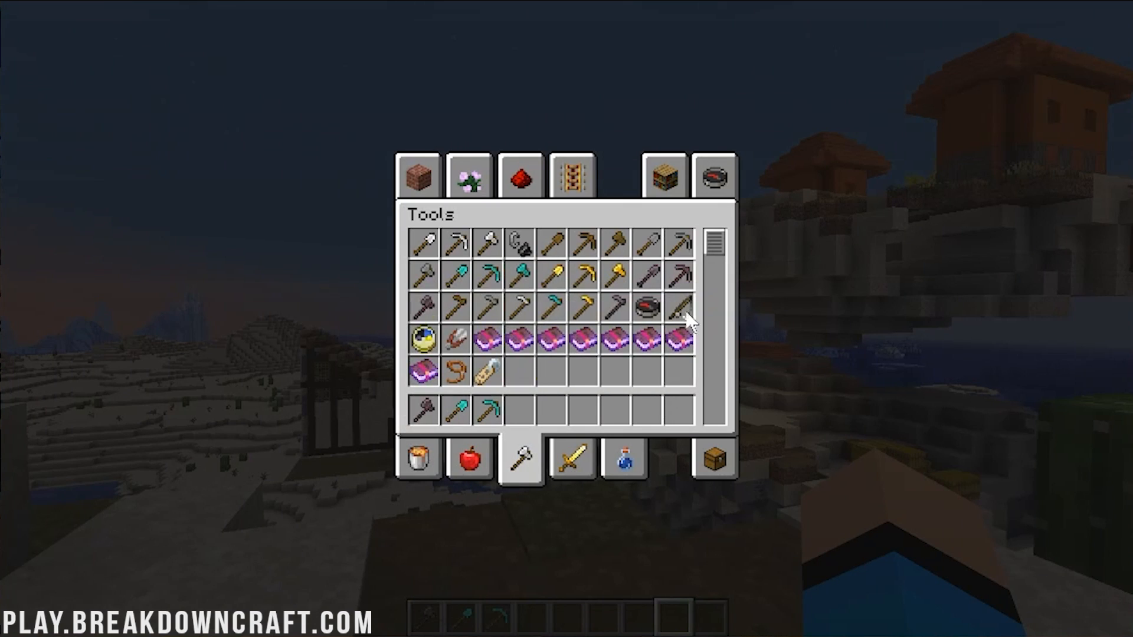
mouse_move(557, 426)
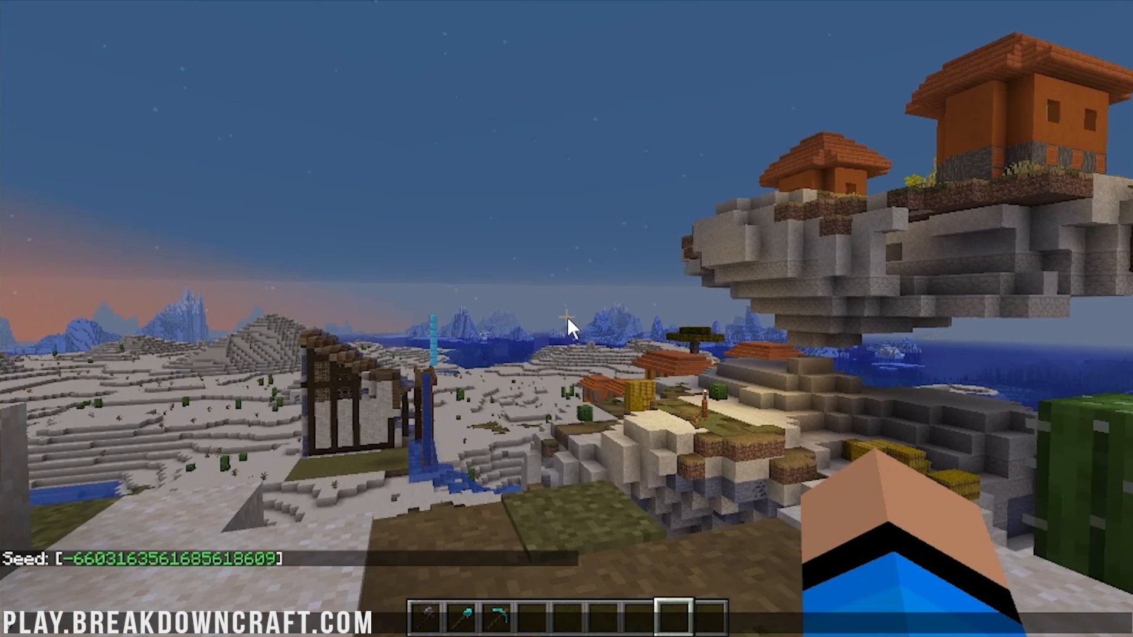
Try a /time set day command in chat, which is rejected as an incorrect argument
key("Return")
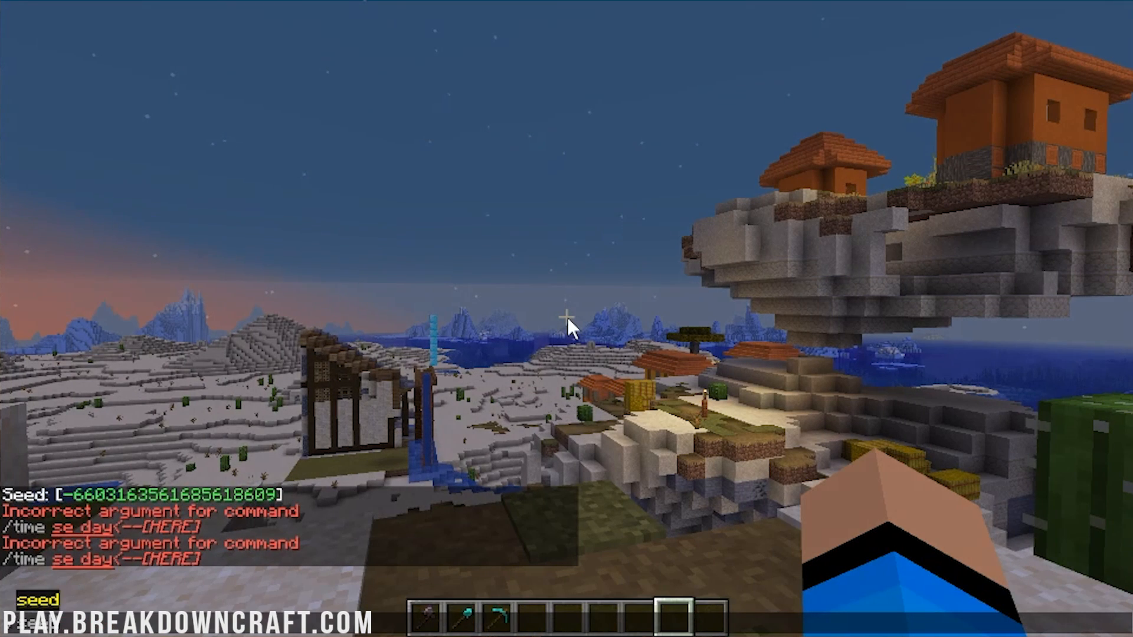
key("Return")
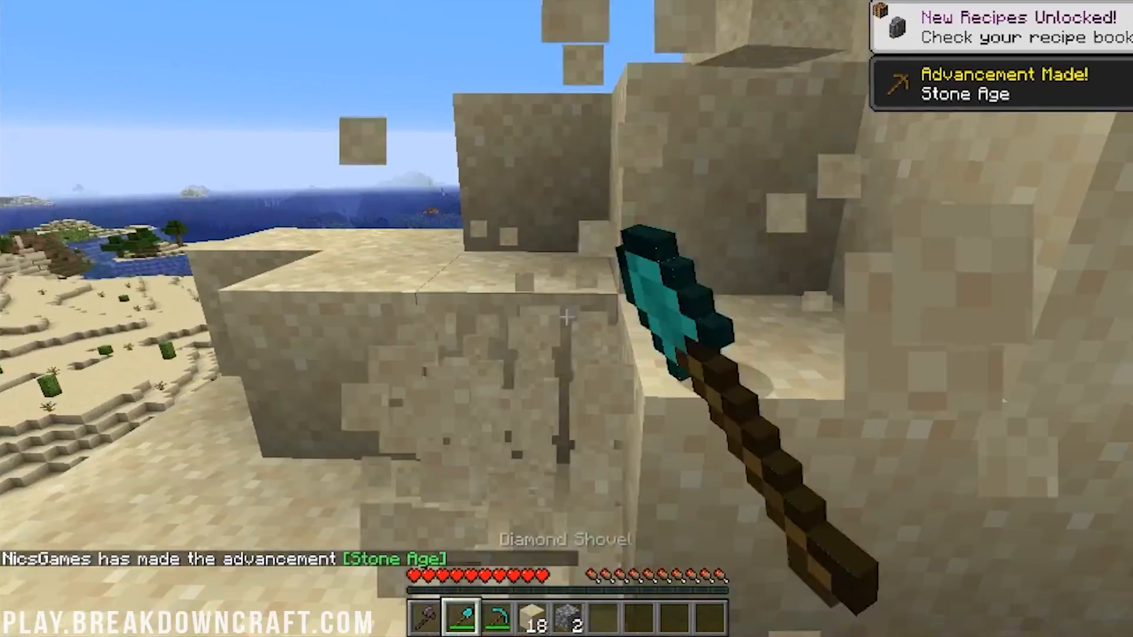
mouse_move(567, 319)
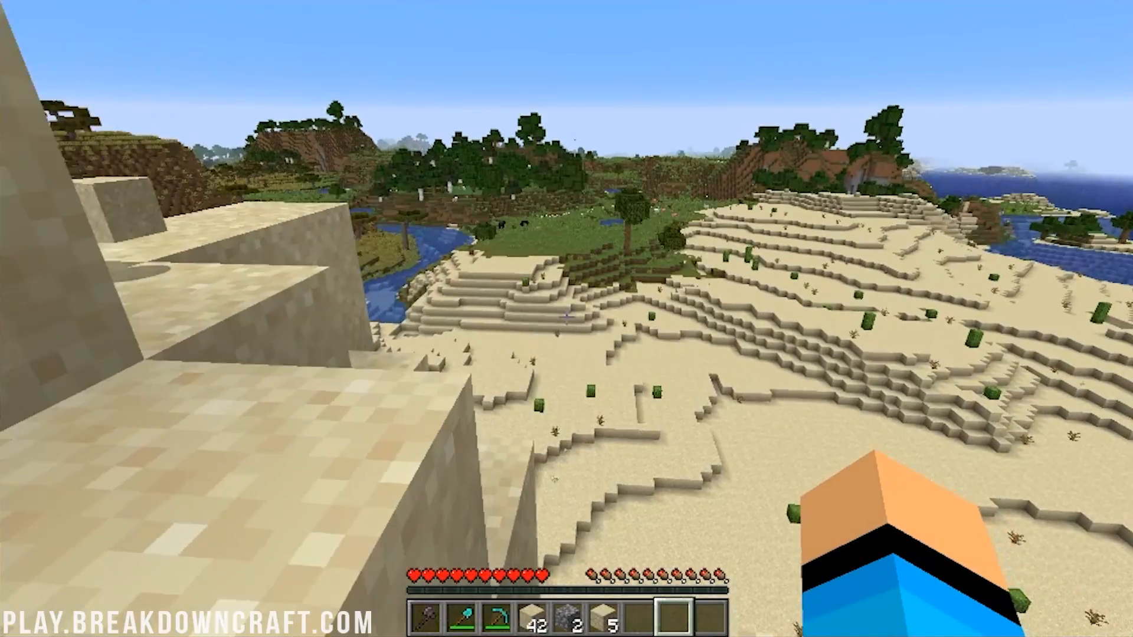
mouse_move(567, 319)
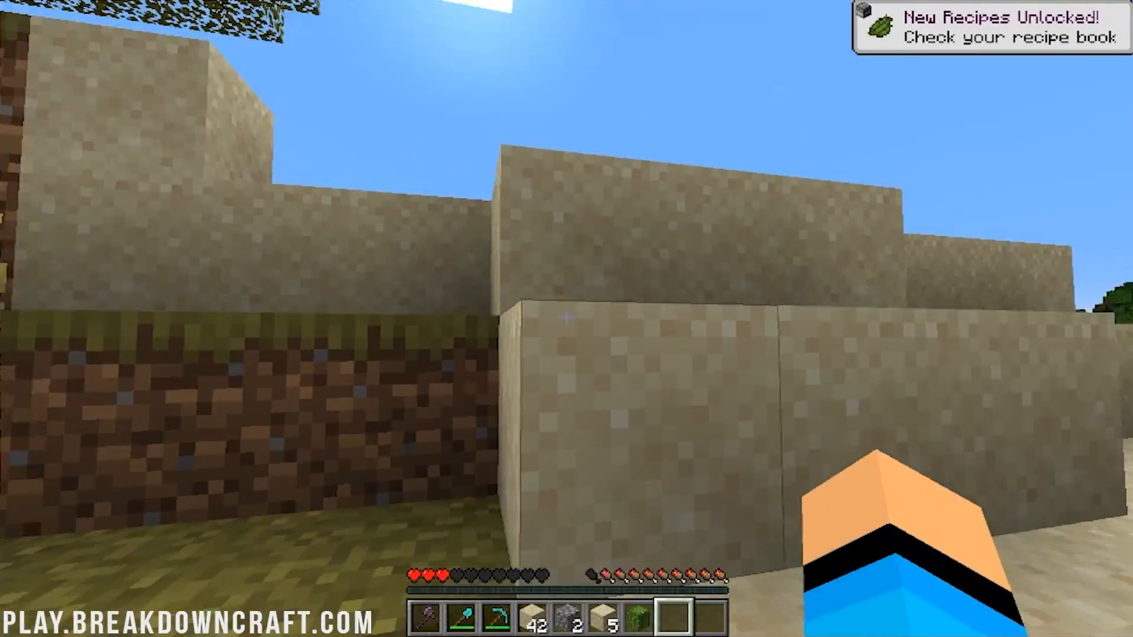
mouse_move(567, 318)
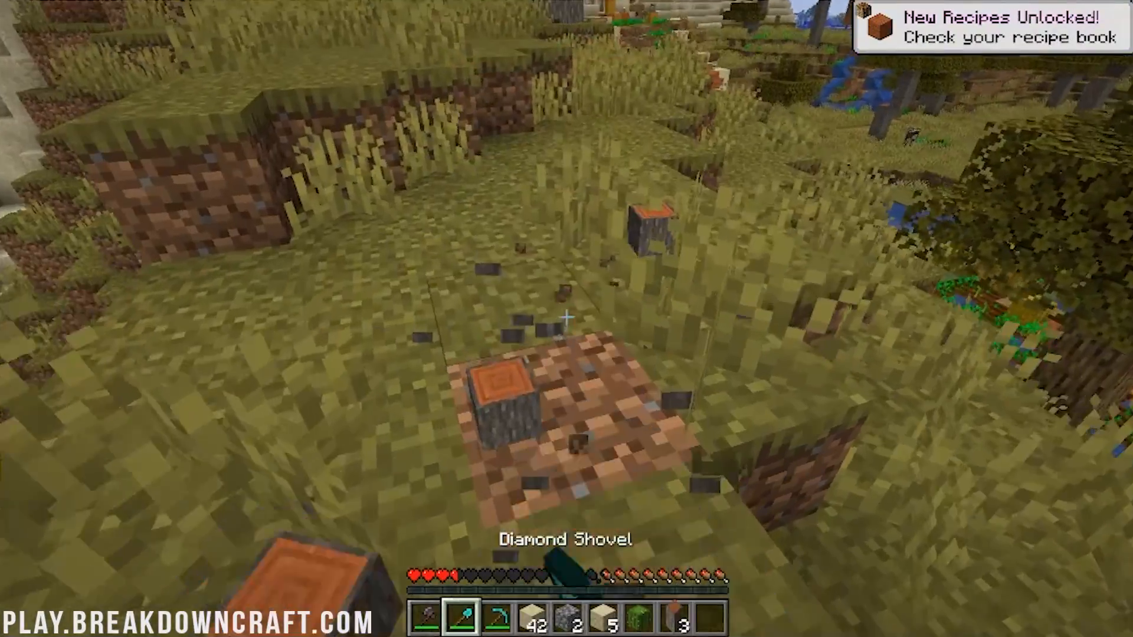
mouse_move(567, 319)
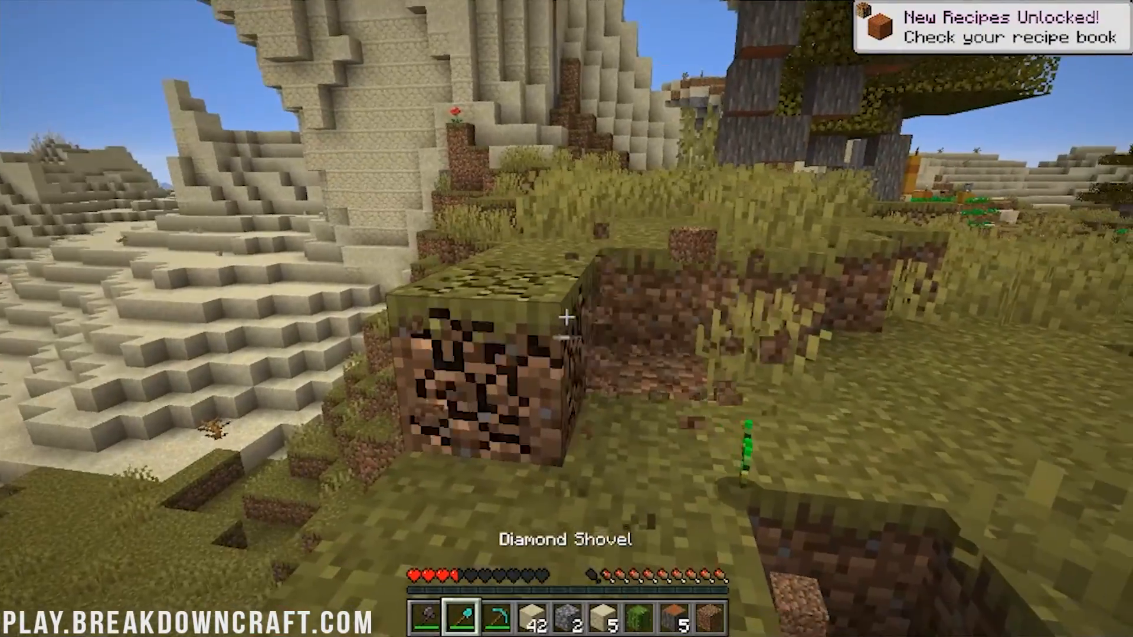
mouse_move(566, 319)
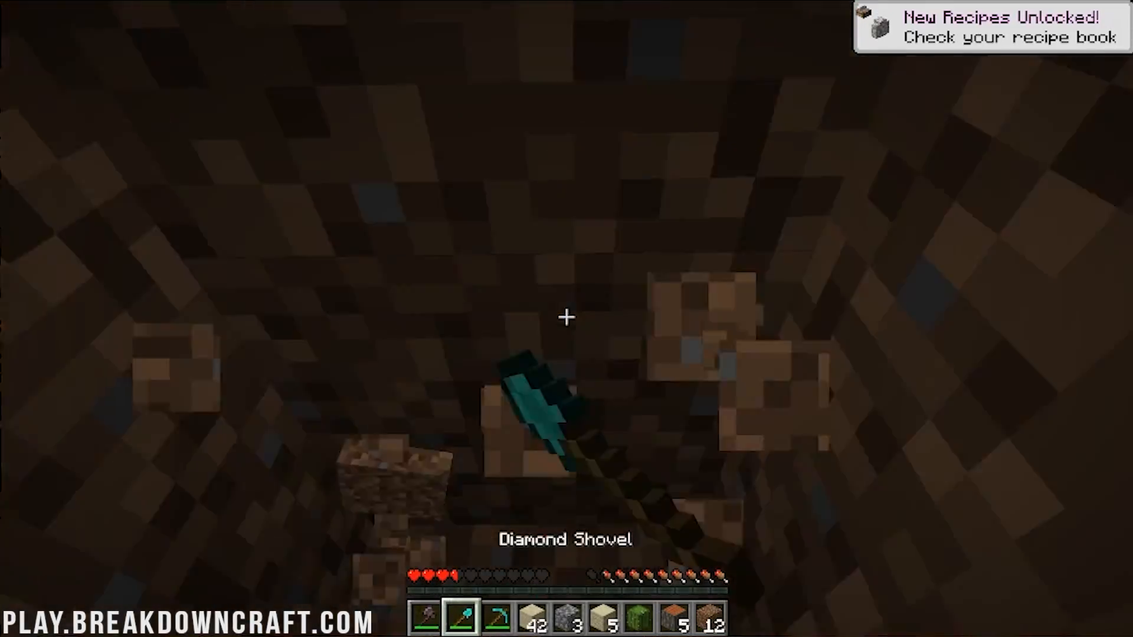
mouse_move(566, 318)
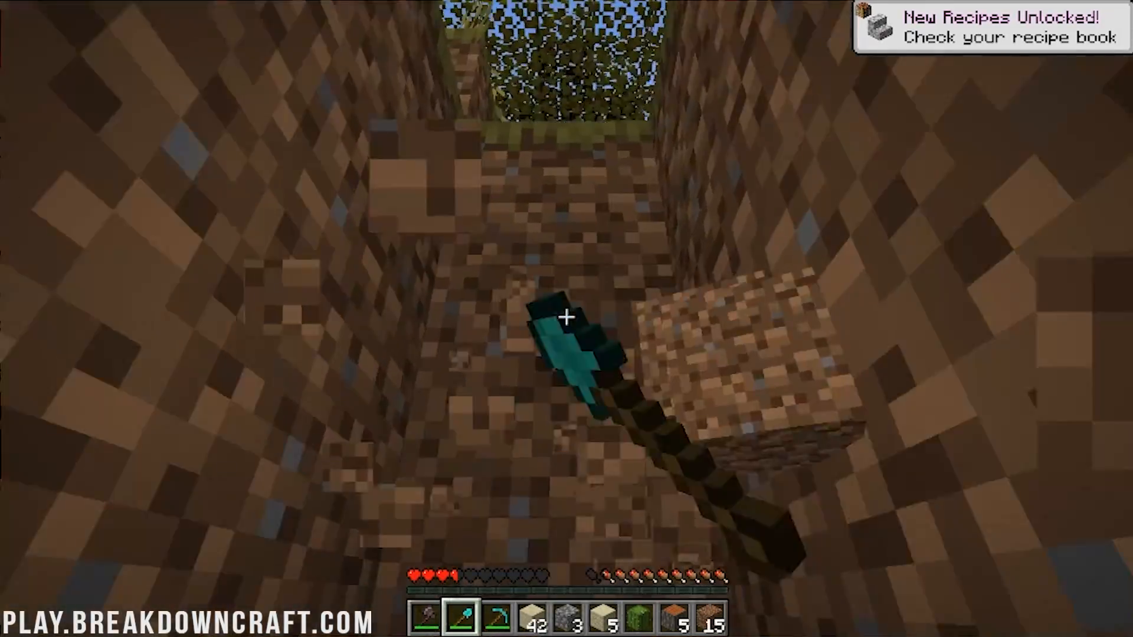